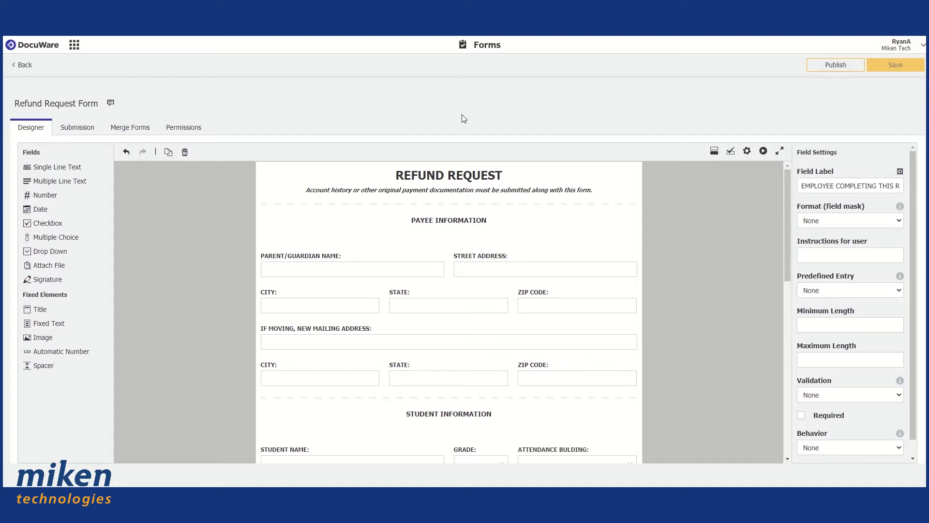
mouse_move(453, 117)
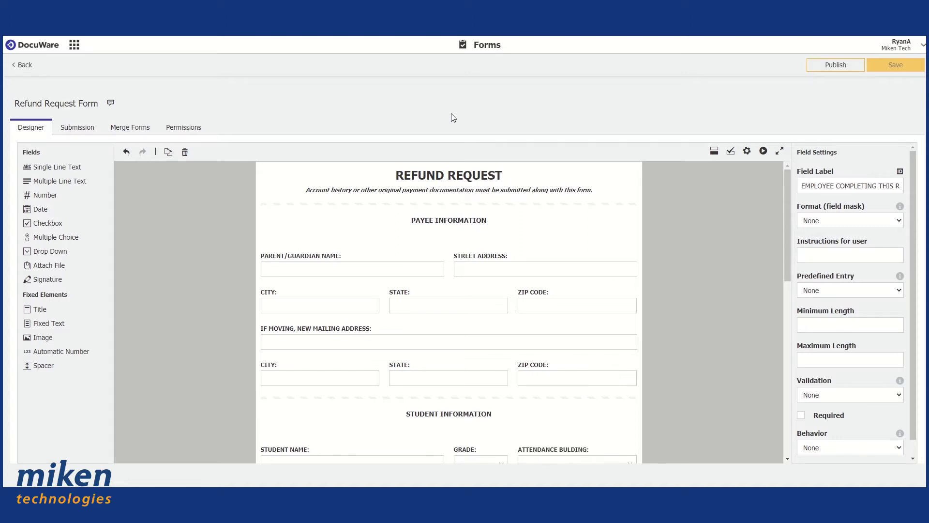
mouse_move(130, 136)
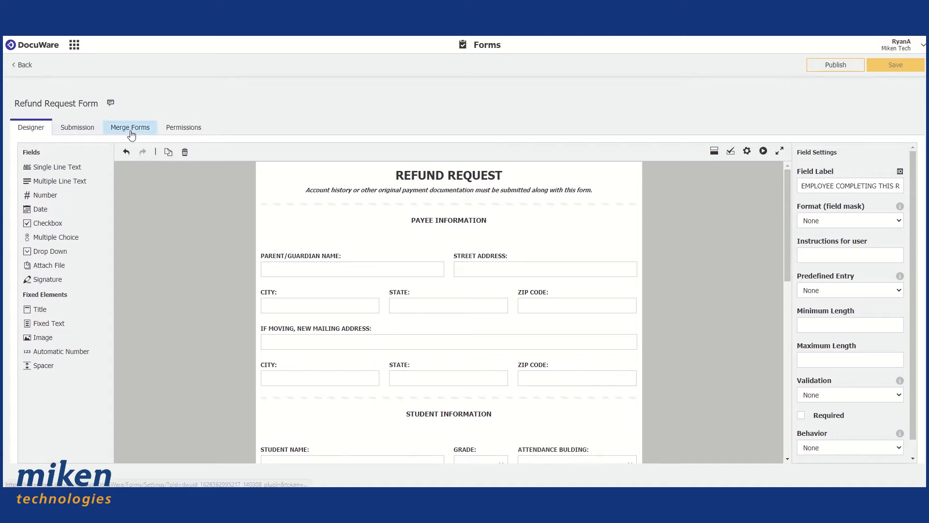
mouse_move(123, 135)
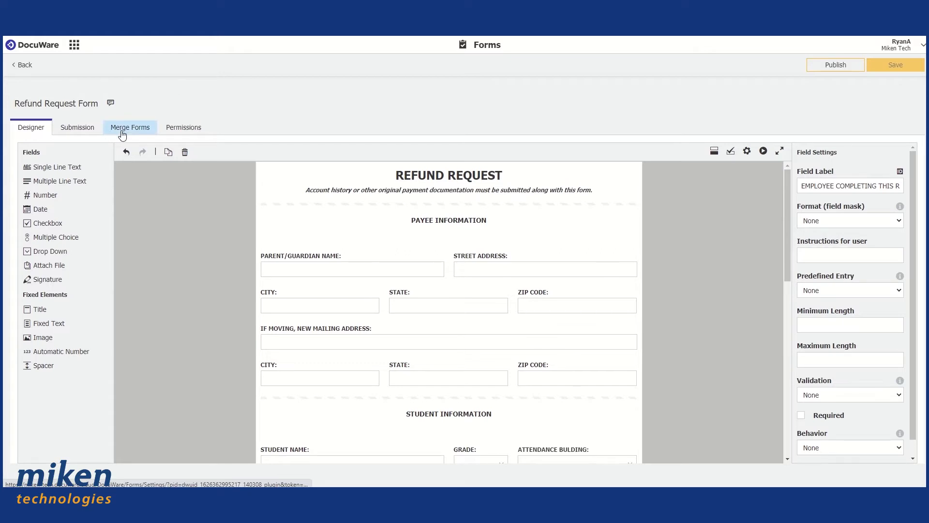
- Show the Refund Request Form's merge forms, where Refund Form SAMPLE is listed
left_click(130, 127)
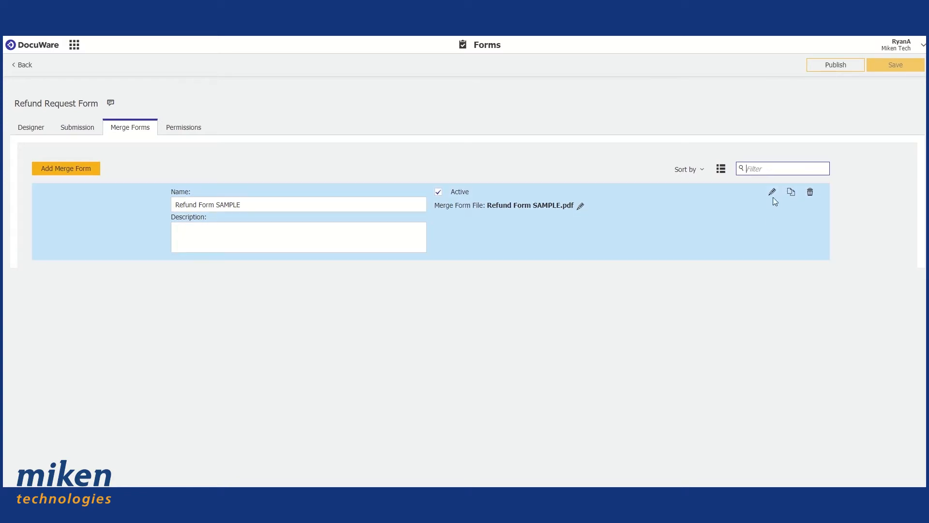
- Open Refund Form SAMPLE in the Merge Form Designer and view its Output settings
left_click(771, 192)
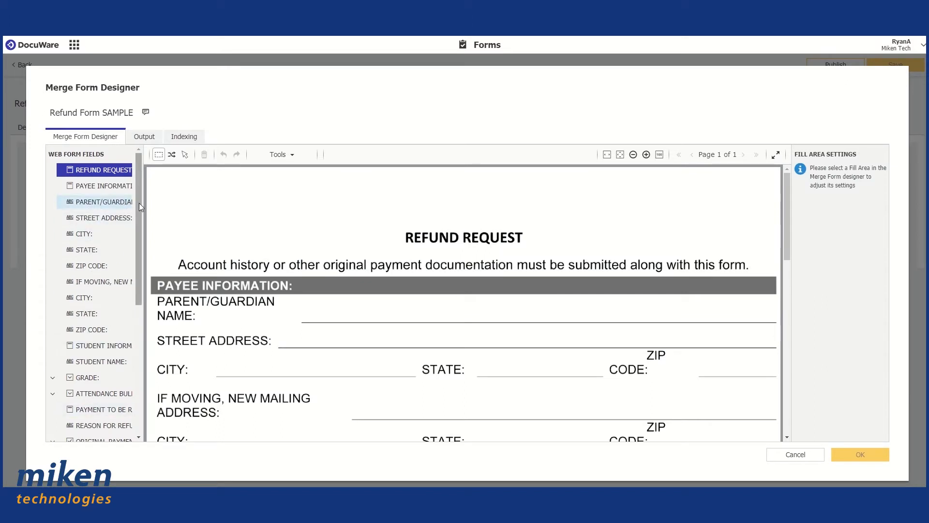
scroll("down", 3)
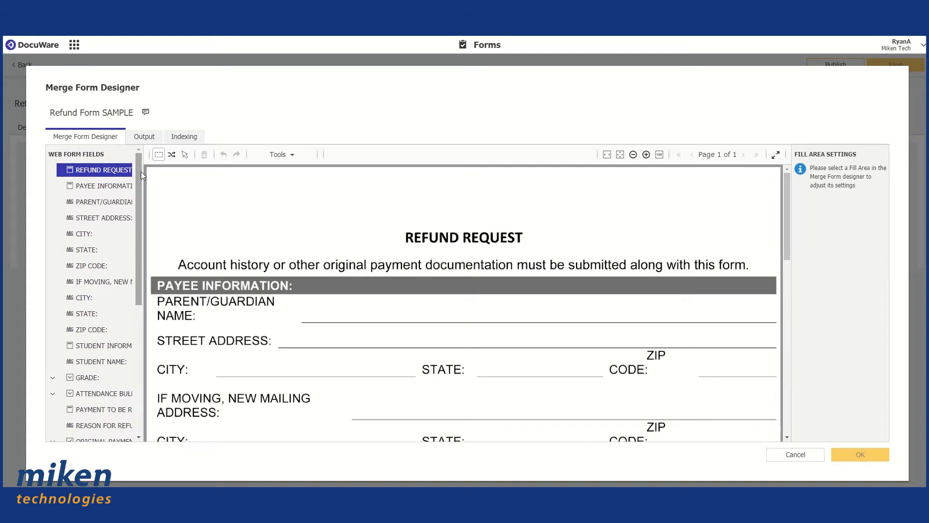
left_click(144, 136)
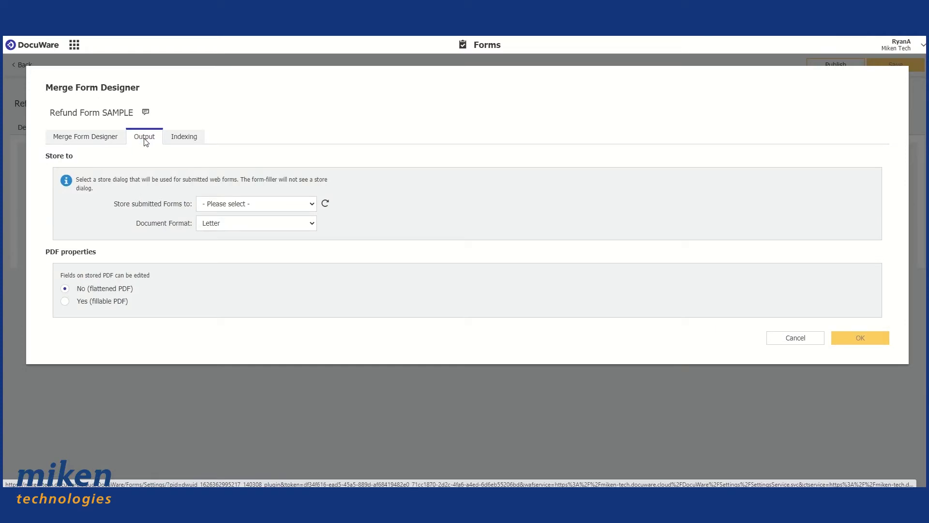
- Store submitted forms via Default Store Dialog (Refund Request) and view the Indexing settings
left_click(256, 204)
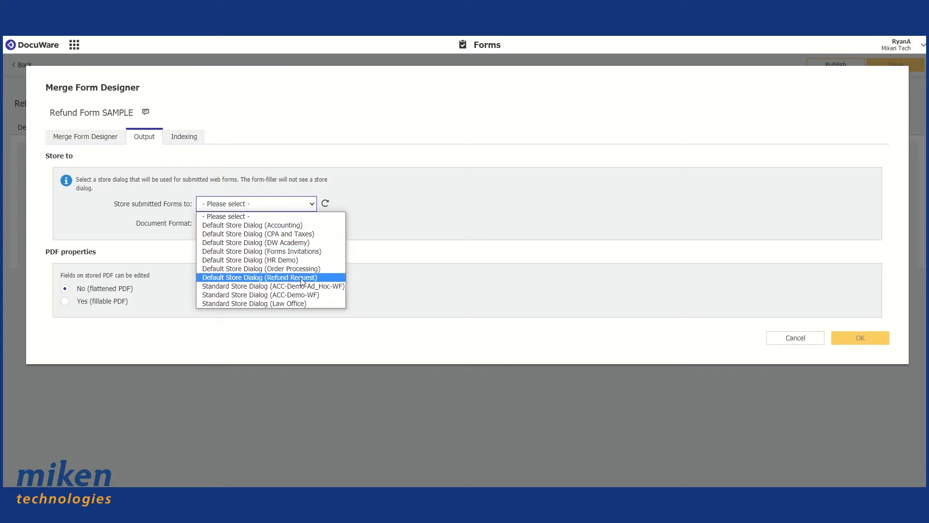
mouse_move(235, 282)
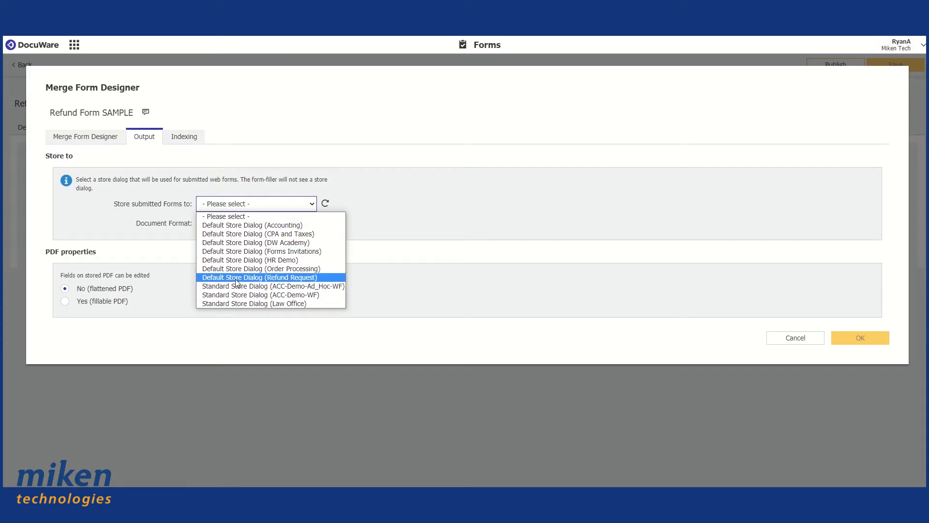
left_click(258, 277)
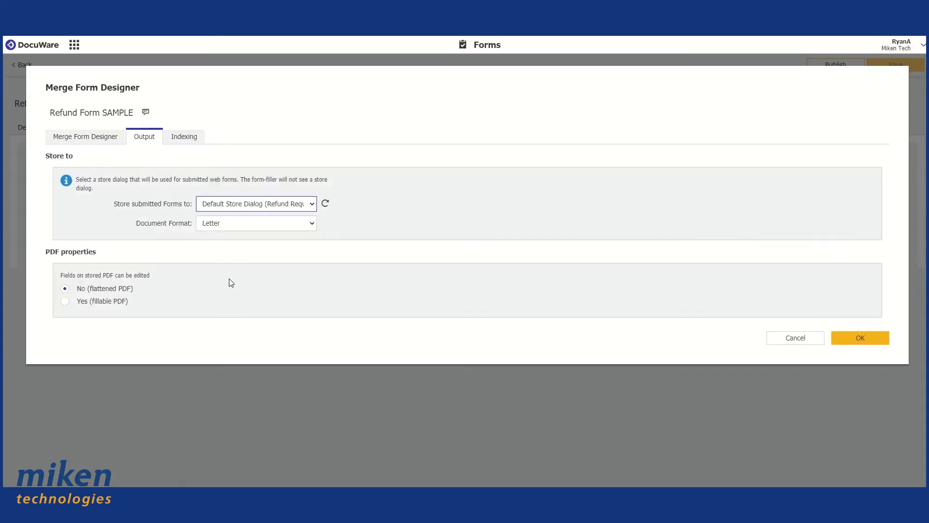
left_click(184, 137)
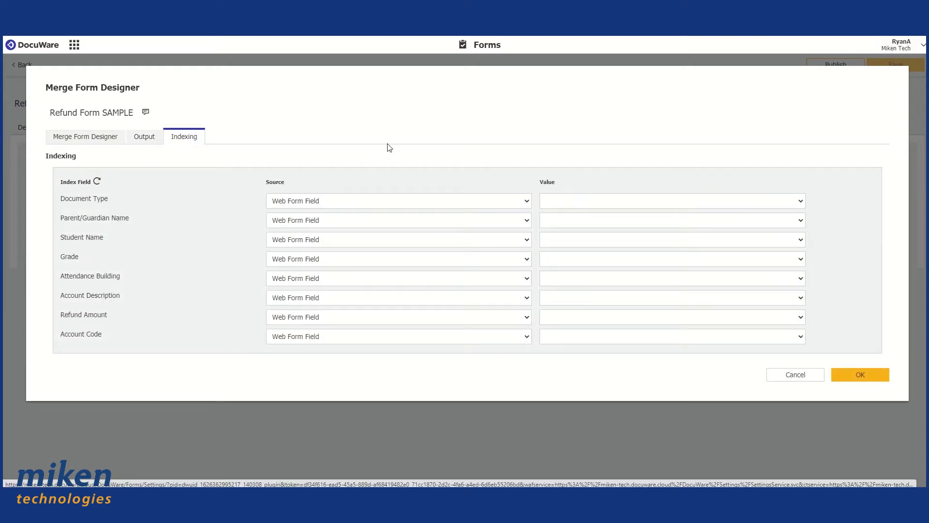
- Set Document Type's source to Fixed Value with the value 'Refund Request'
left_click(399, 200)
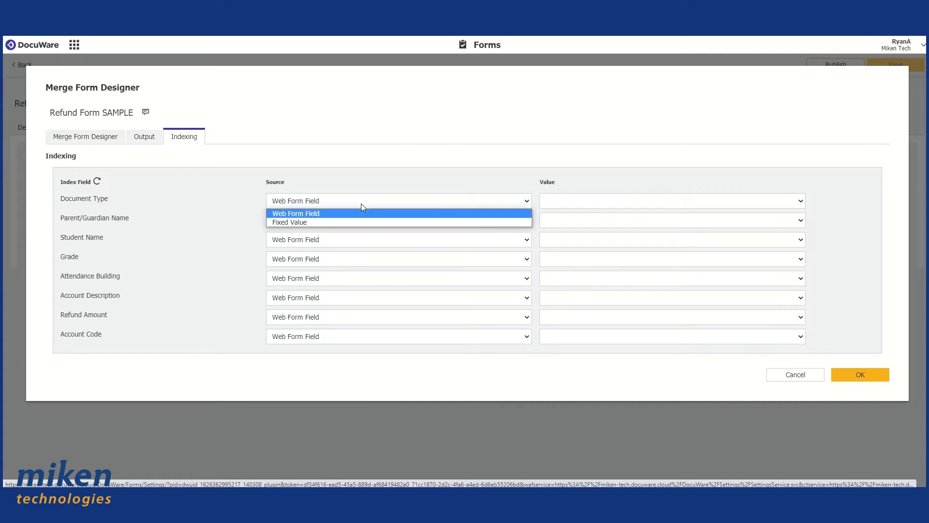
left_click(289, 222)
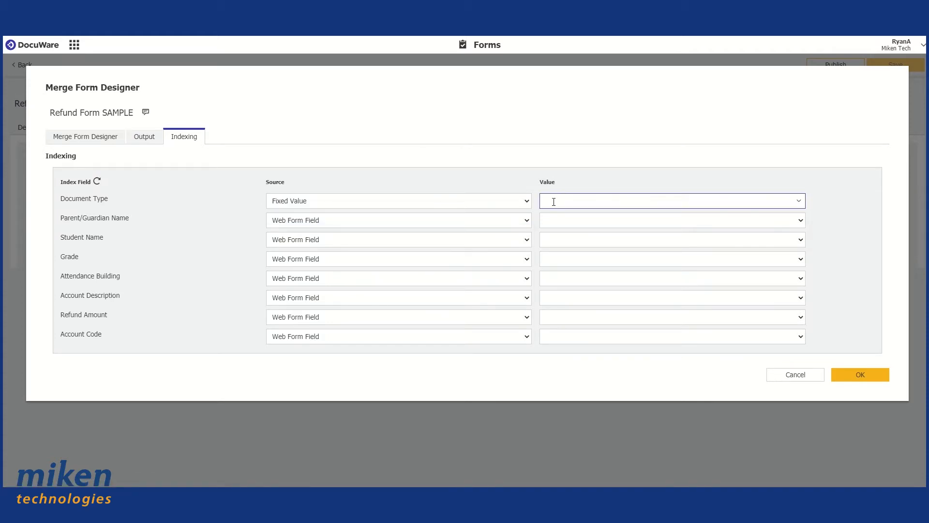
type("F")
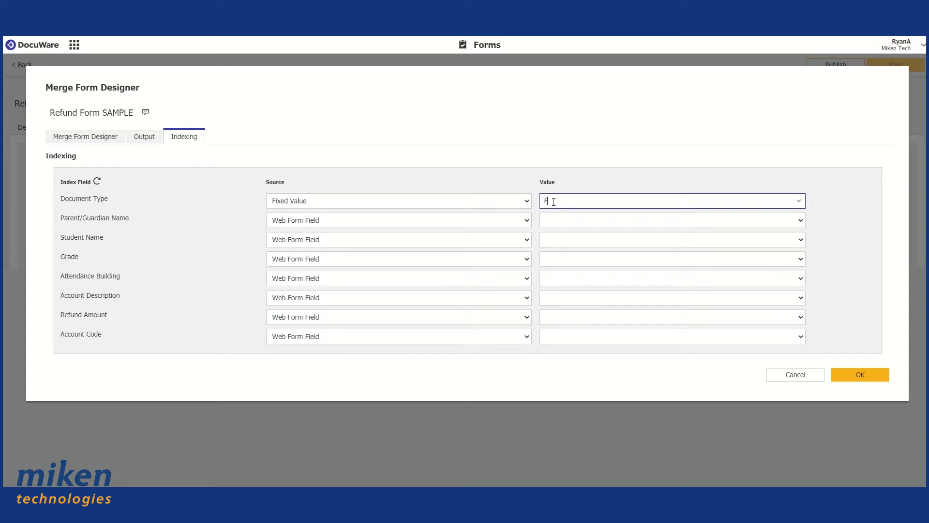
type("Refund Request")
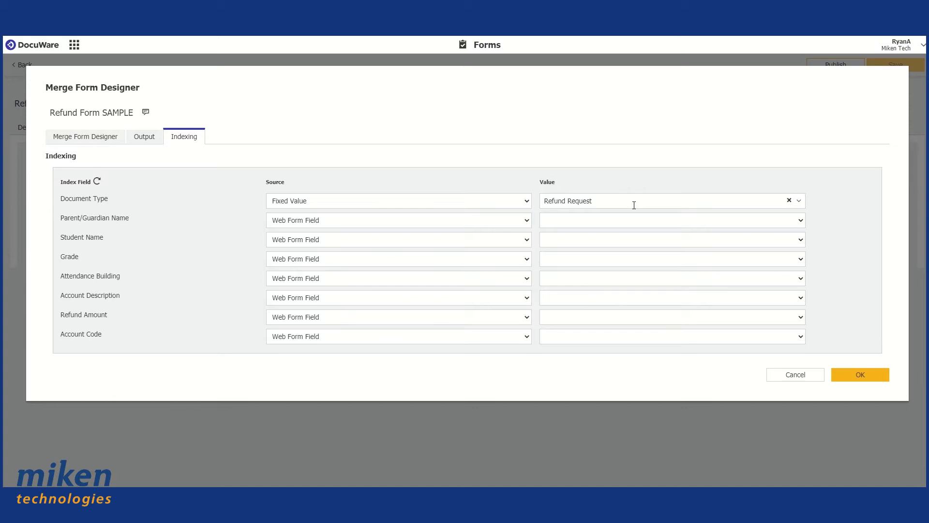
mouse_move(581, 219)
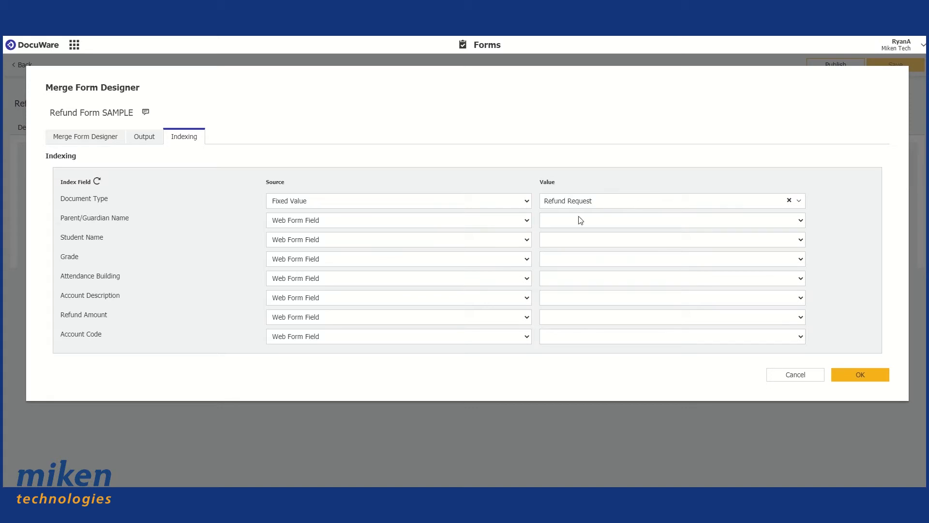
mouse_move(142, 285)
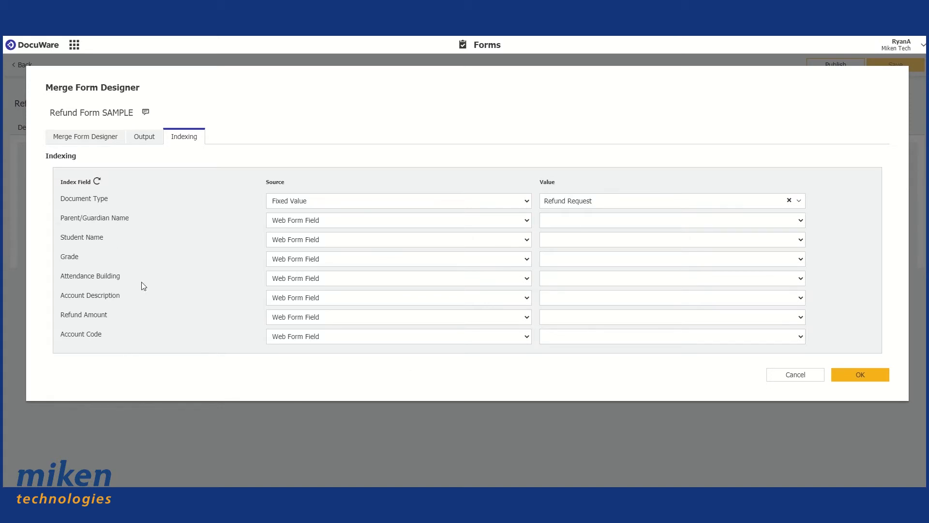
mouse_move(155, 217)
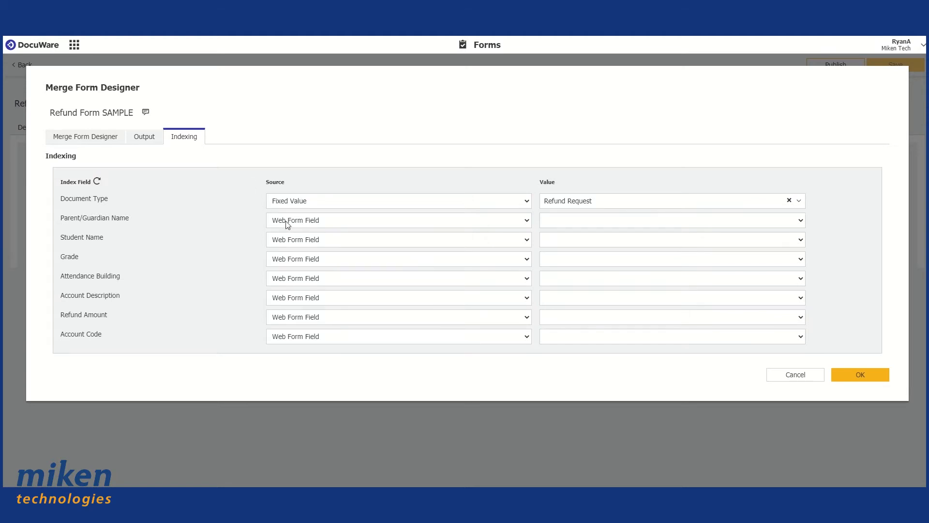
- Map the Parent/Guardian Name, Student Name and Grade index fields to their web form fields
left_click(672, 220)
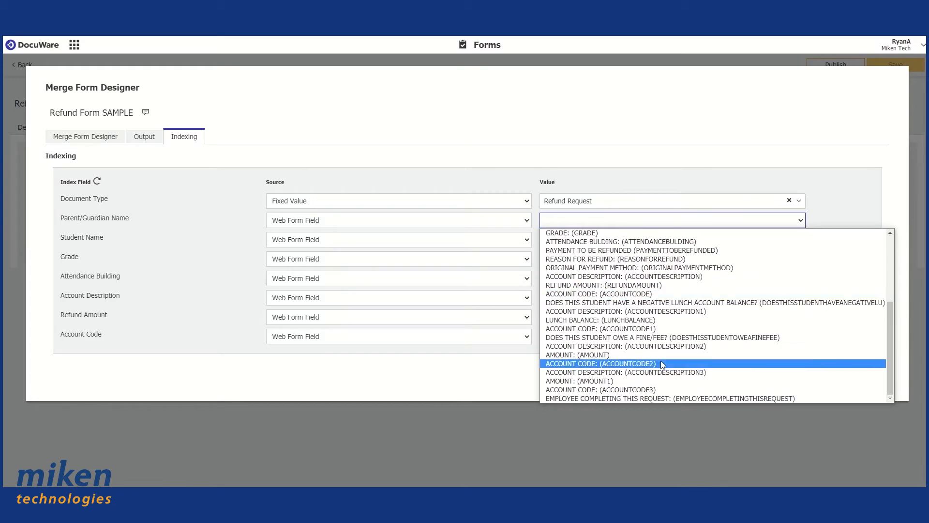
mouse_move(660, 372)
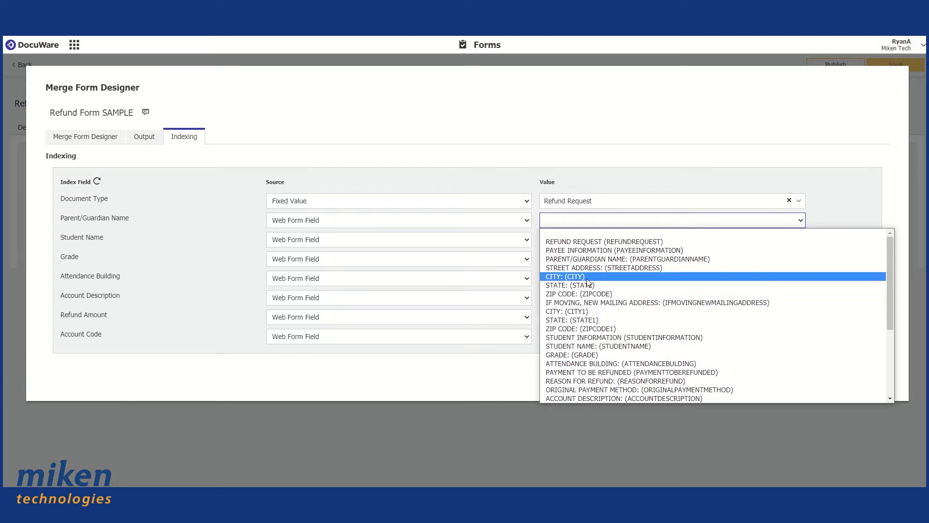
left_click(632, 258)
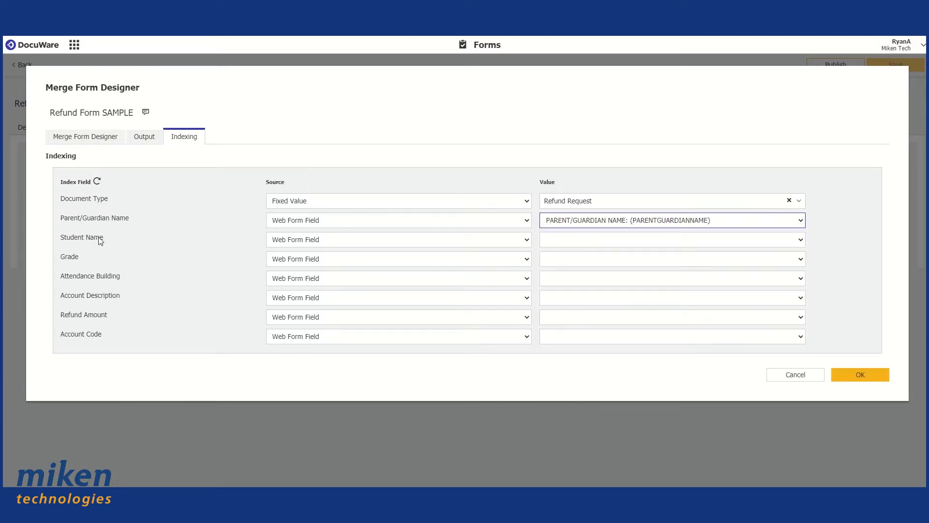
left_click(672, 239)
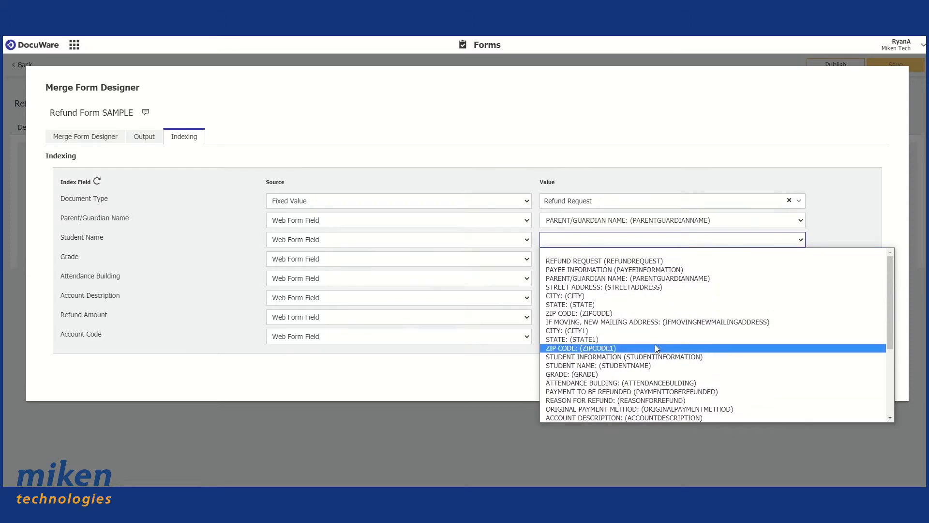
left_click(597, 365)
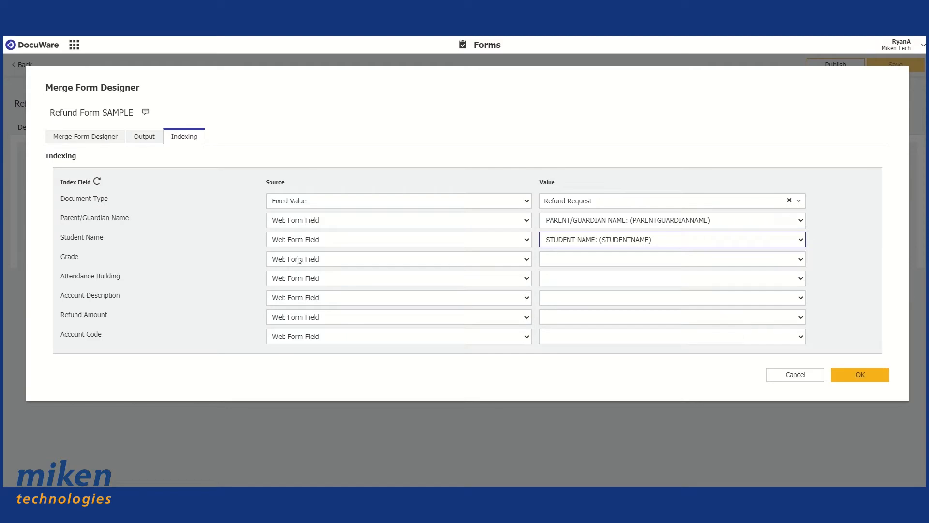
left_click(672, 259)
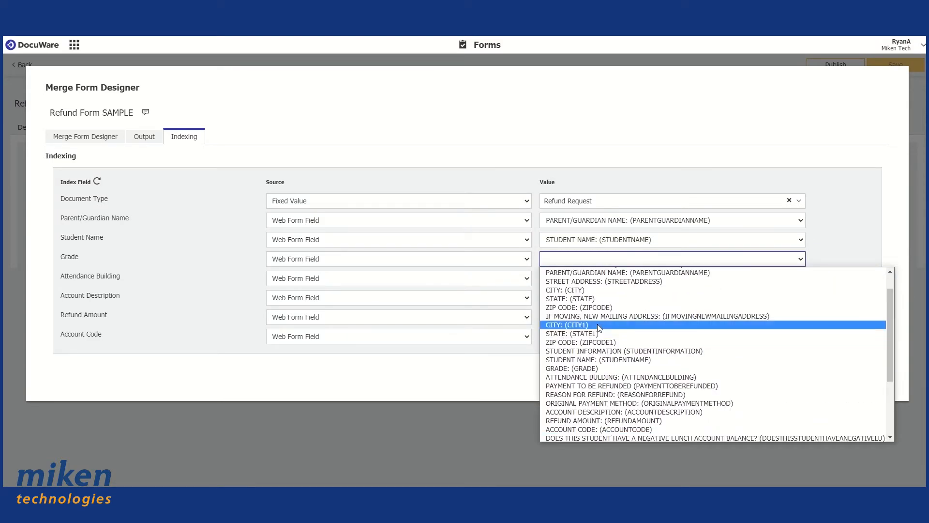
left_click(571, 368)
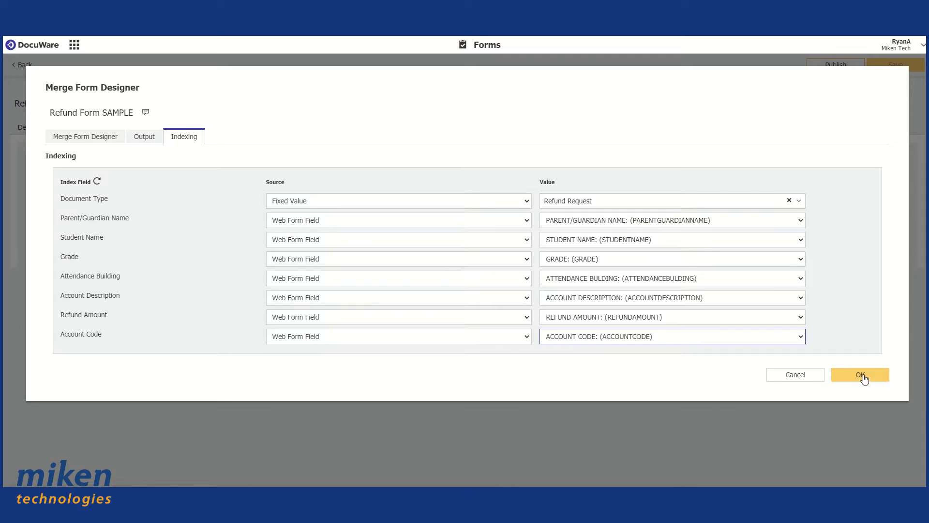
- Confirm the Refund Form SAMPLE merge settings and save the Refund Request Form
left_click(860, 374)
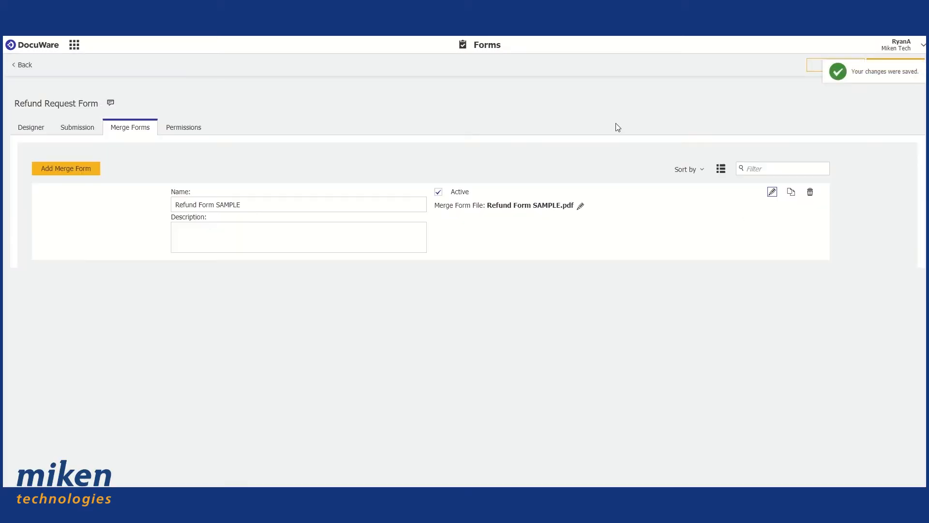
mouse_move(882, 65)
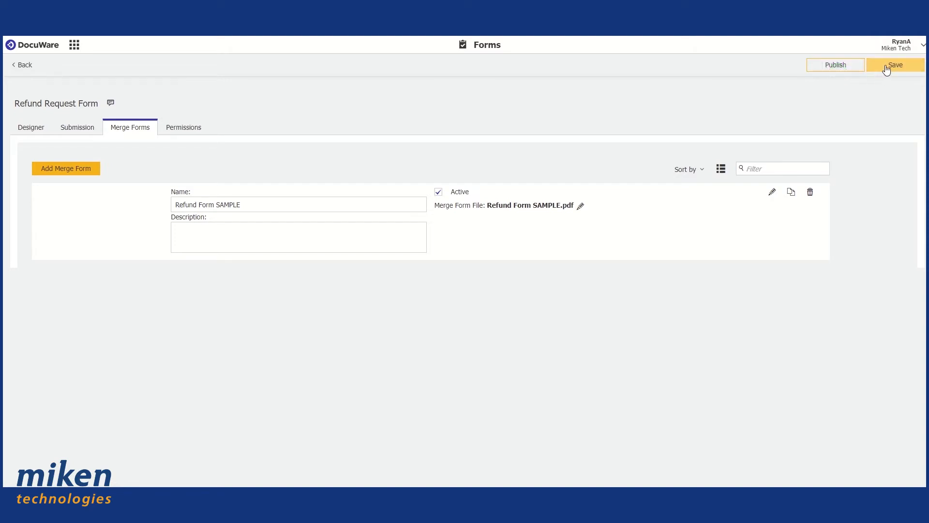
left_click(895, 64)
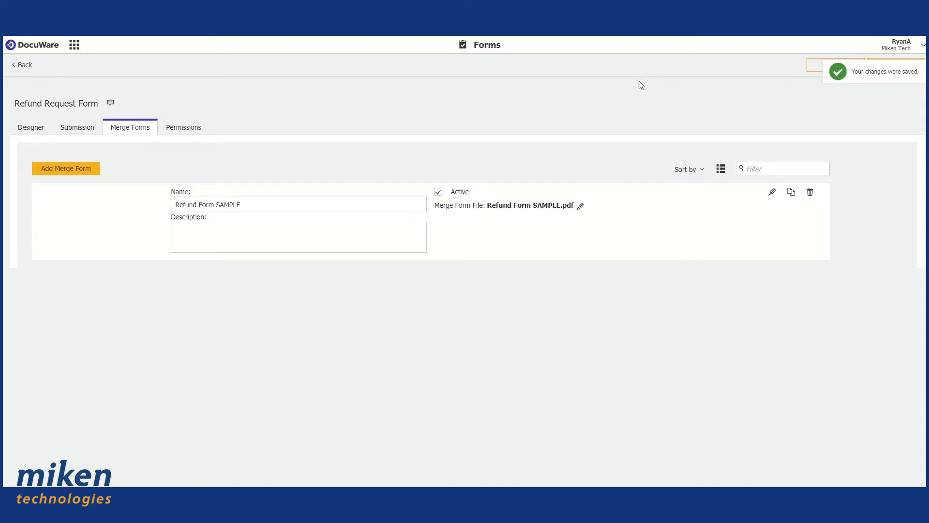
mouse_move(772, 193)
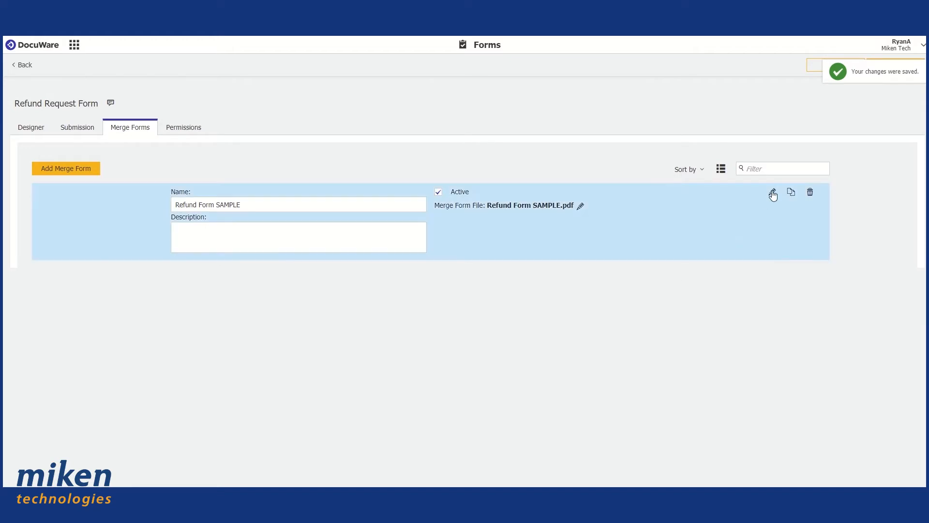
- Draw fill areas for the payee fields, from Parent/Guardian Name through State
left_click(773, 192)
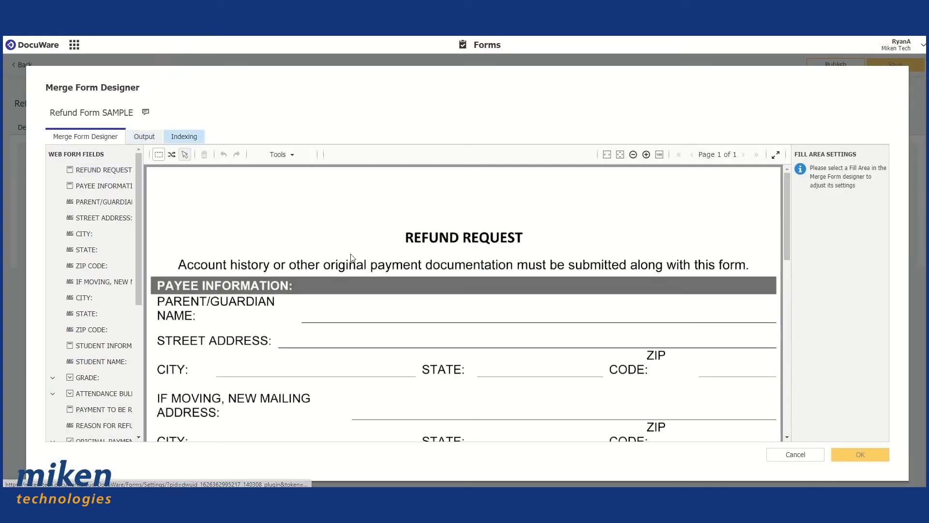
mouse_move(188, 134)
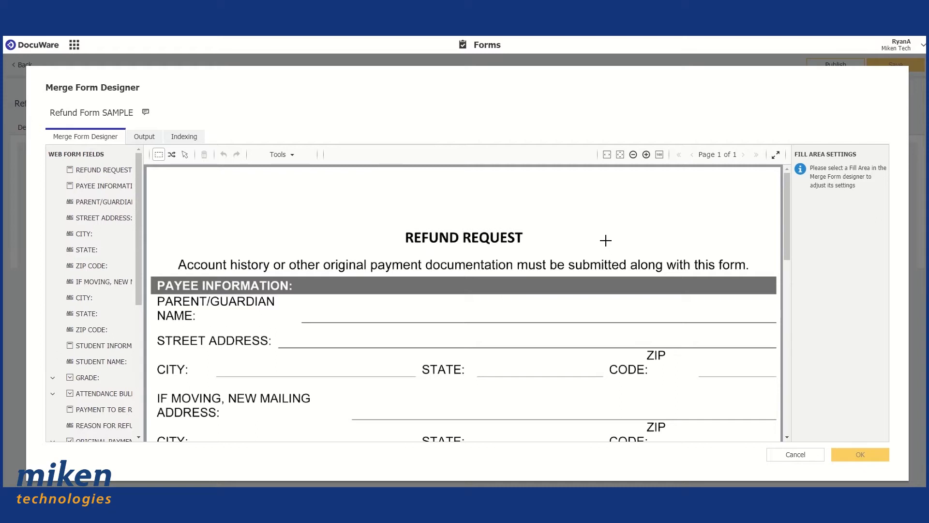
left_click(99, 218)
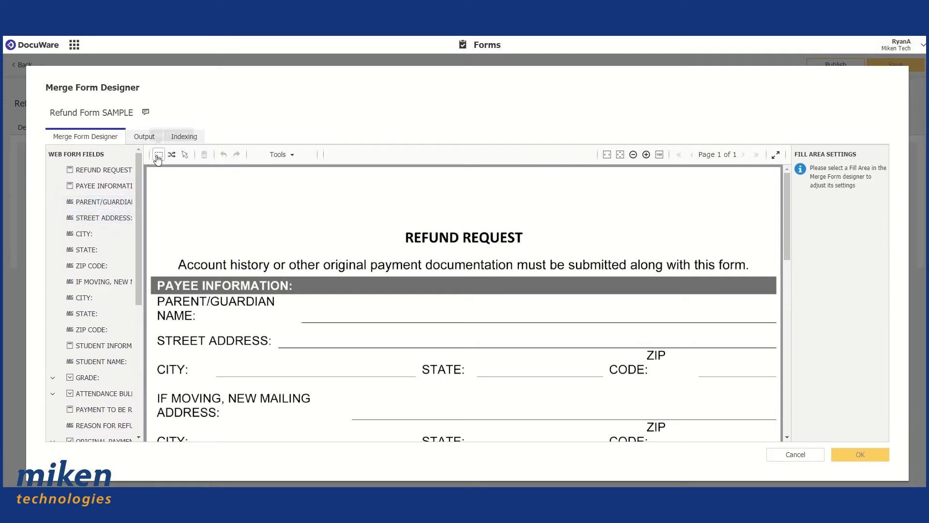
mouse_move(159, 154)
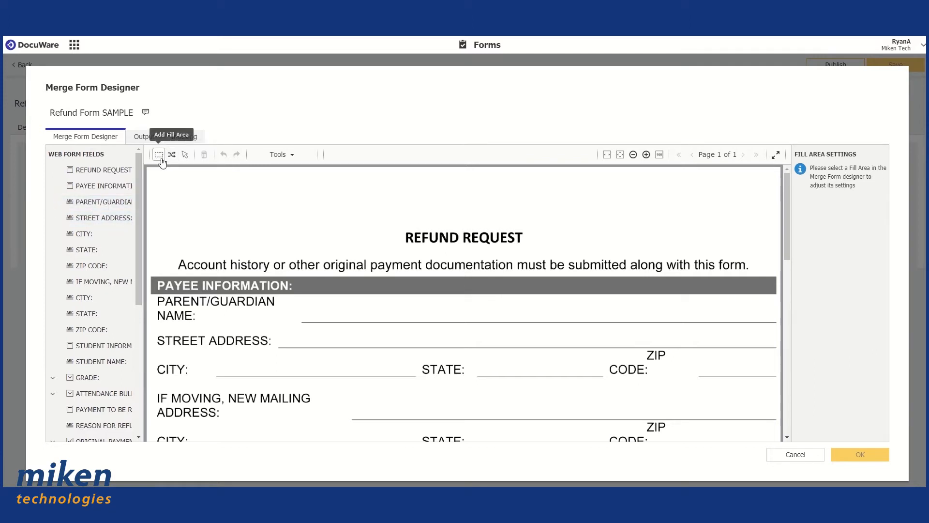
mouse_move(160, 158)
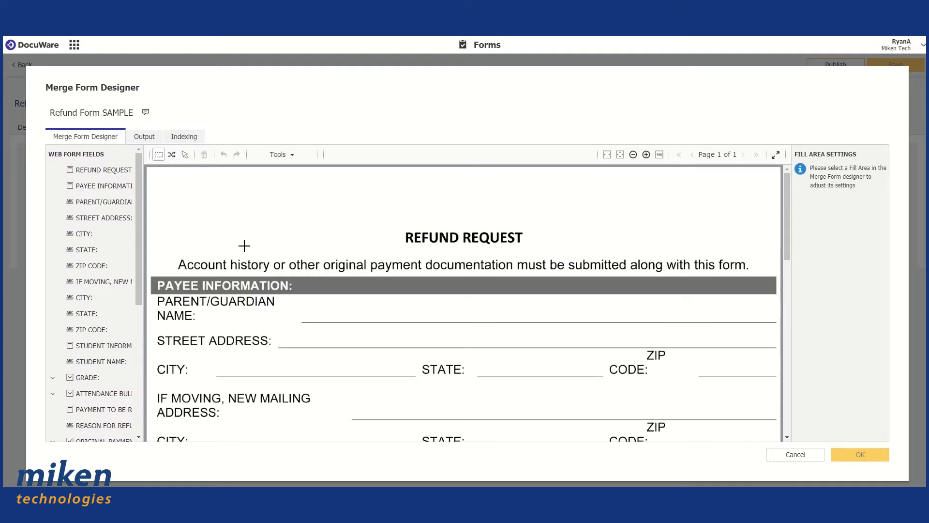
mouse_move(253, 230)
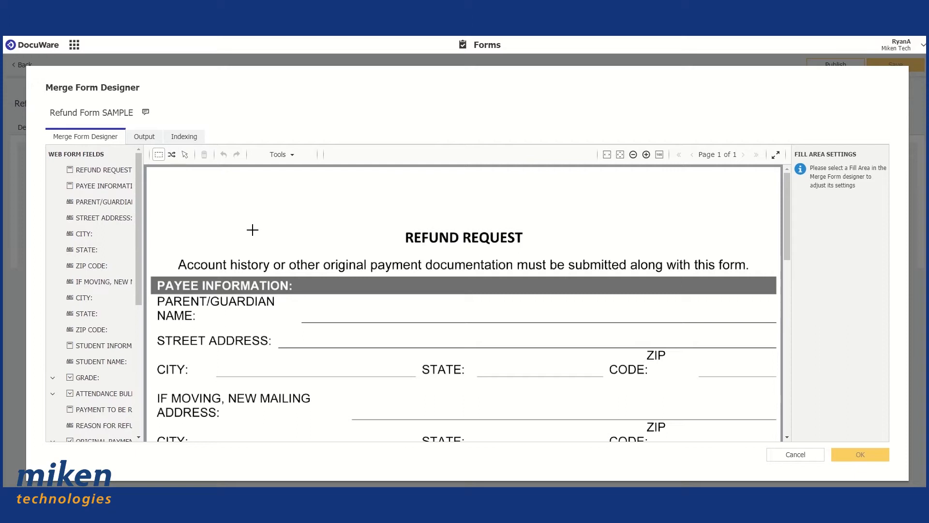
mouse_move(410, 282)
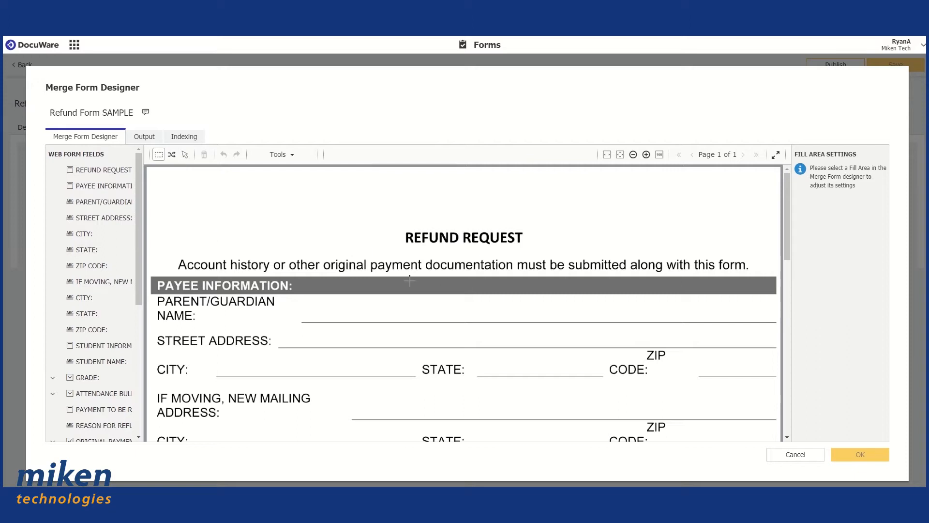
left_click(97, 202)
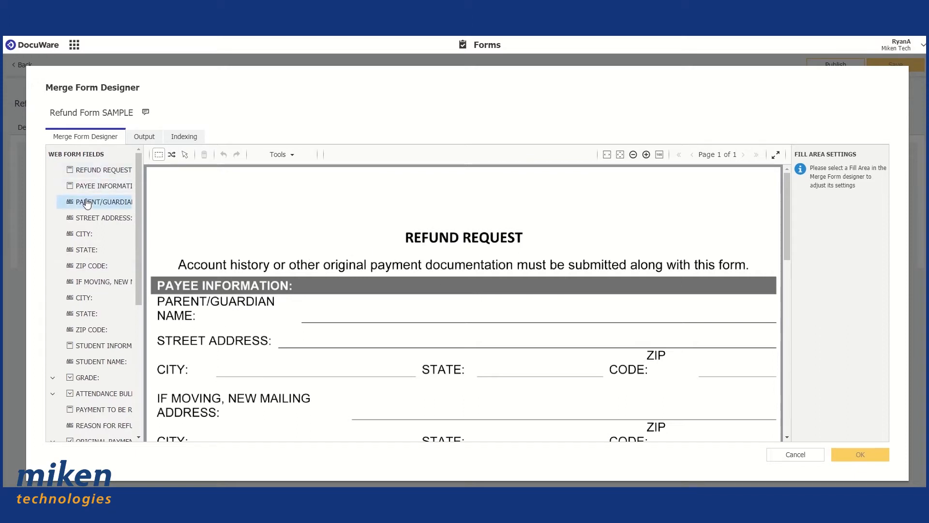
left_click(96, 202)
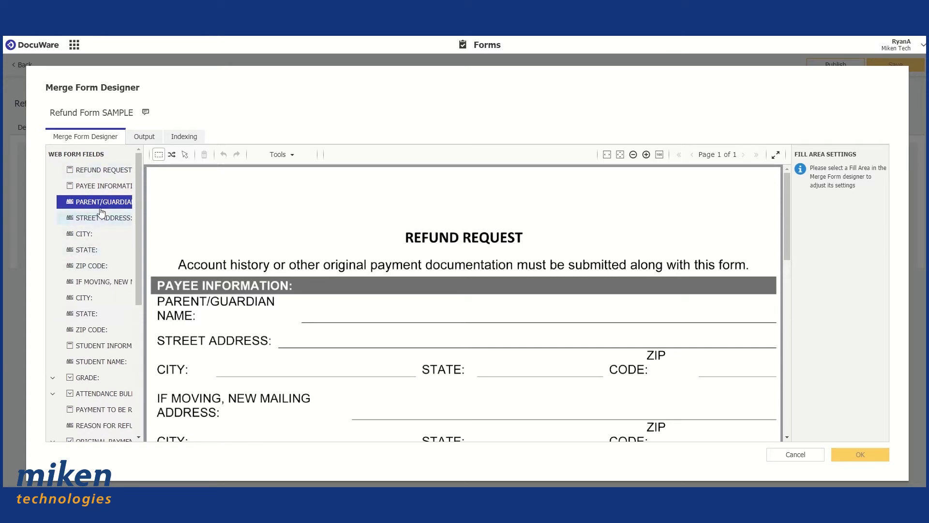
mouse_move(302, 299)
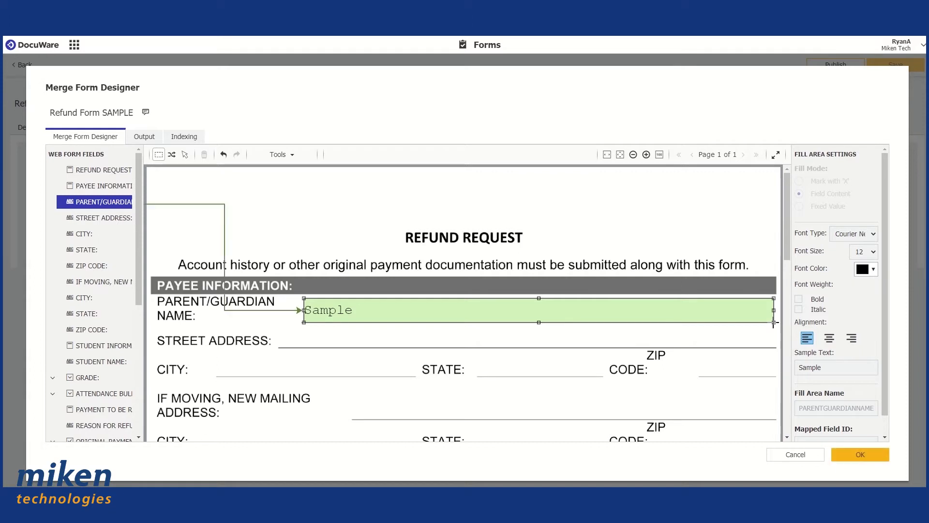
mouse_move(85, 253)
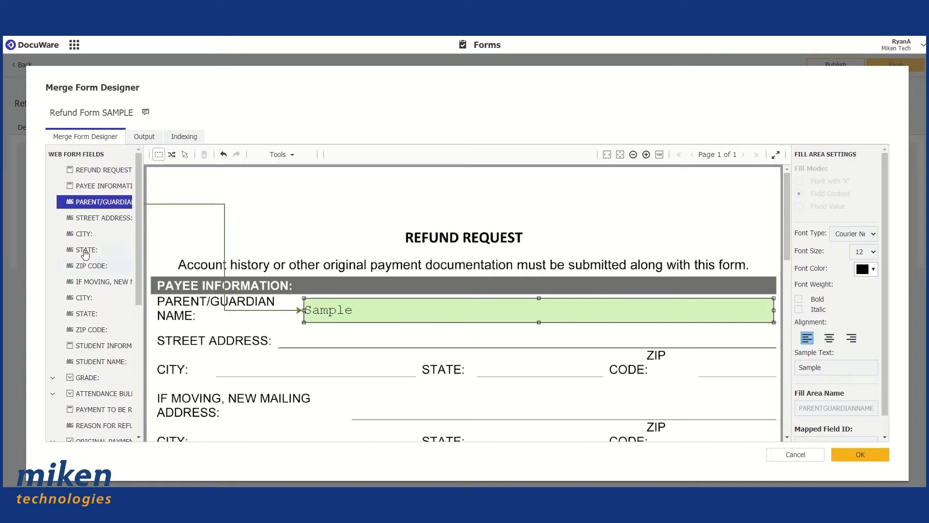
left_click(101, 218)
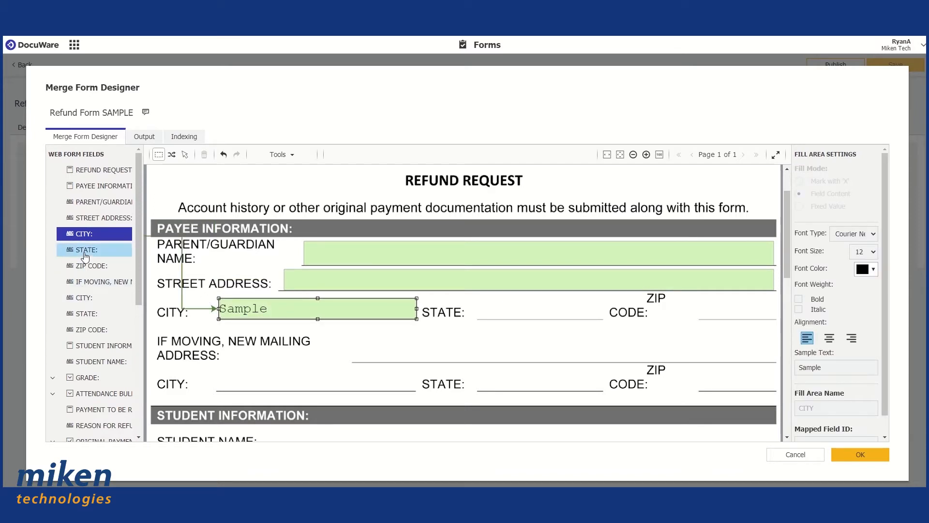
left_click(86, 249)
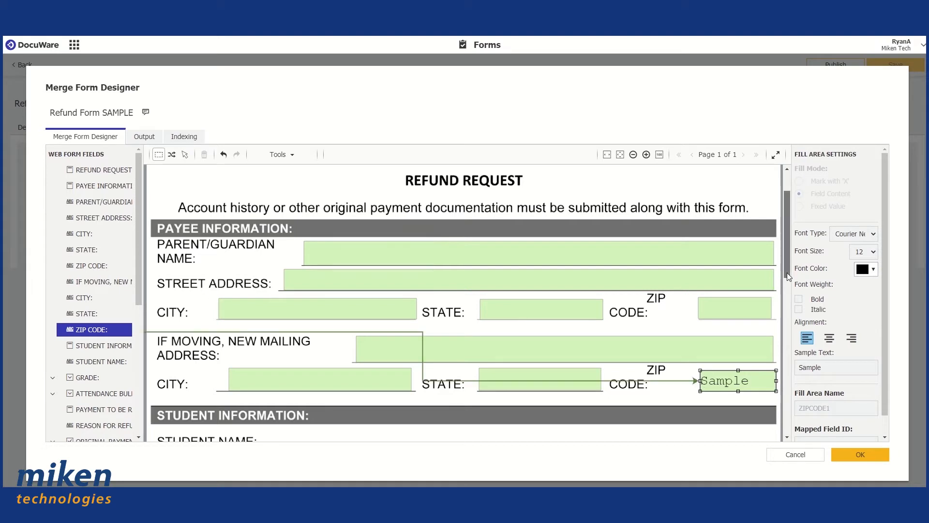
scroll("down", 3)
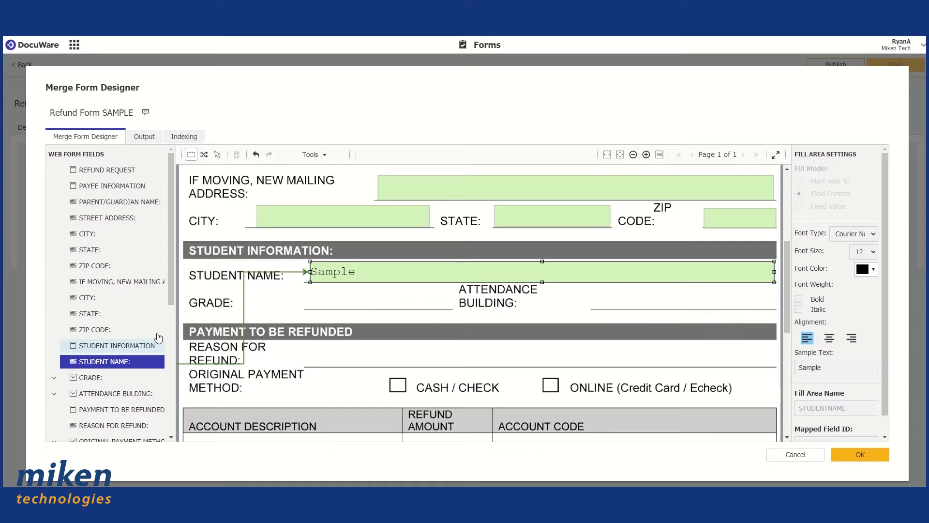
- Draw fill areas for the Grade, Attendance Building and Reason for Refund blanks
scroll("down", 3)
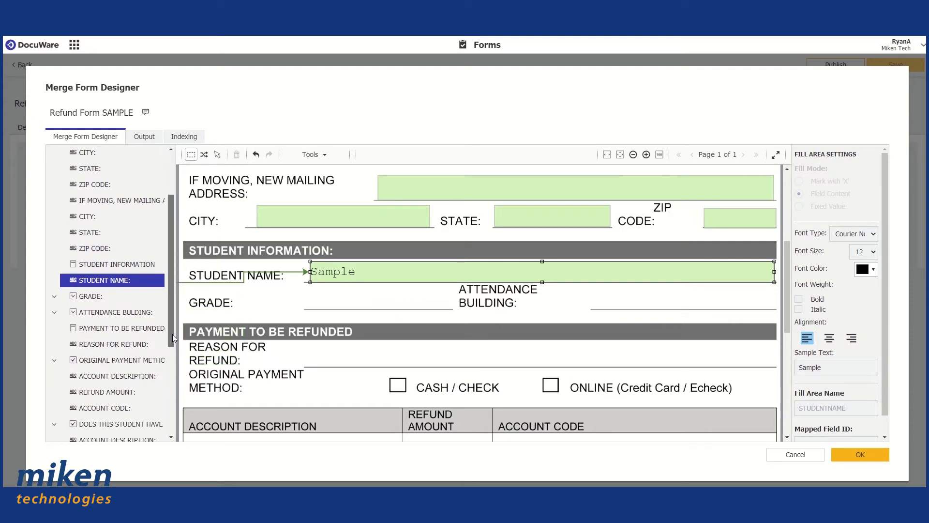
left_click(54, 296)
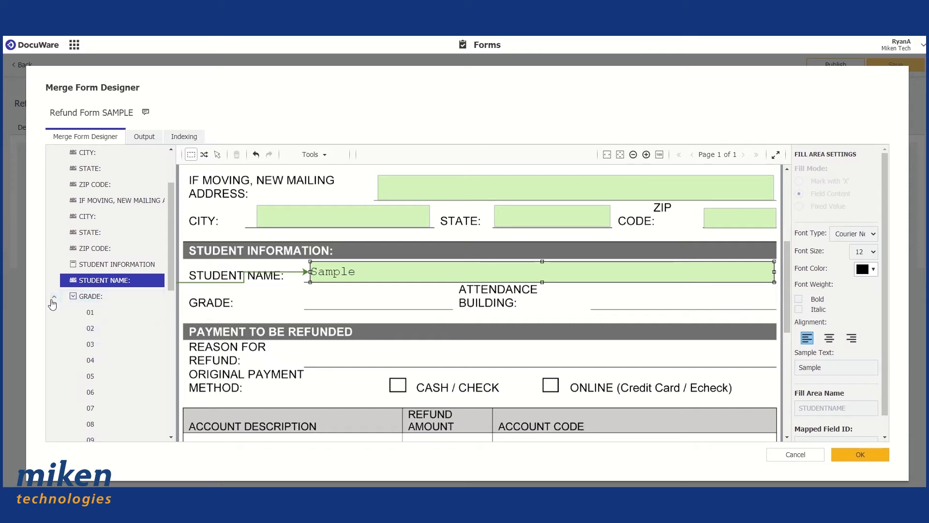
left_click(54, 298)
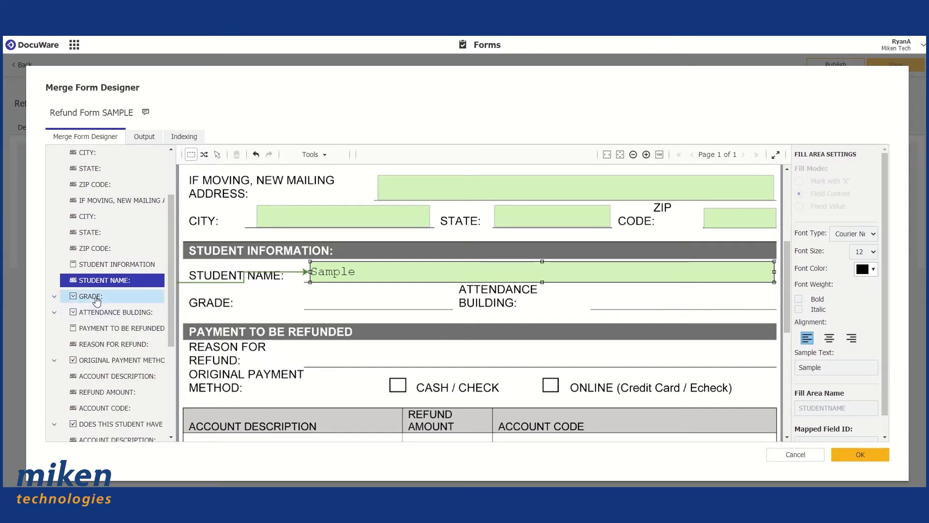
left_click(90, 296)
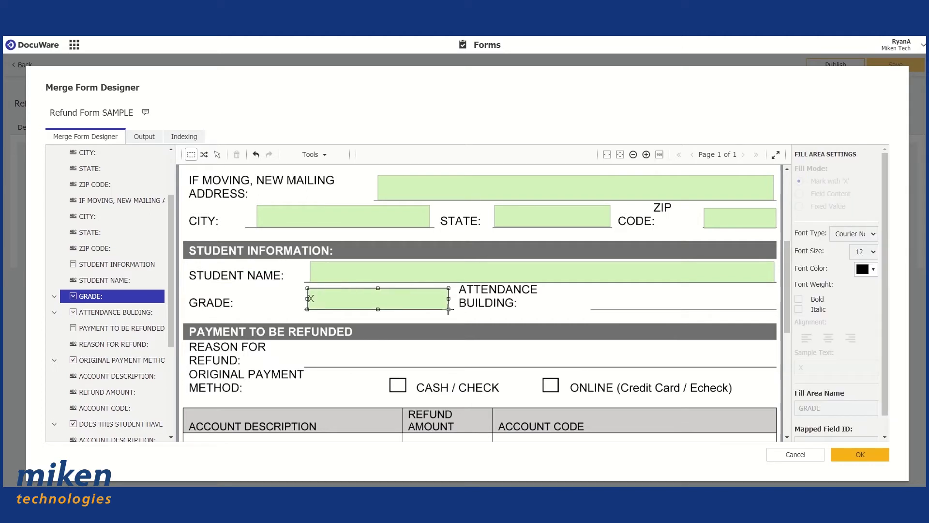
left_click(116, 312)
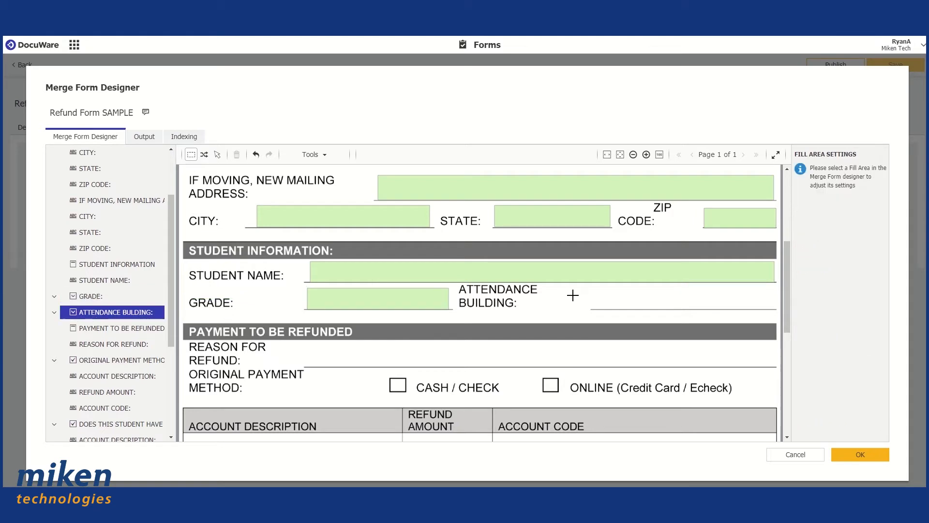
left_click(683, 298)
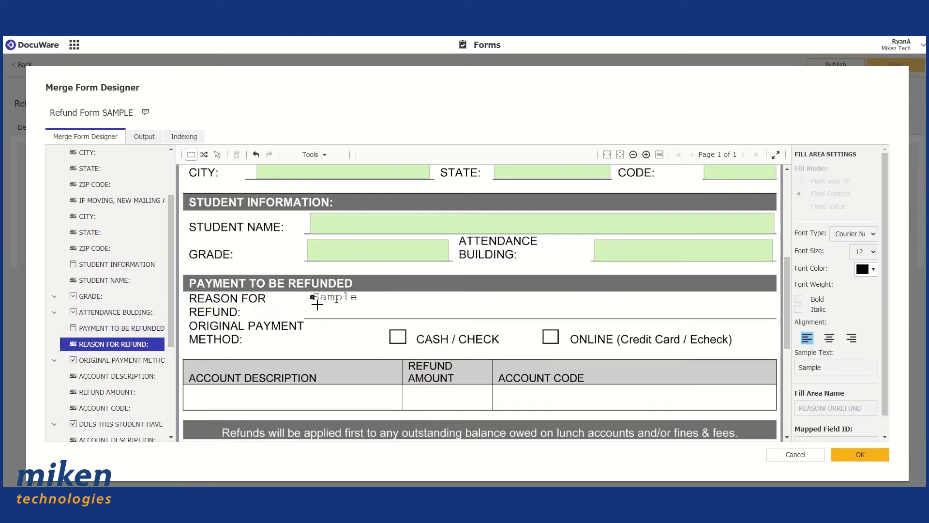
left_click(335, 297)
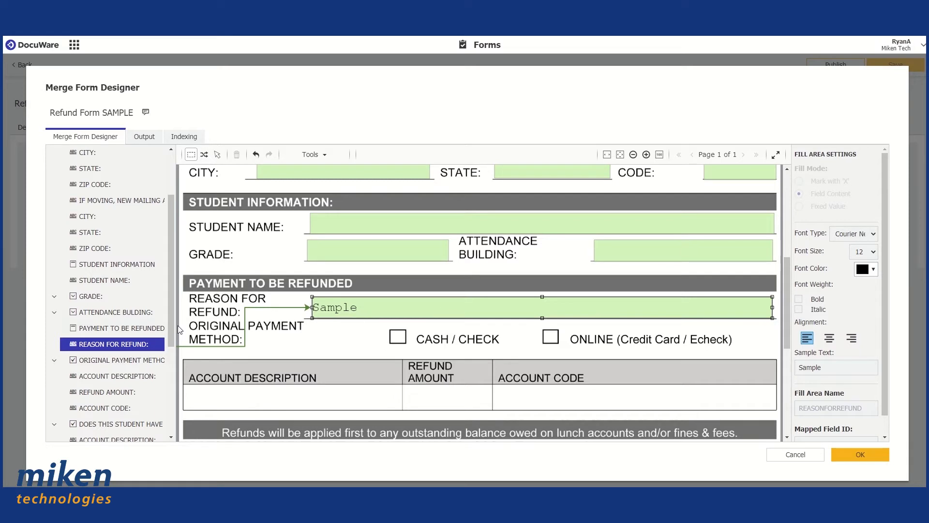
scroll("down", 3)
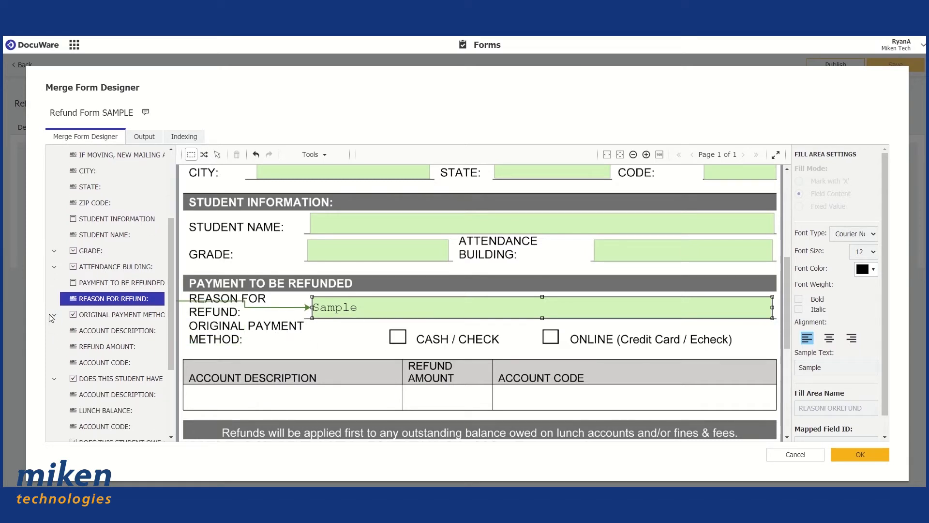
- Place X fill areas on the Cash / Check and Online checkboxes and map Account Description
left_click(54, 313)
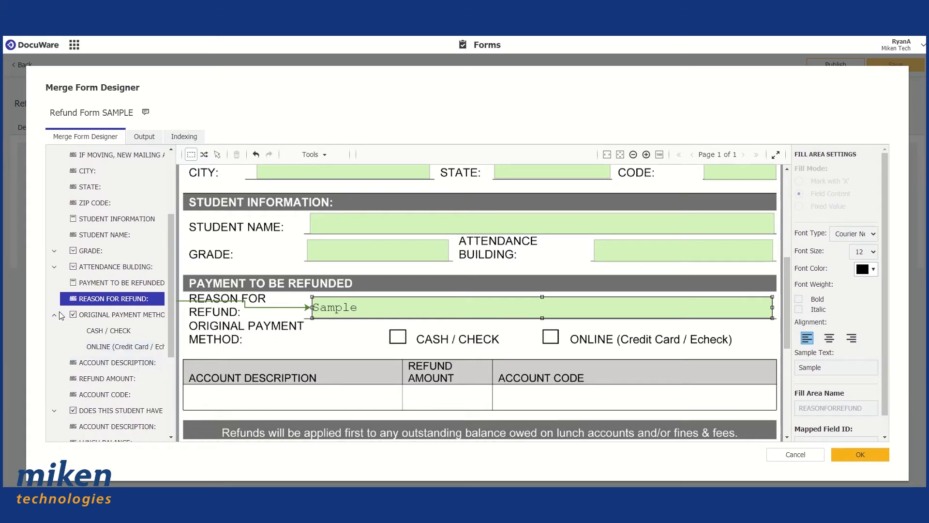
scroll("down", 3)
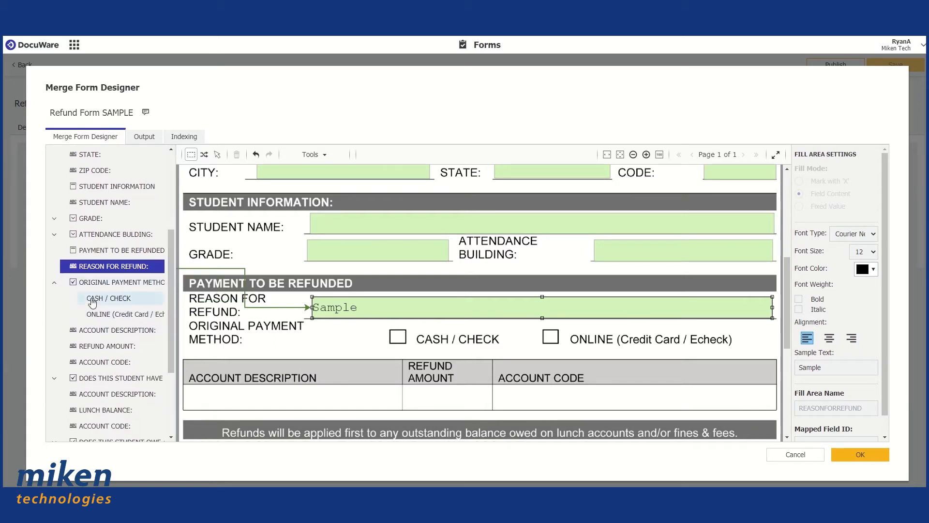
left_click(107, 298)
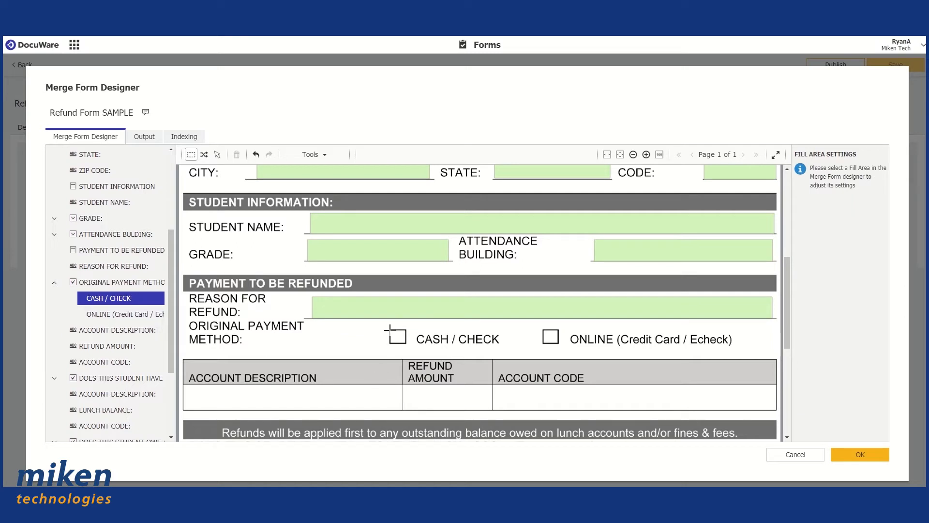
left_click(397, 337)
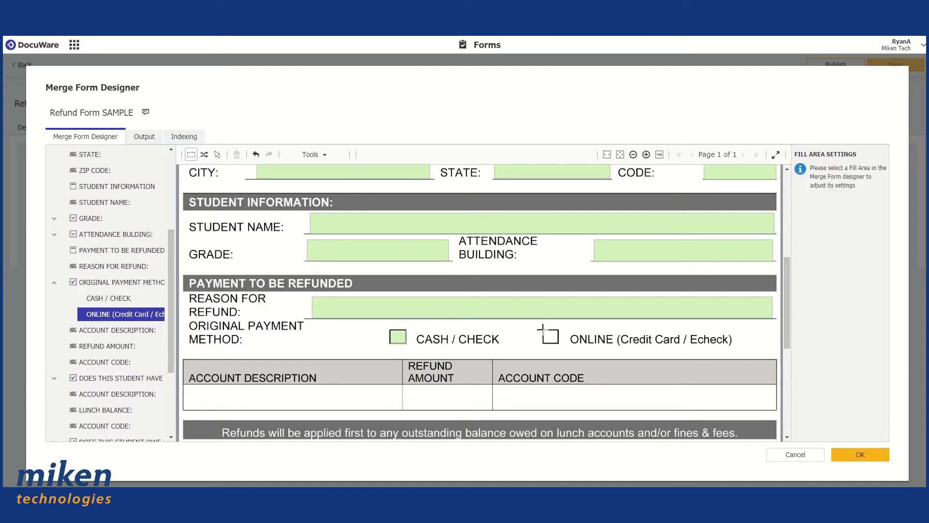
left_click(551, 337)
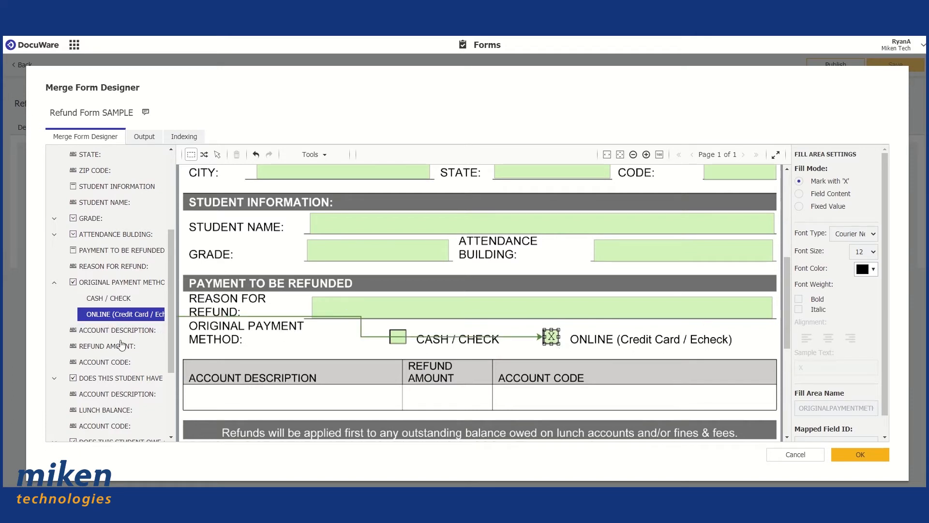
left_click(117, 330)
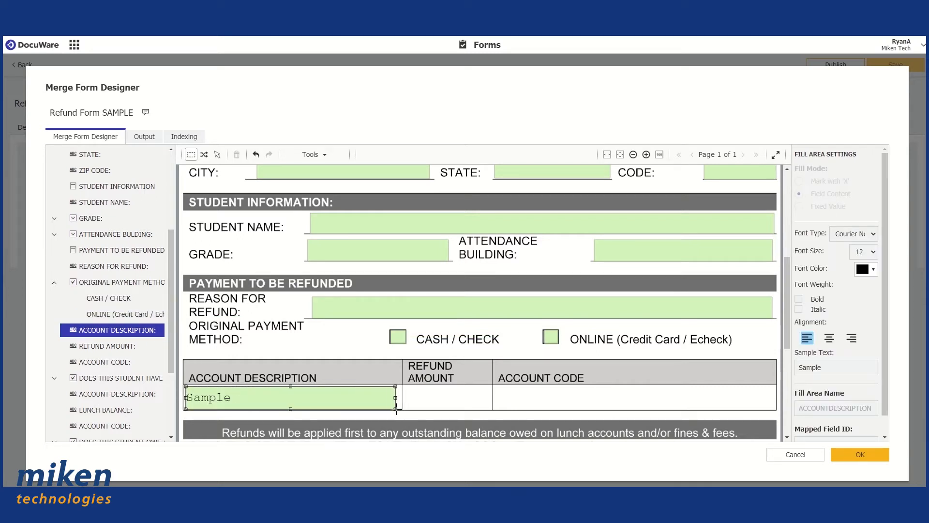
- Place Refund Amount and Account Code fill areas, widening Account Code across its cell
left_click(107, 346)
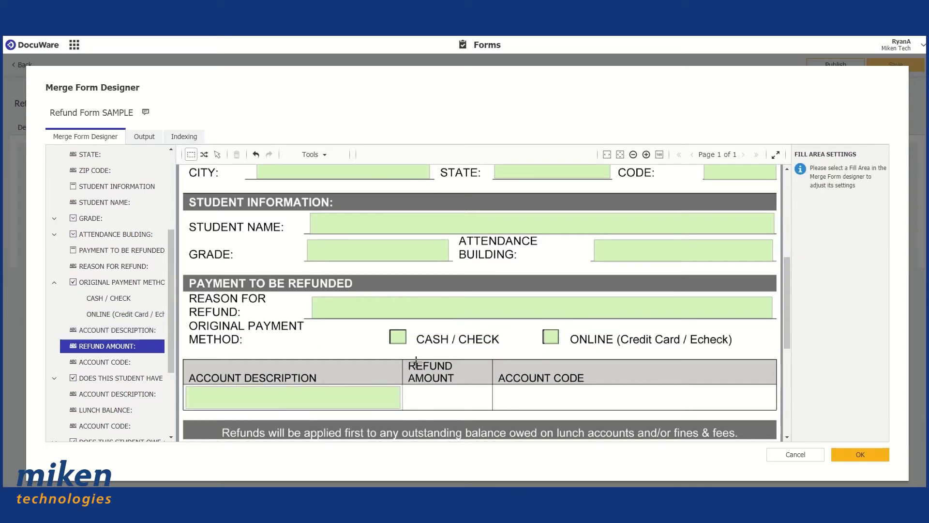
left_click(447, 397)
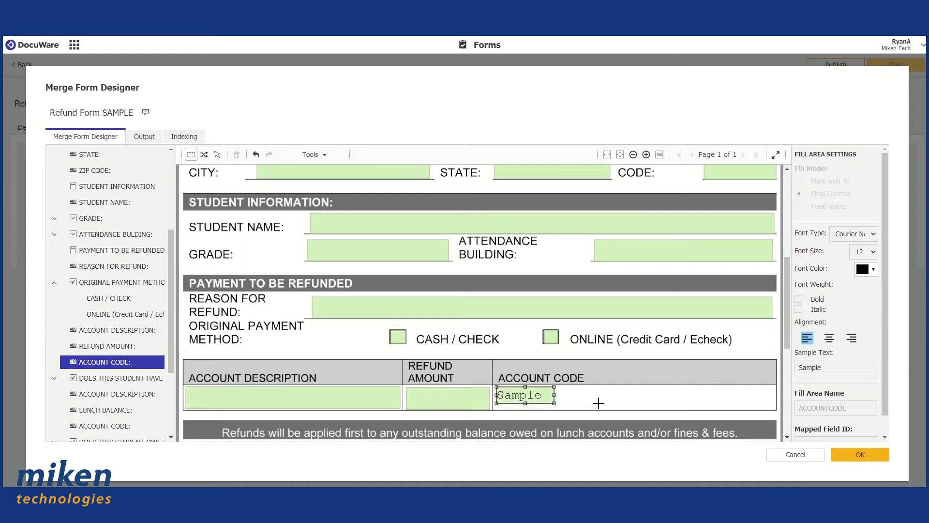
left_click_drag(554, 395, 770, 398)
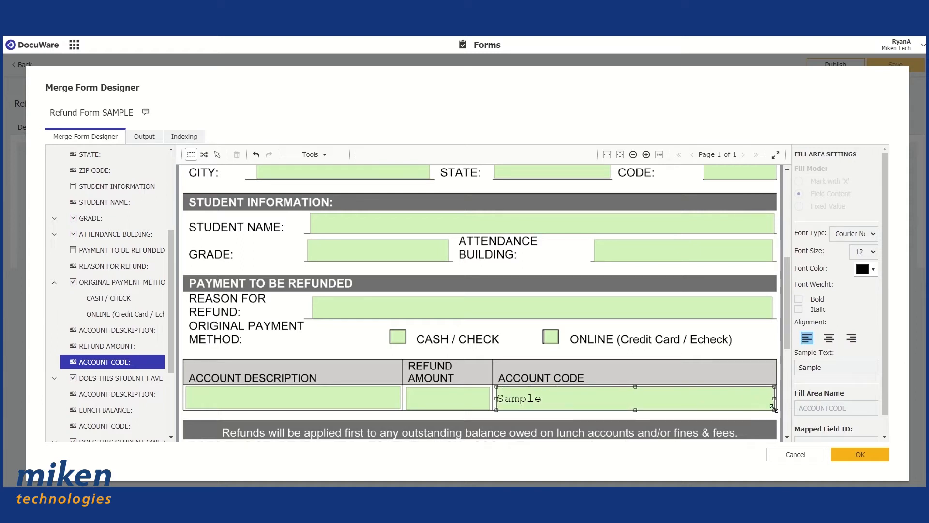
scroll("down", 3)
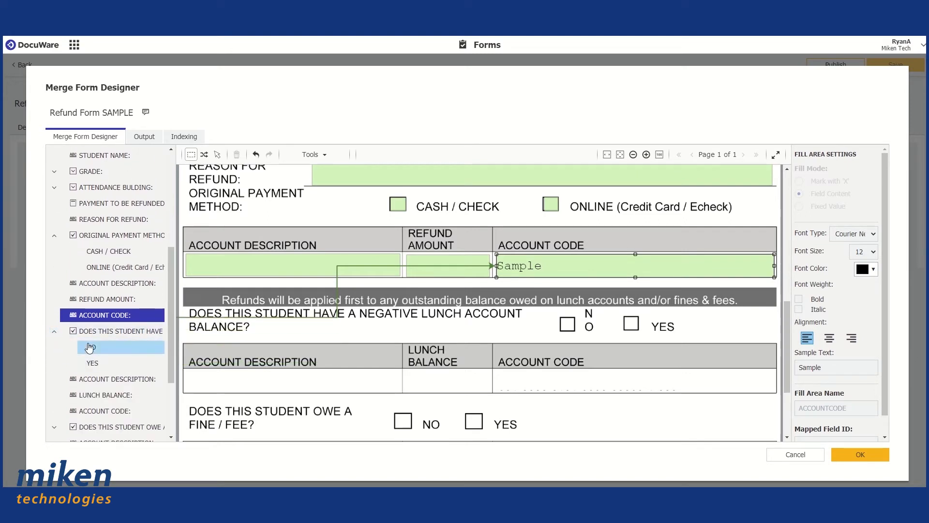
- Map the lunch question's NO/YES boxes and the lunch table's account description and code
left_click(91, 347)
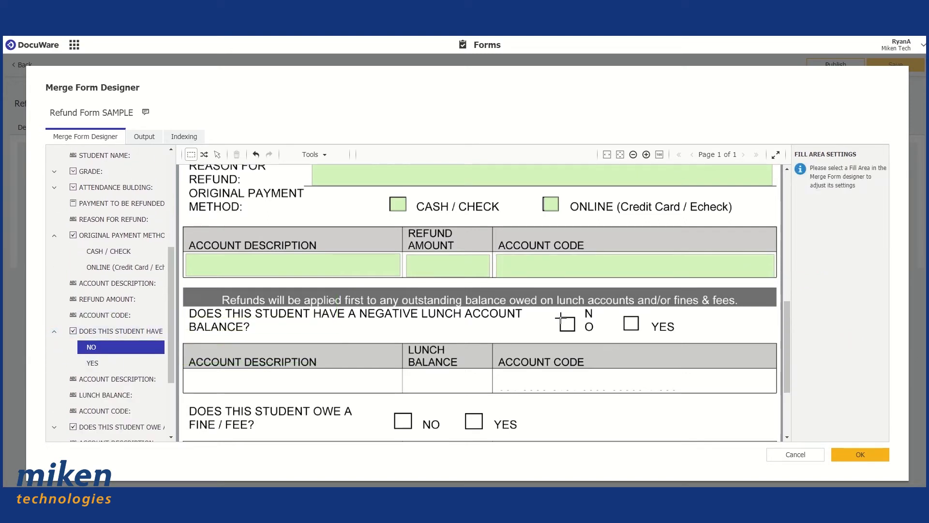
left_click(566, 323)
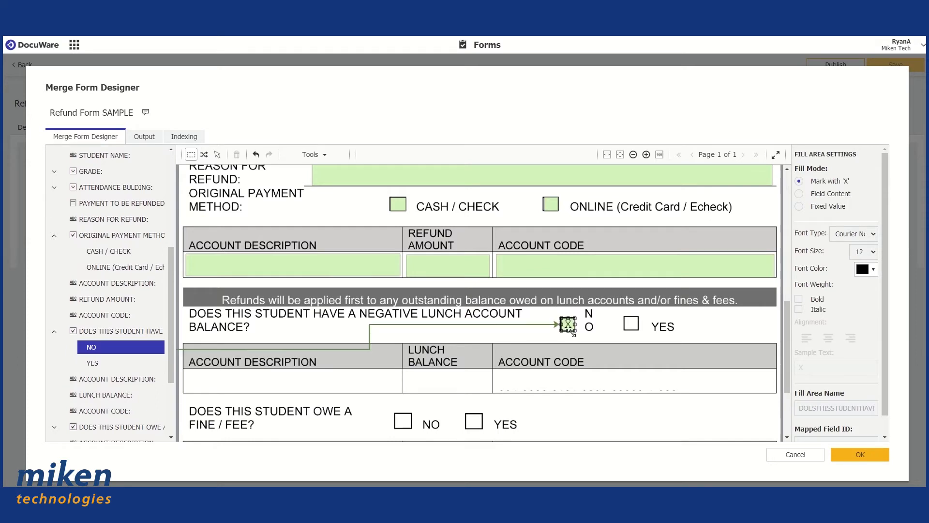
left_click(92, 363)
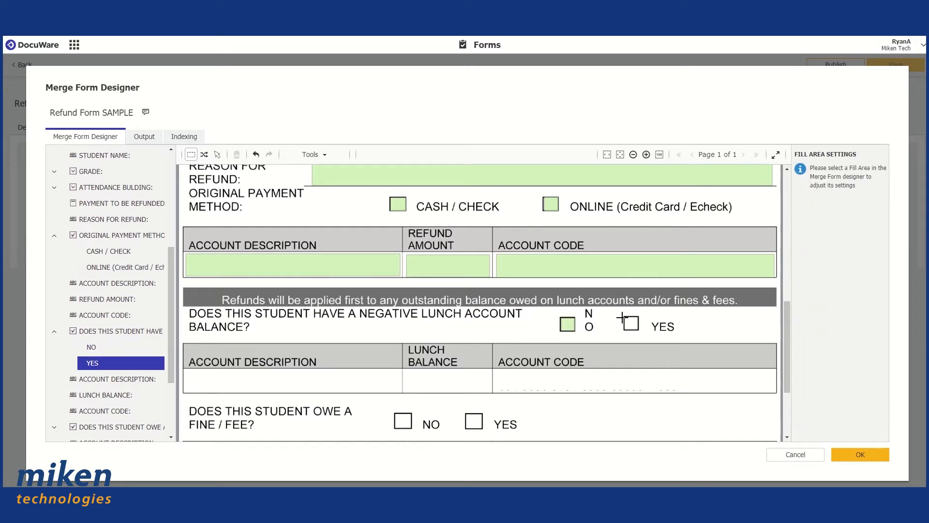
left_click(630, 323)
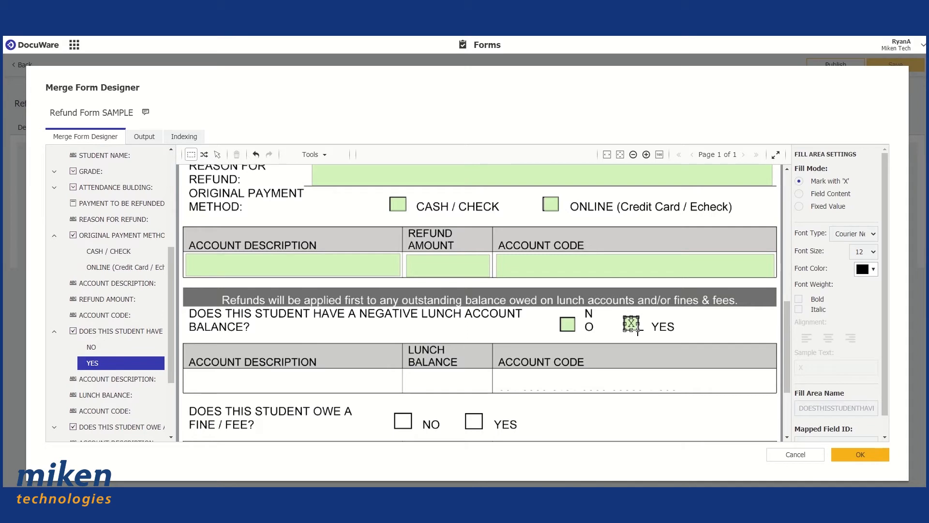
left_click(117, 378)
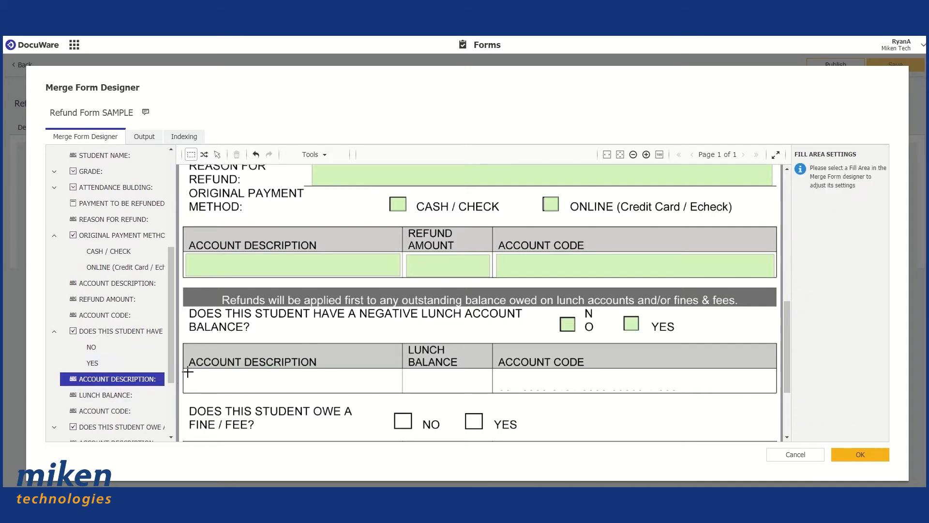
left_click(291, 382)
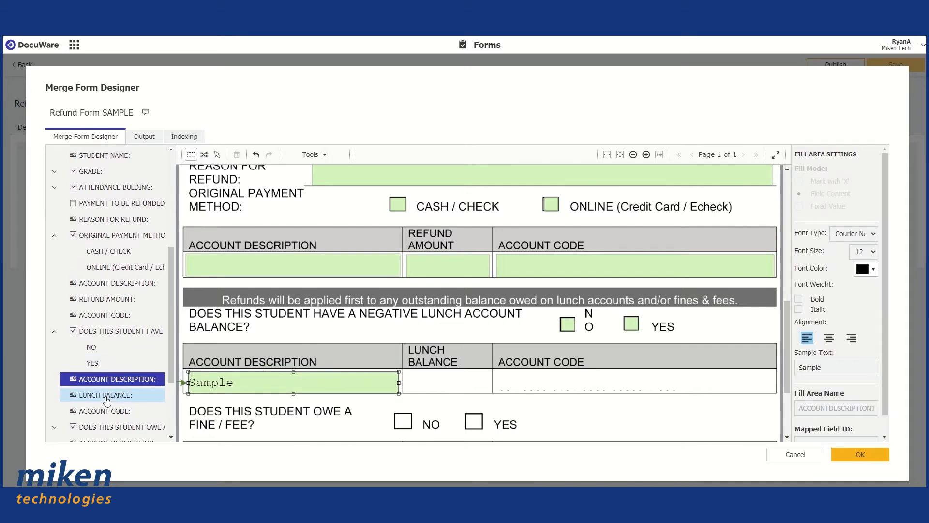
left_click(105, 395)
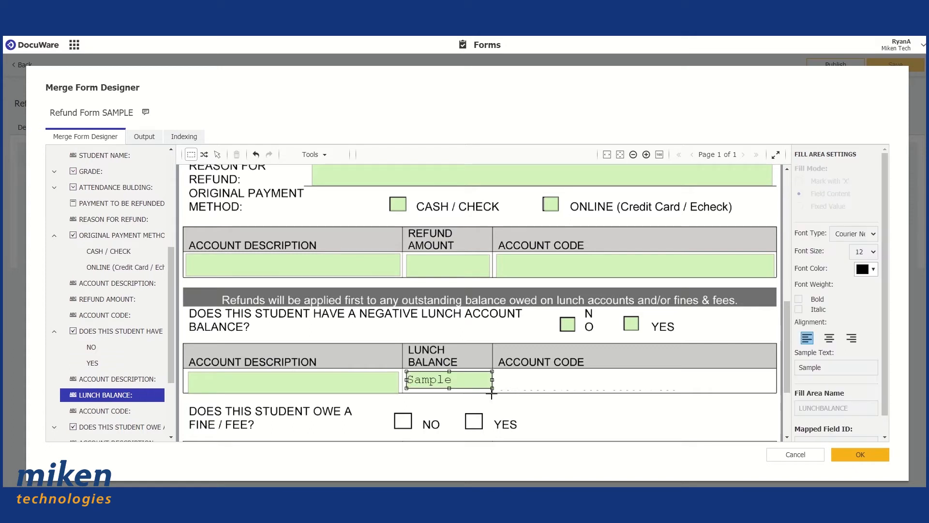
left_click(104, 411)
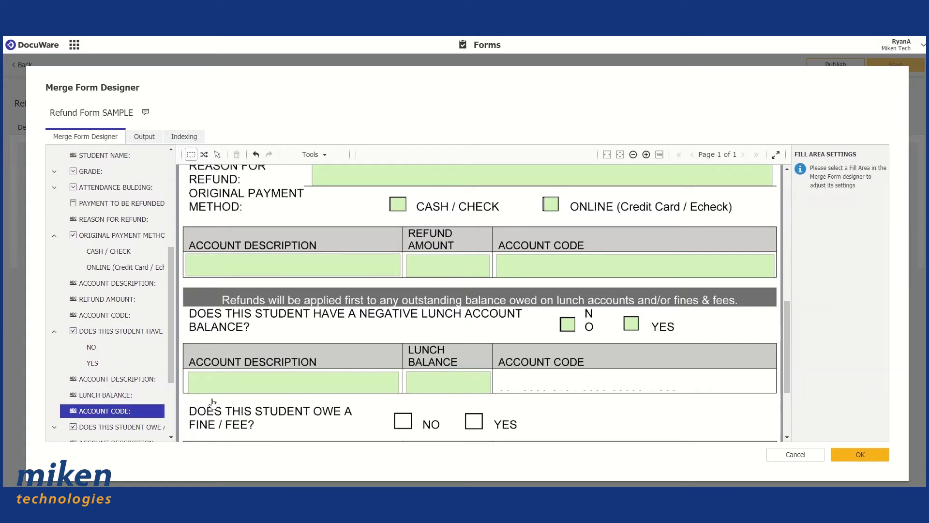
left_click(624, 379)
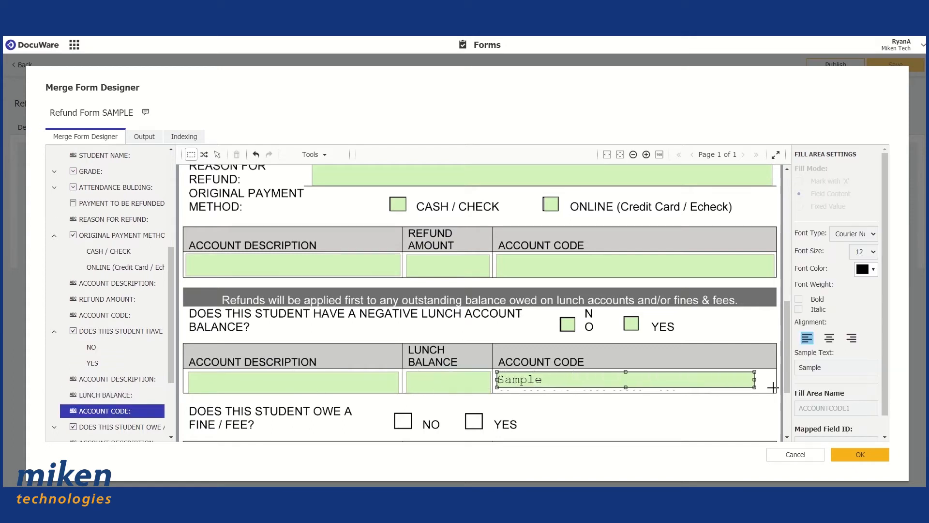
- Map the fine question's NO/YES boxes and the fine table's description, amount and code areas
scroll("down", 3)
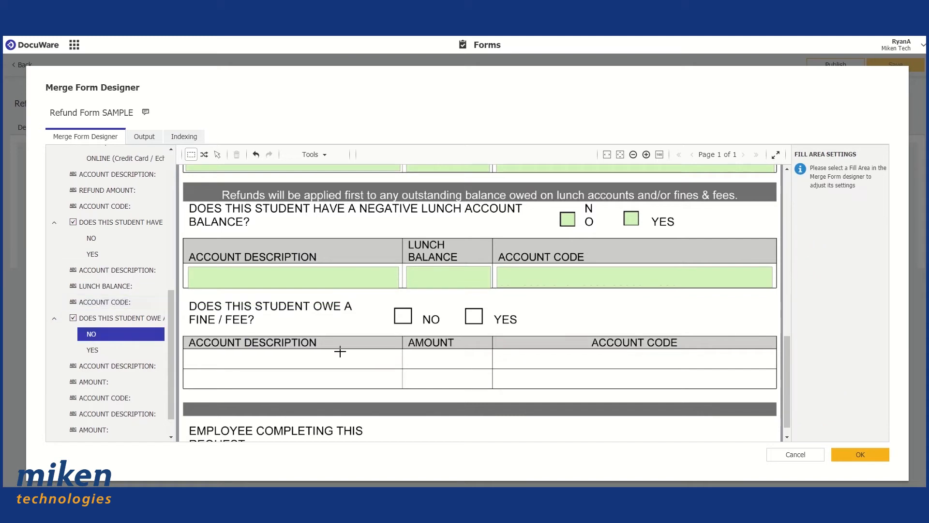
left_click(403, 315)
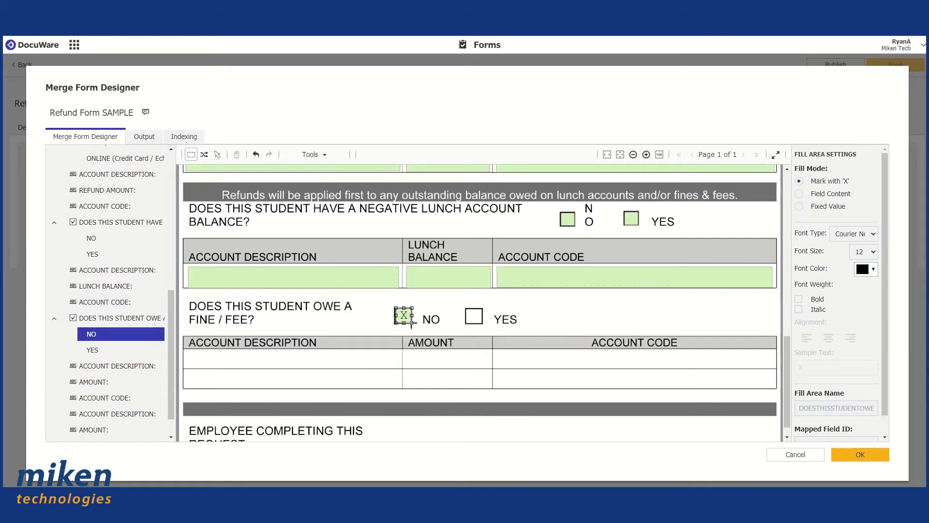
left_click(93, 350)
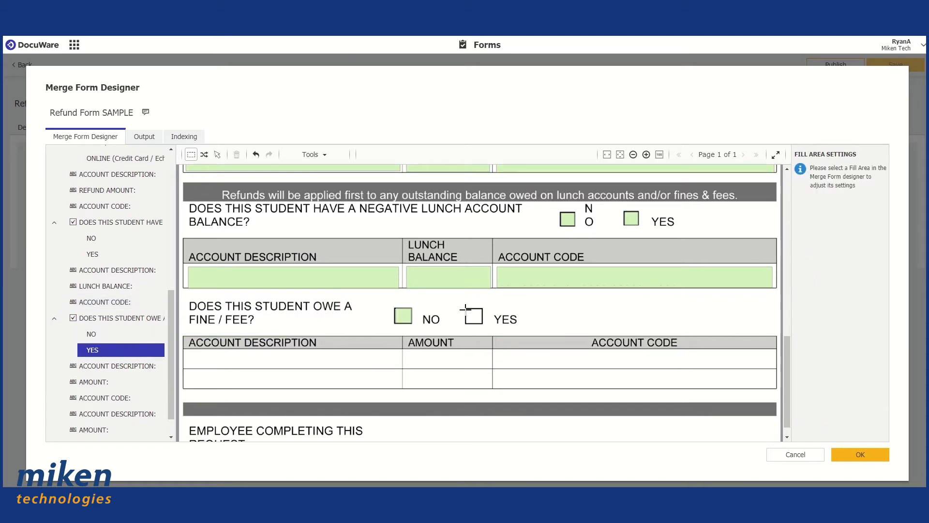
left_click(472, 316)
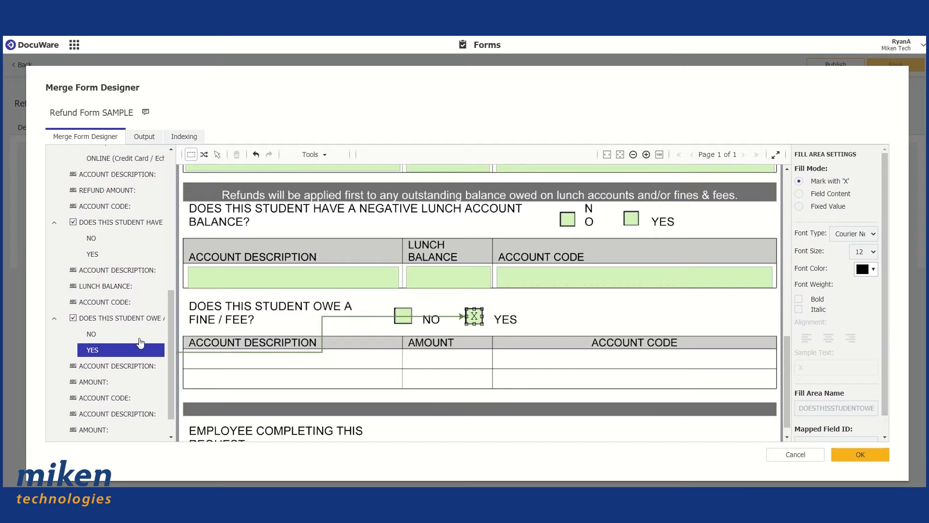
left_click(117, 365)
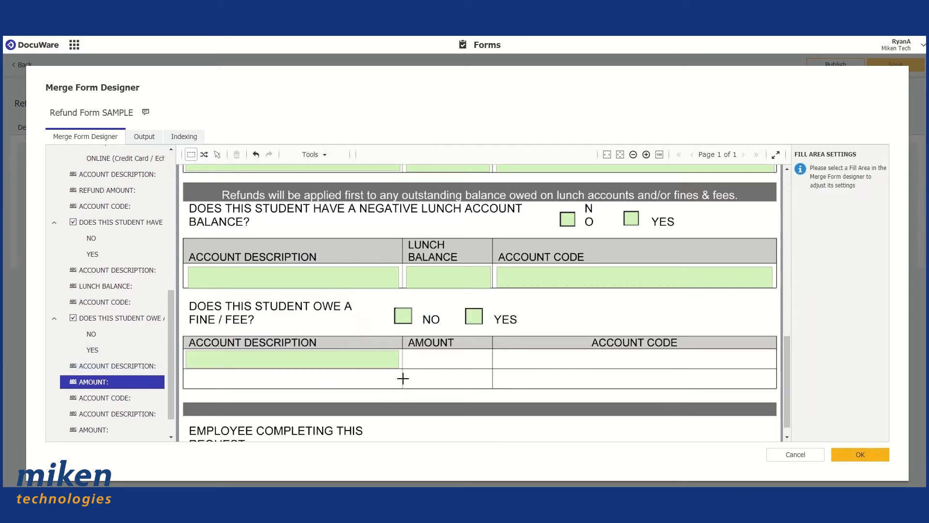
left_click(438, 358)
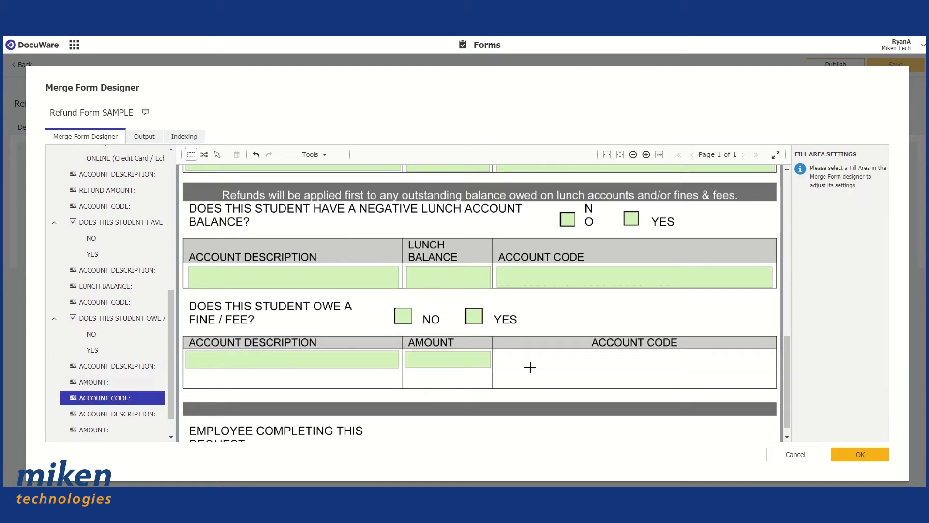
left_click(614, 357)
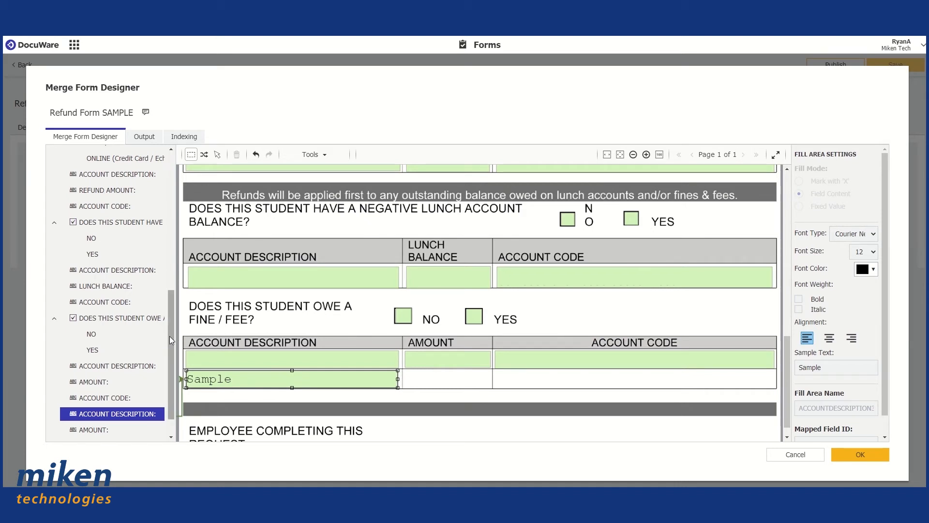
- Map the account code field onto the second fine/fee row's cell
scroll("down", 3)
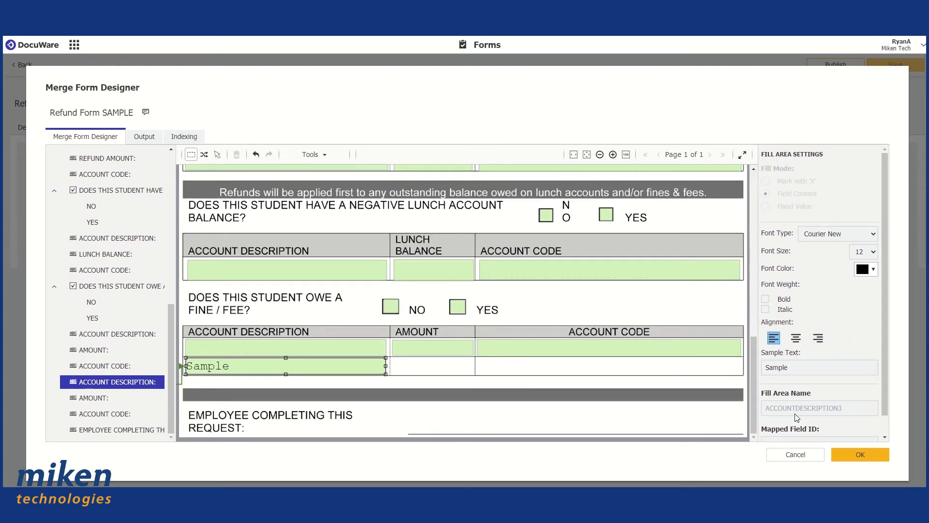
mouse_move(656, 390)
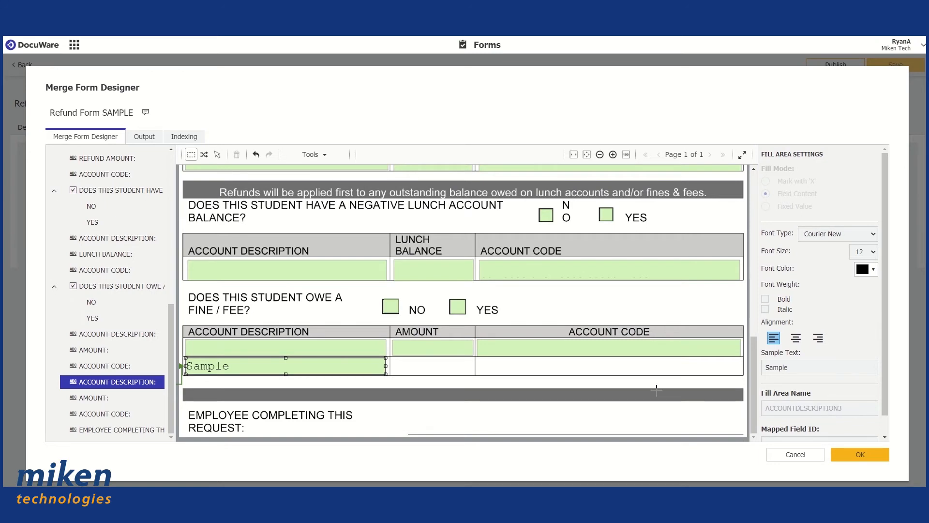
mouse_move(404, 402)
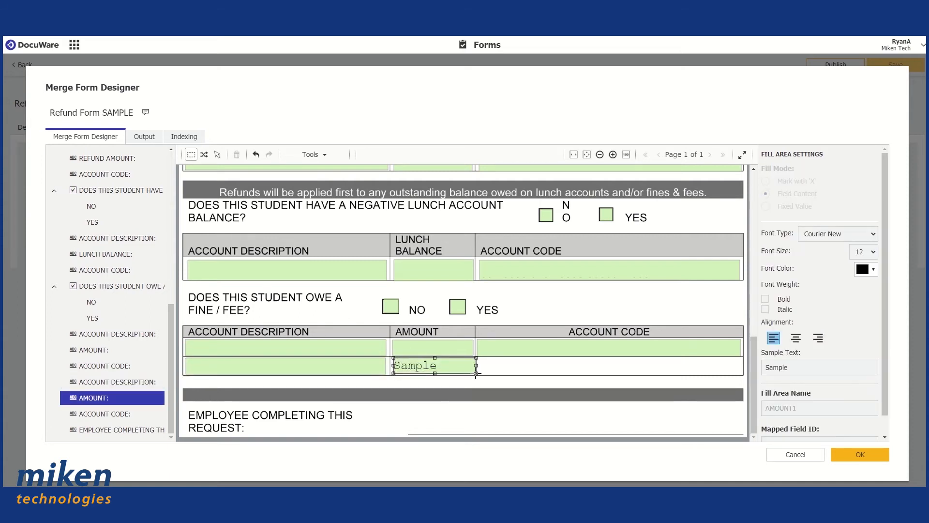
left_click(105, 413)
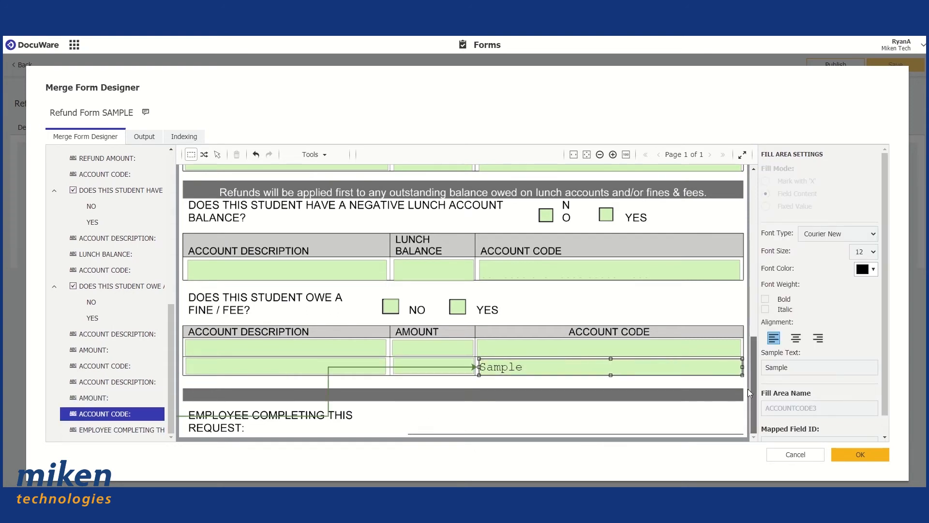
- Place Employee Completing This Request across the full signature line and confirm the designer
left_click(121, 429)
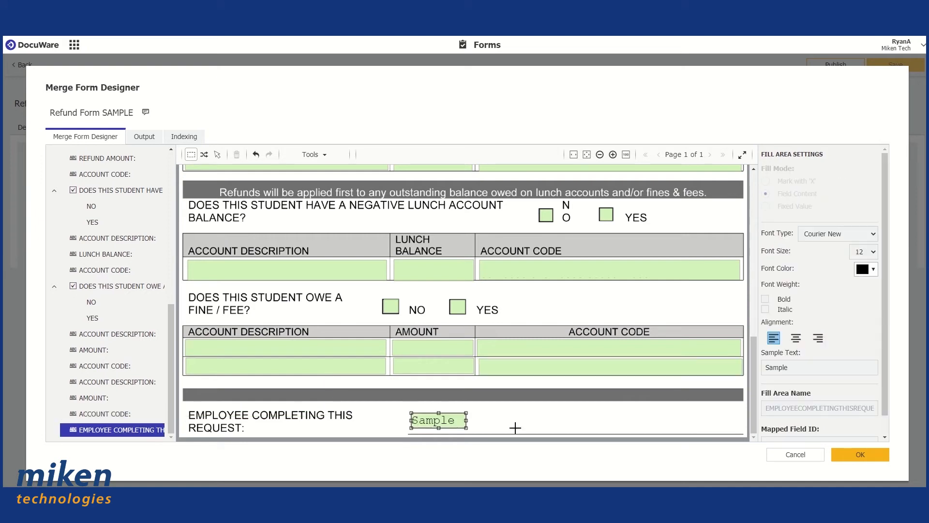
left_click_drag(467, 420, 740, 421)
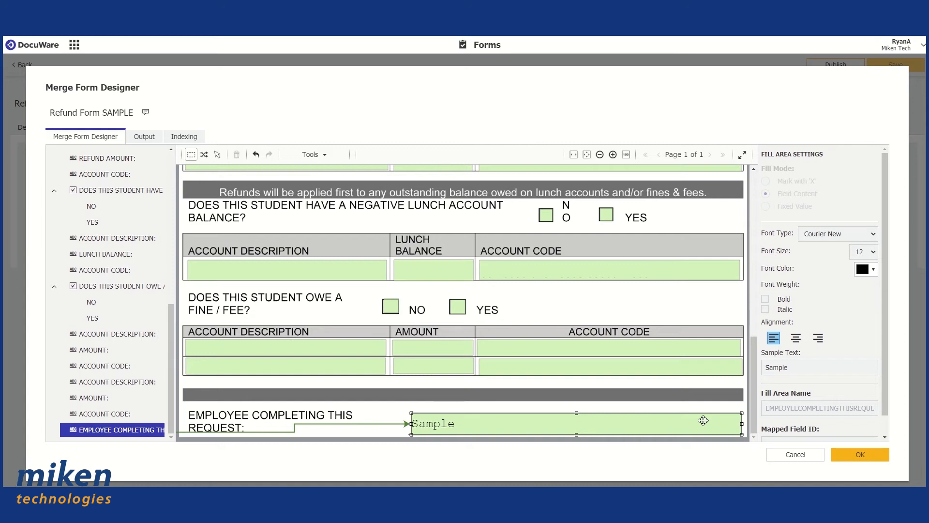
mouse_move(452, 266)
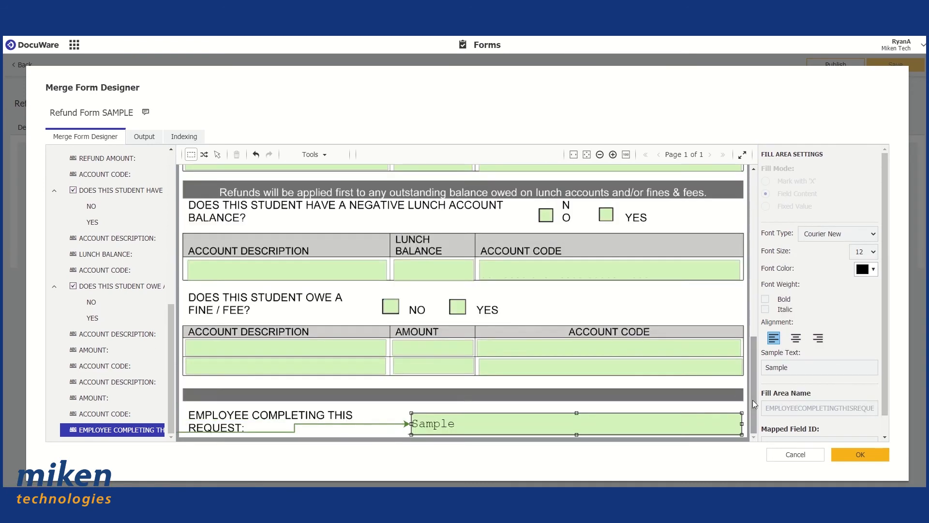
left_click(859, 454)
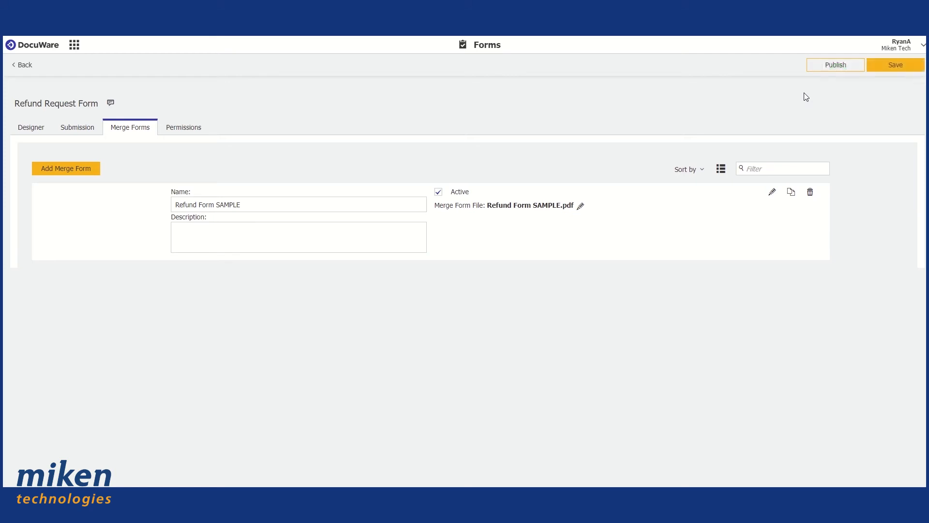
- Save the Refund Request Form's merge settings and view its permissions
left_click(896, 64)
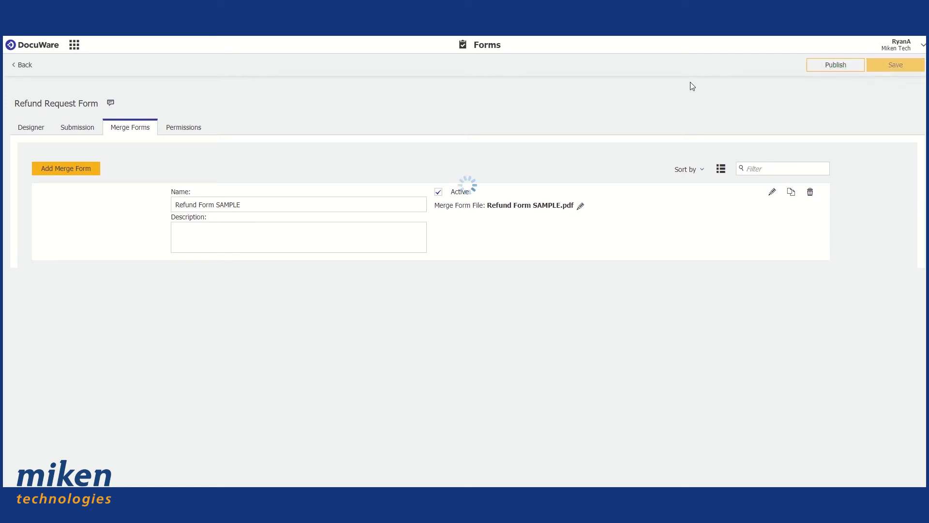
left_click(896, 64)
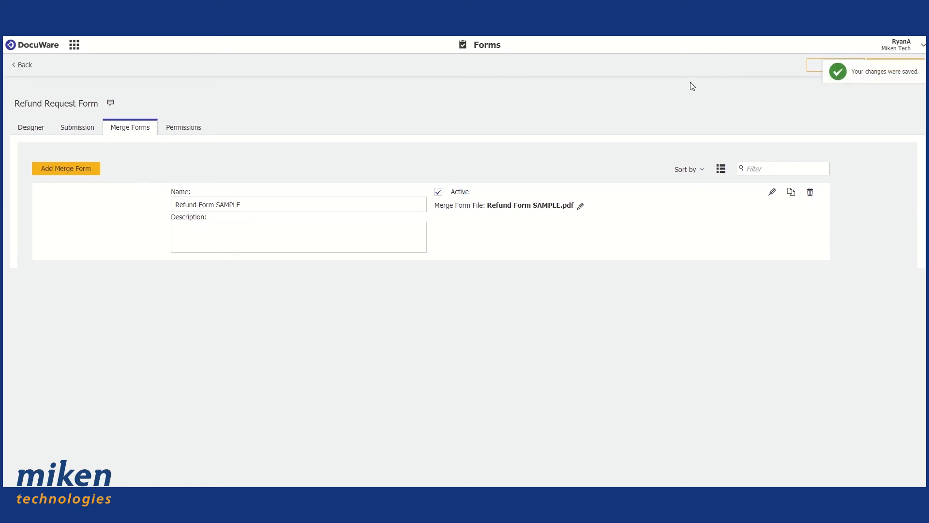
left_click(183, 128)
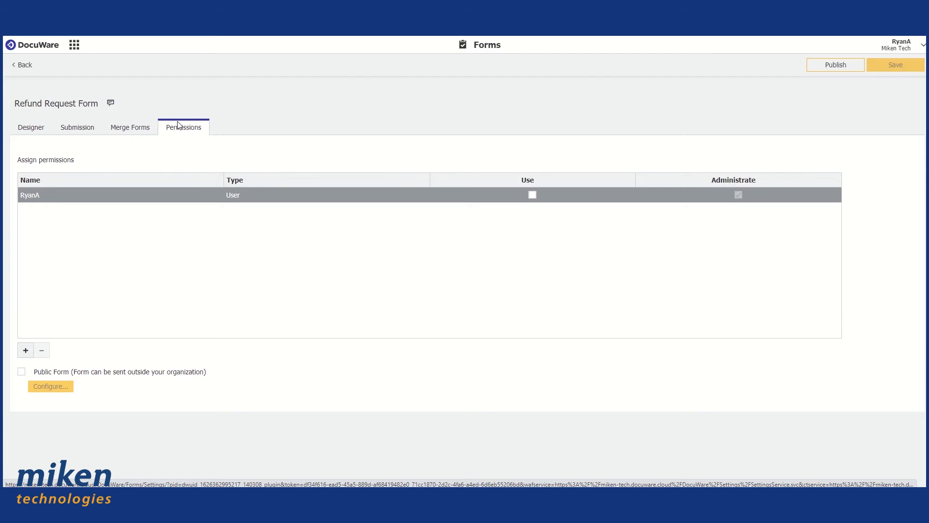
mouse_move(576, 207)
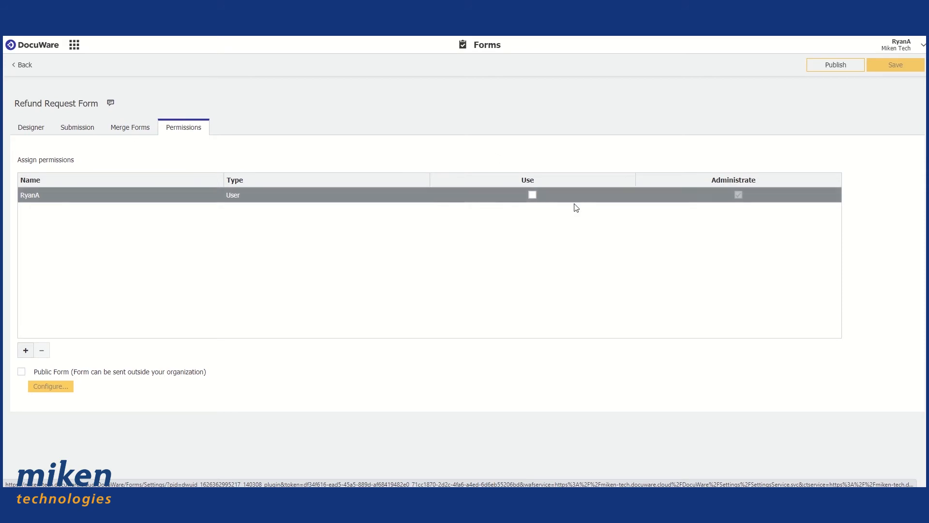
left_click(532, 195)
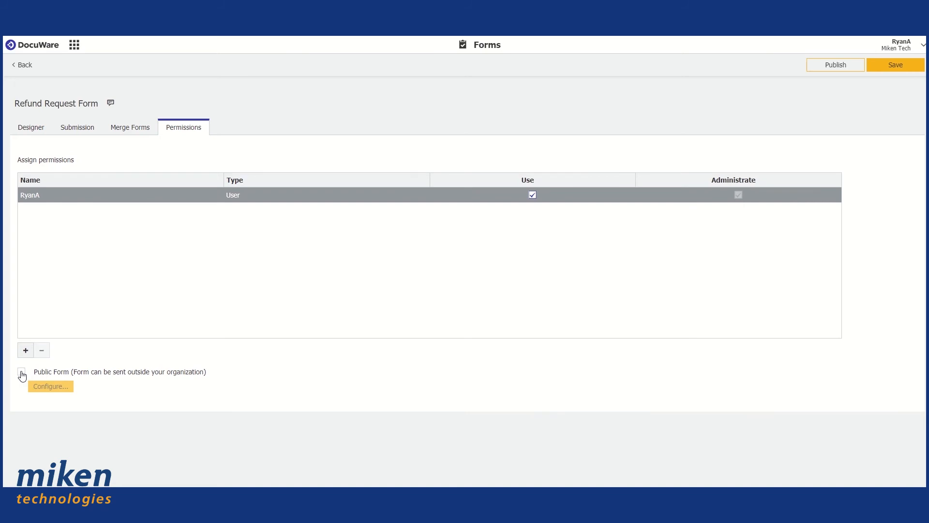
left_click(21, 371)
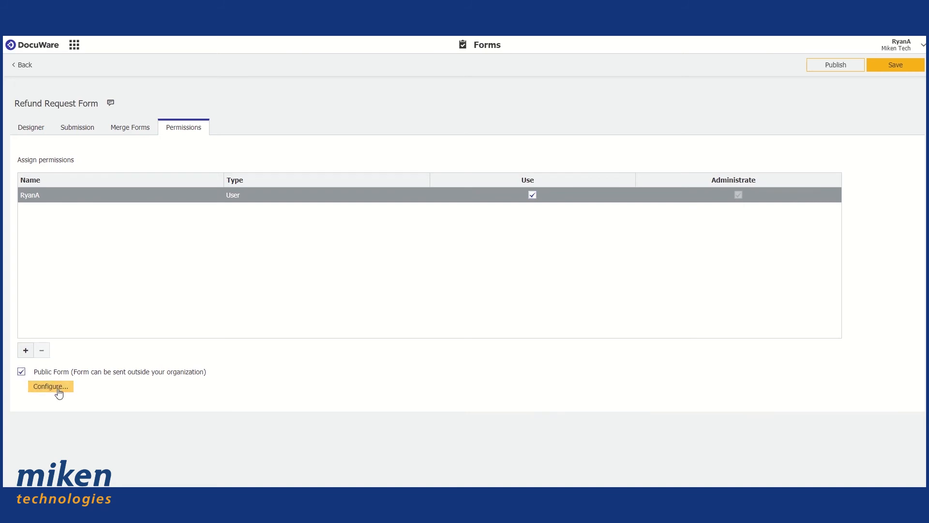
left_click(50, 385)
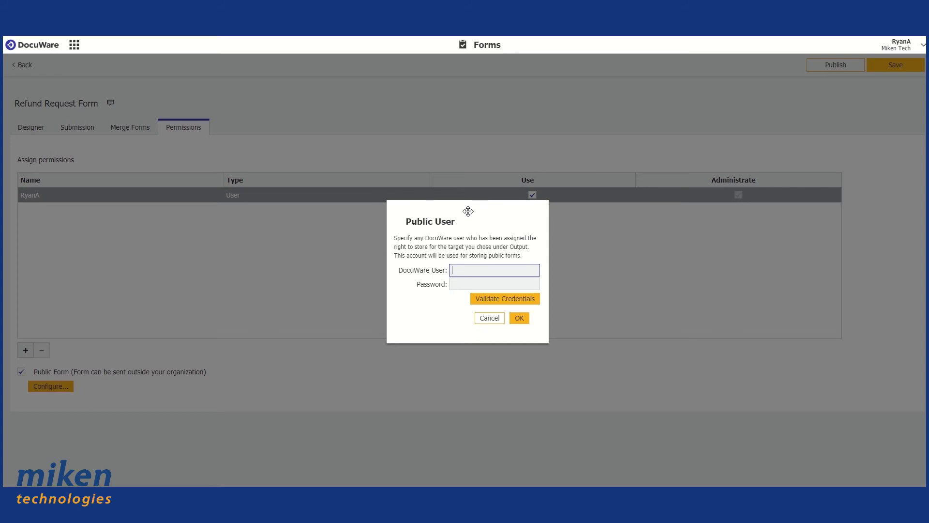
- Set the suggested RyanA account and password as the public user, validating the credentials
type("ry")
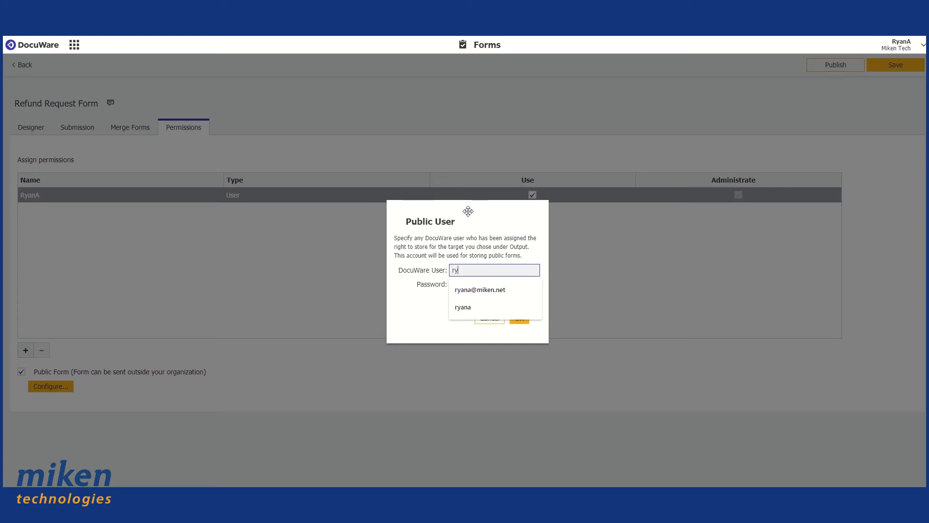
left_click(462, 307)
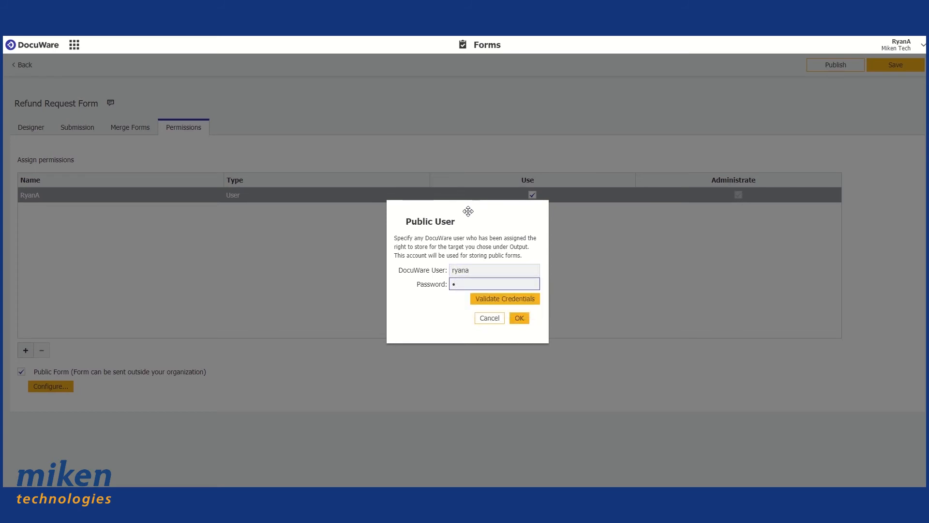
type("•••")
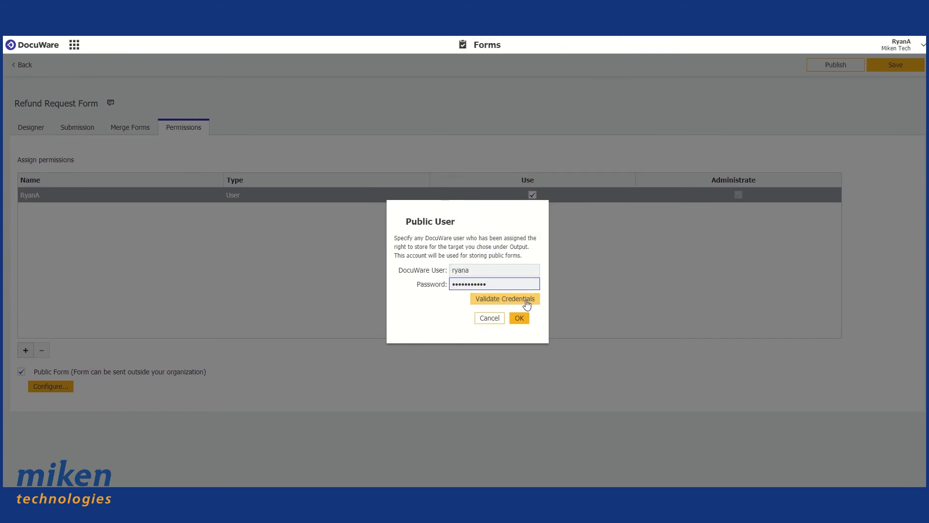
left_click(505, 299)
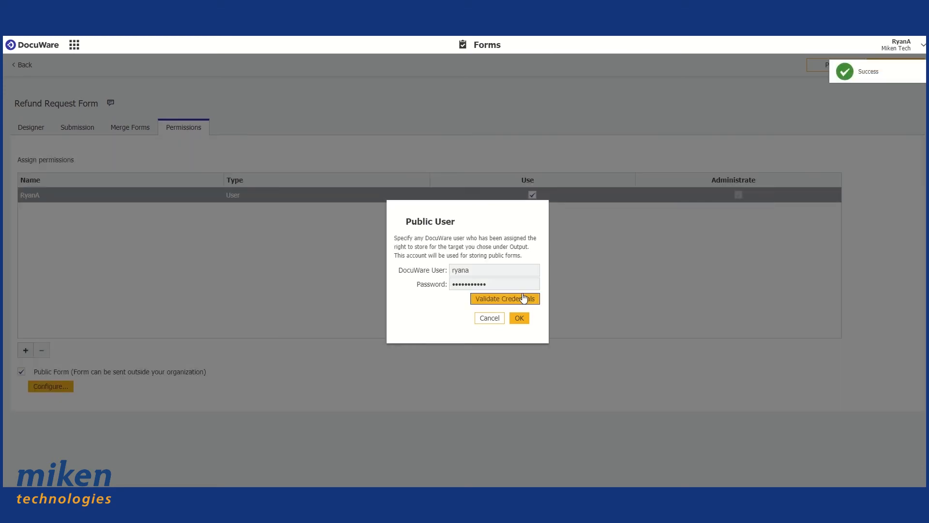
mouse_move(860, 84)
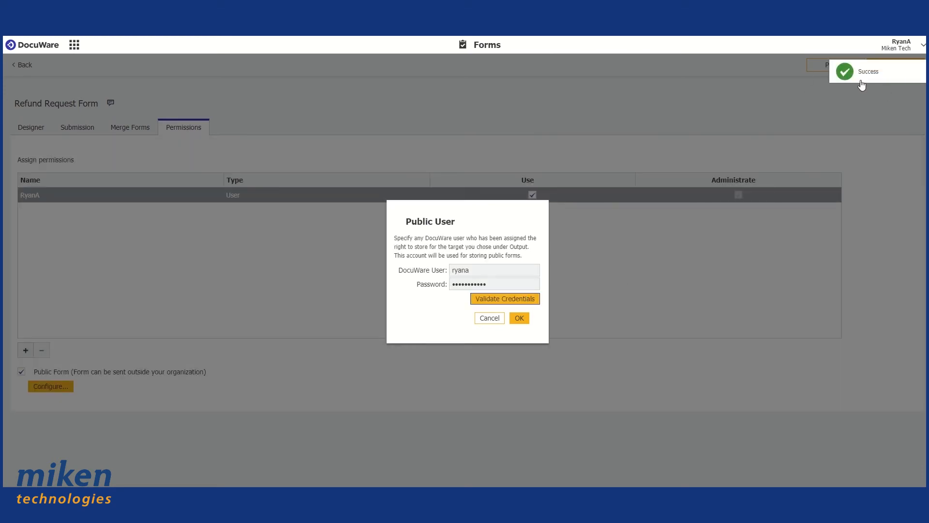
left_click(519, 318)
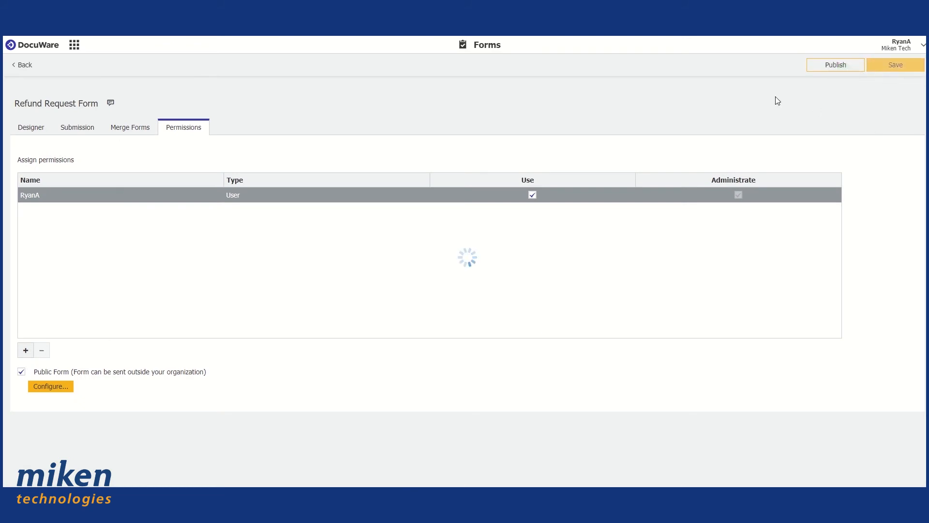
mouse_move(788, 102)
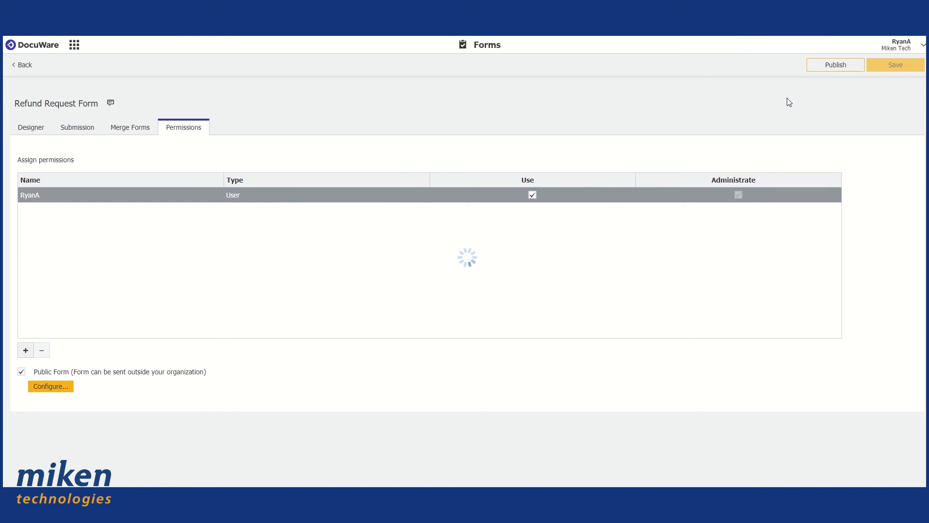
- Publish the Refund Request Form, dismiss the web form link notice, and return to forms
left_click(895, 64)
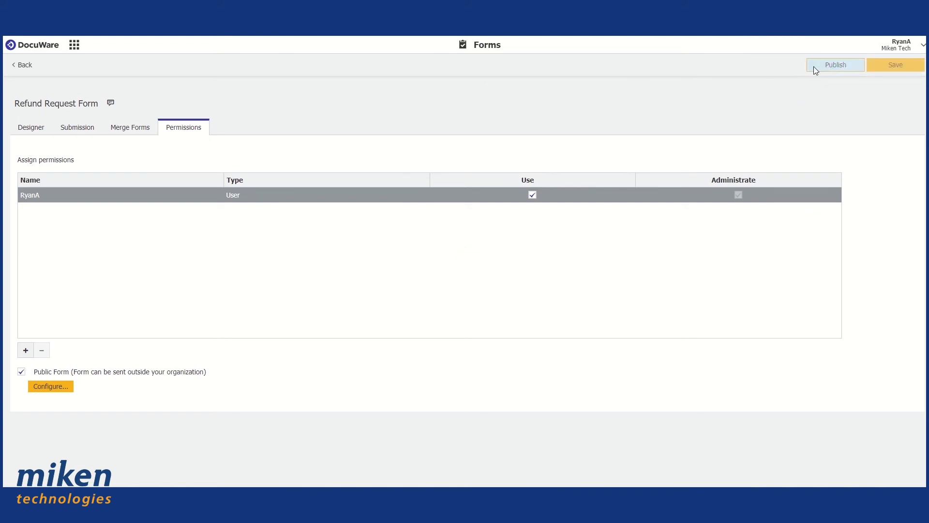
left_click(835, 64)
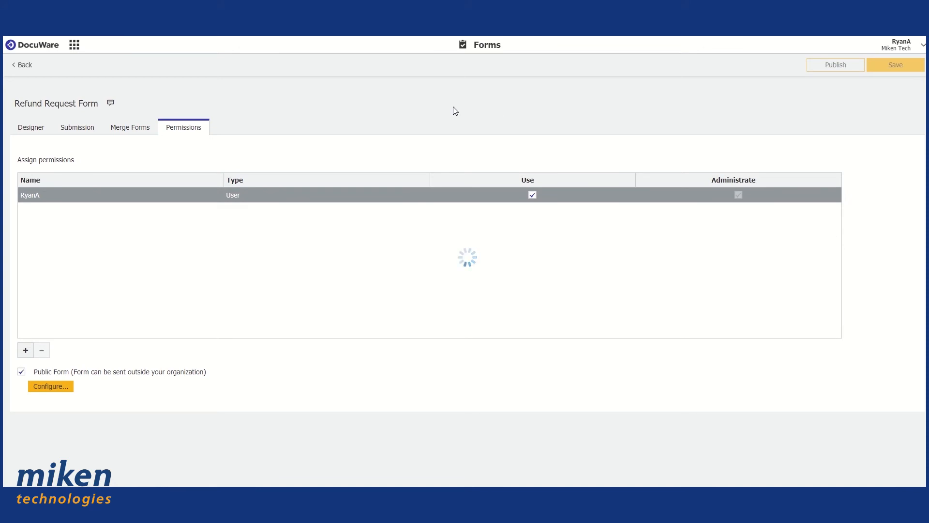
left_click(894, 64)
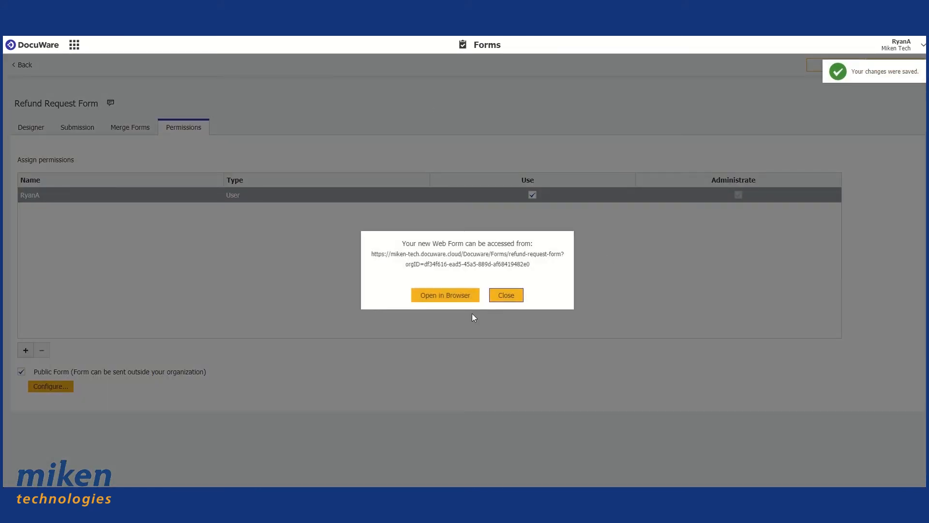
mouse_move(376, 299)
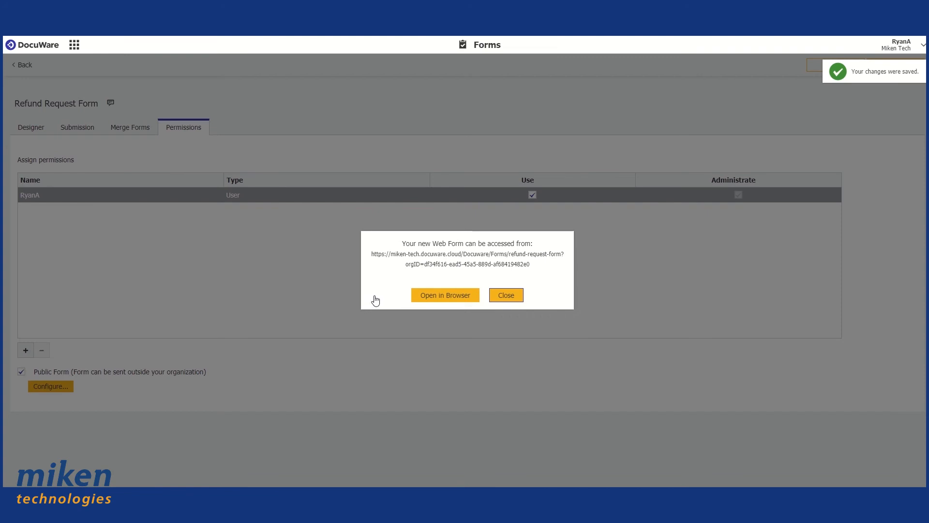
left_click(505, 294)
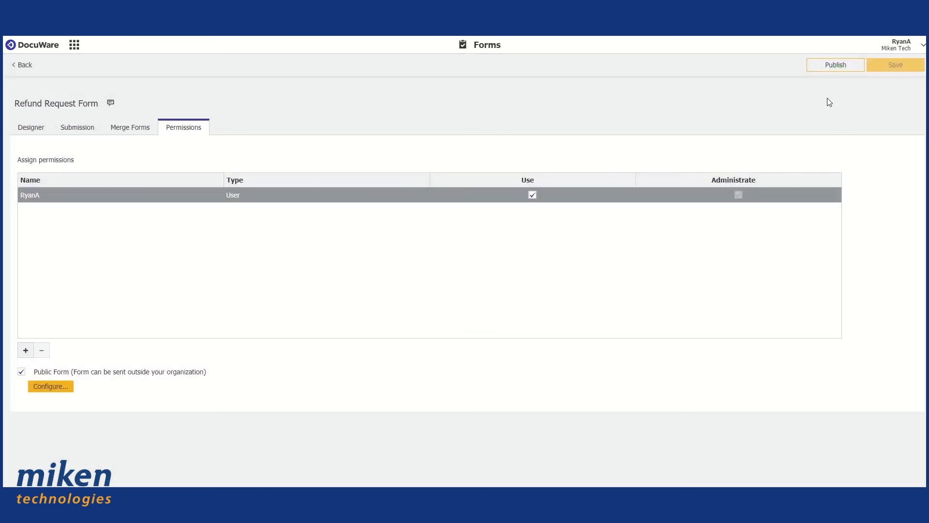
left_click(23, 64)
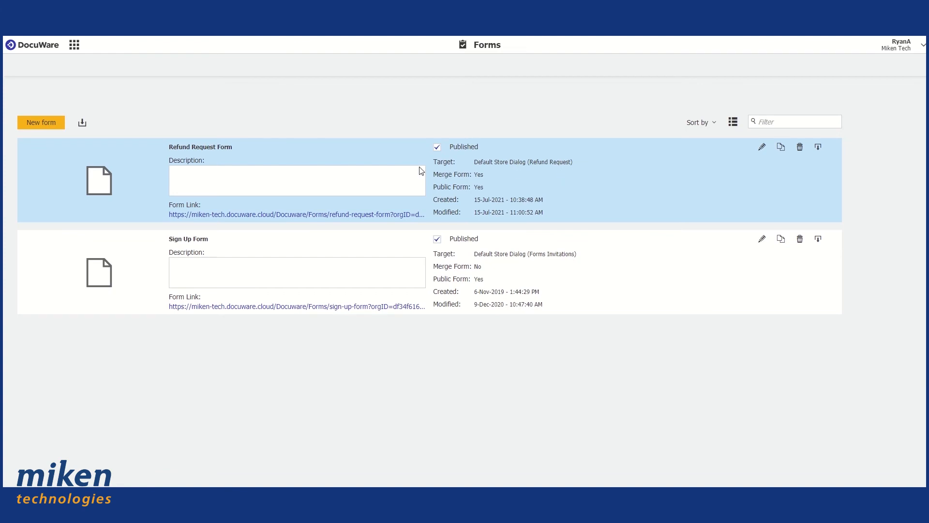
mouse_move(563, 212)
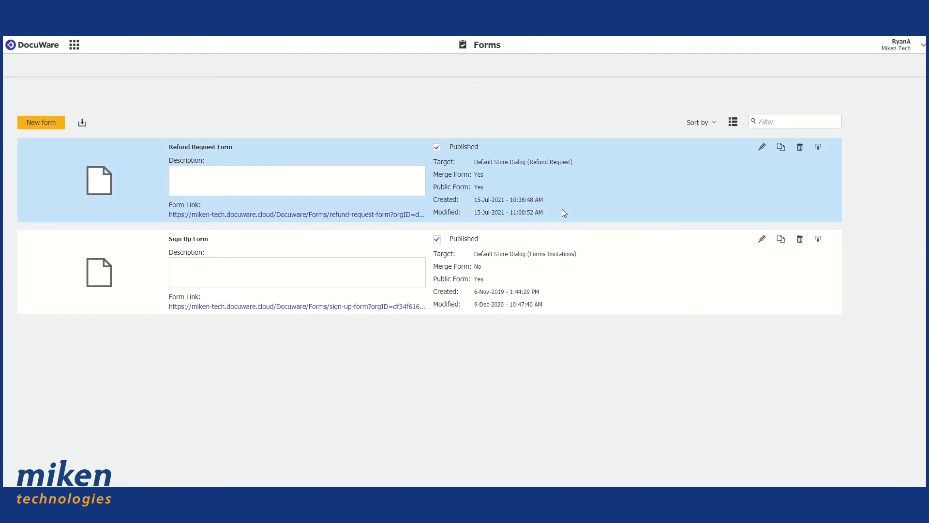
mouse_move(760, 207)
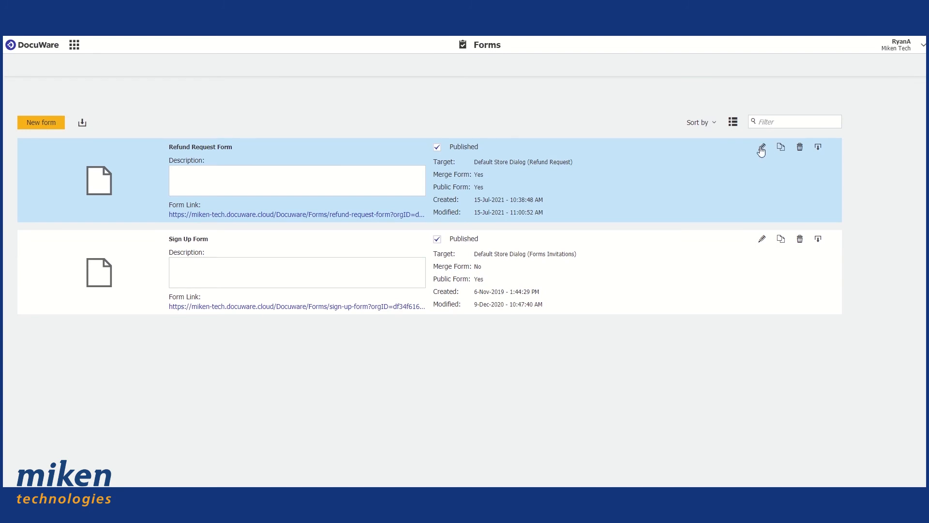
mouse_move(781, 150)
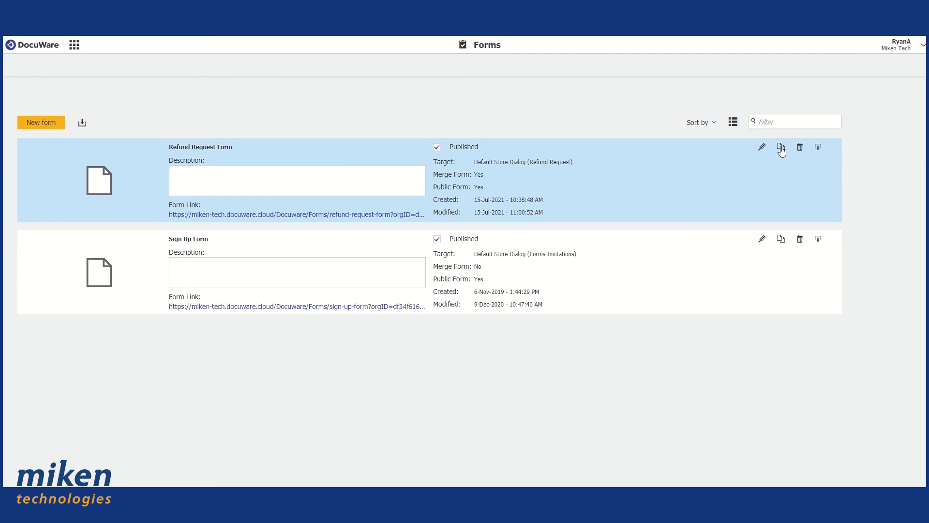
mouse_move(177, 106)
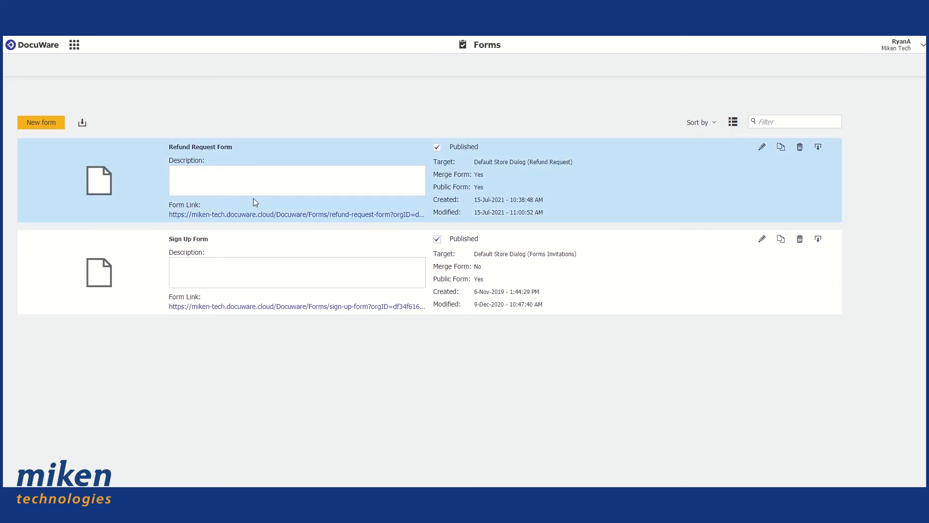
right_click(214, 214)
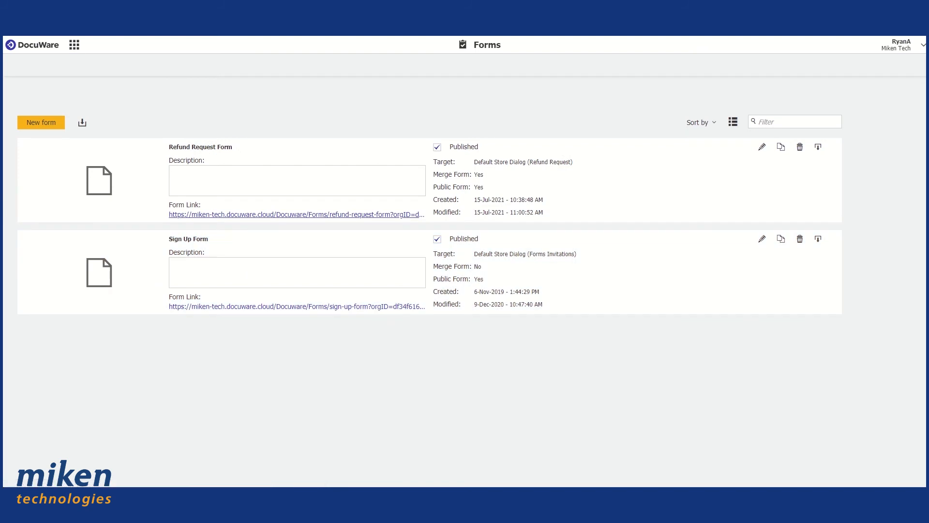
left_click(294, 215)
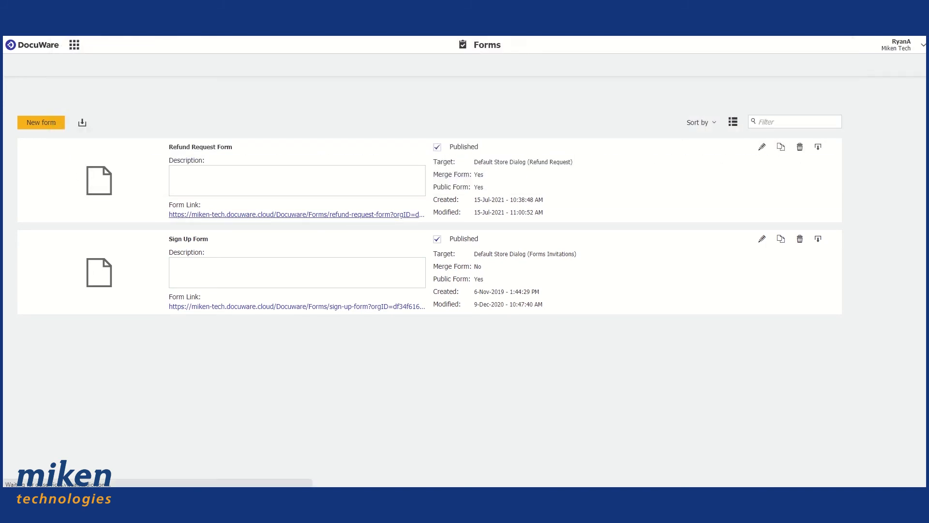
mouse_move(388, 74)
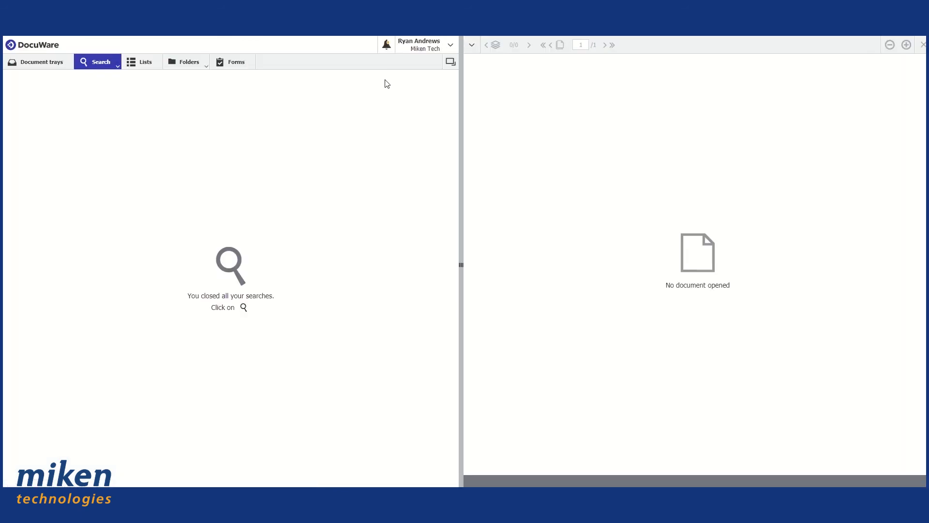
- Run a search from the Refund Request search dialog
left_click(101, 61)
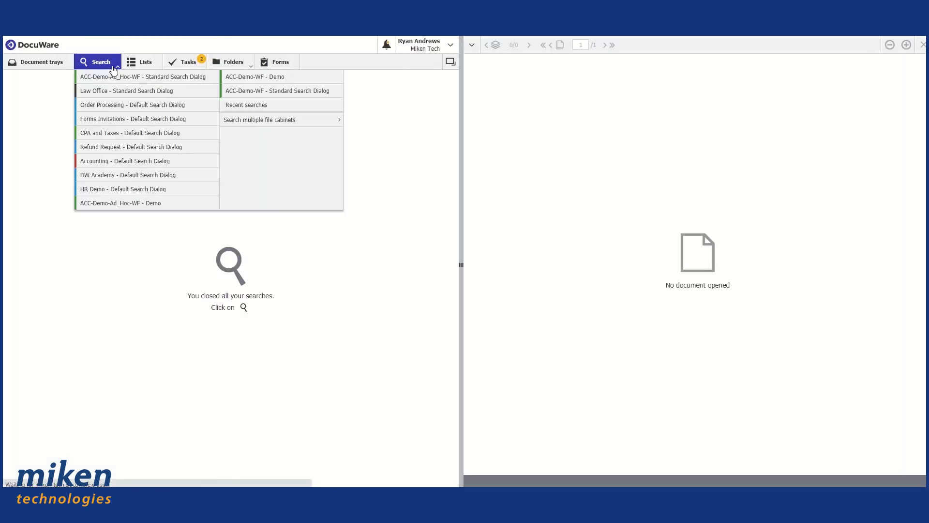
mouse_move(106, 155)
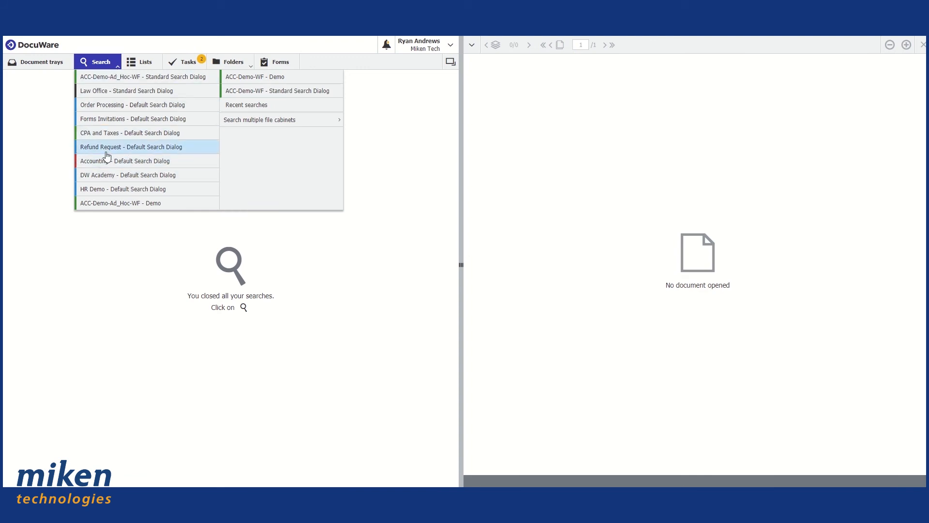
left_click(131, 146)
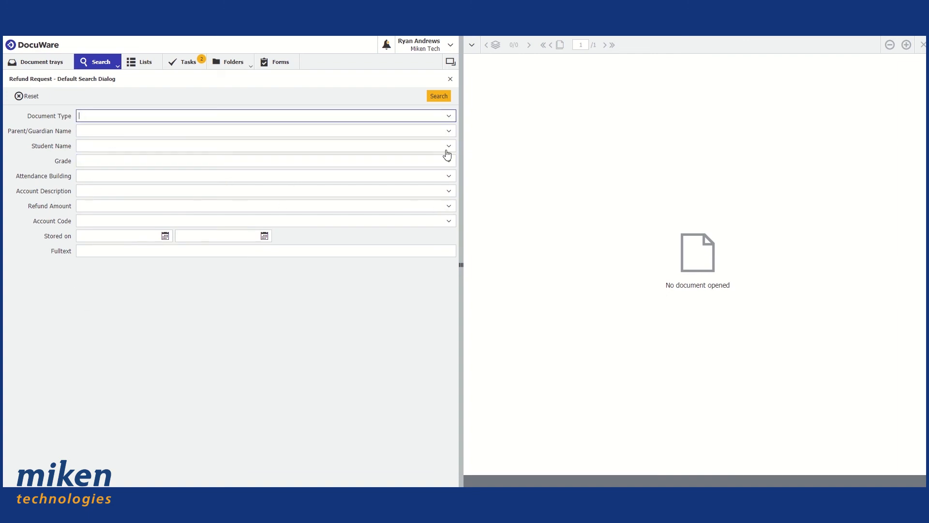
left_click(438, 96)
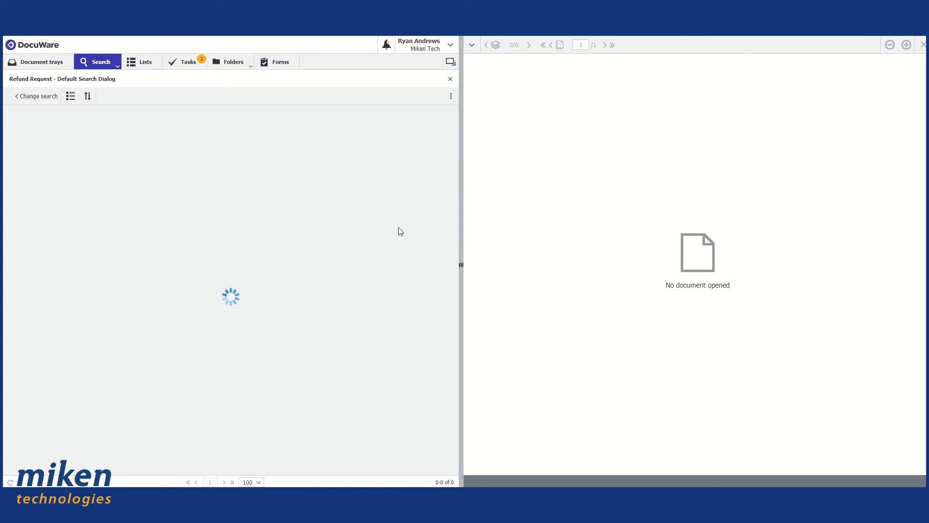
mouse_move(357, 213)
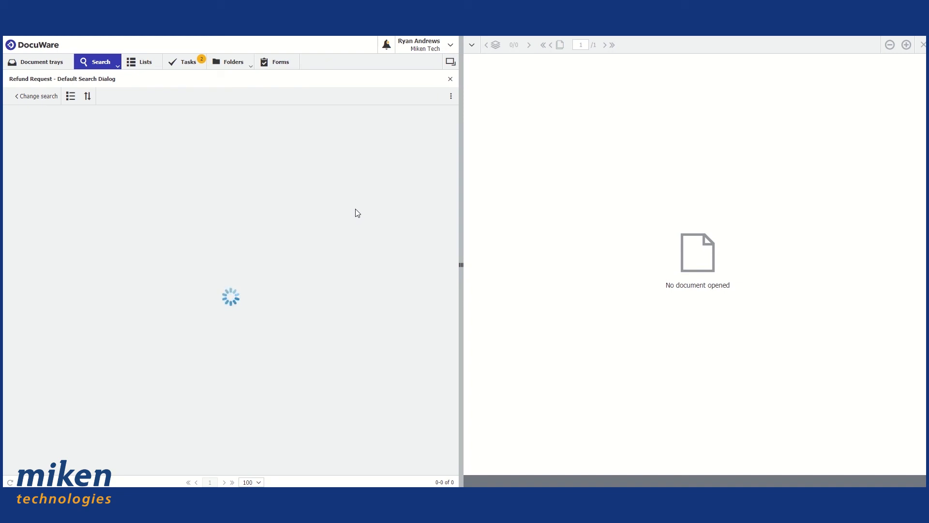
mouse_move(327, 211)
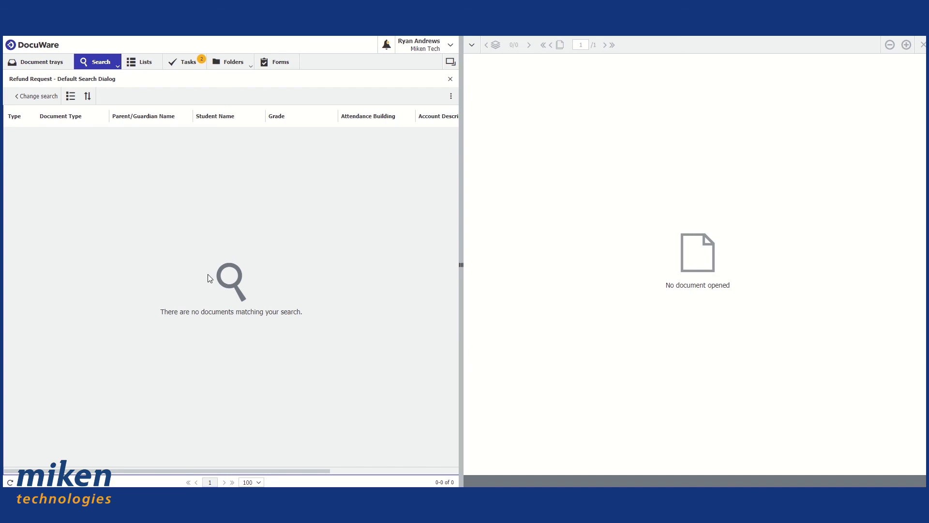
mouse_move(275, 138)
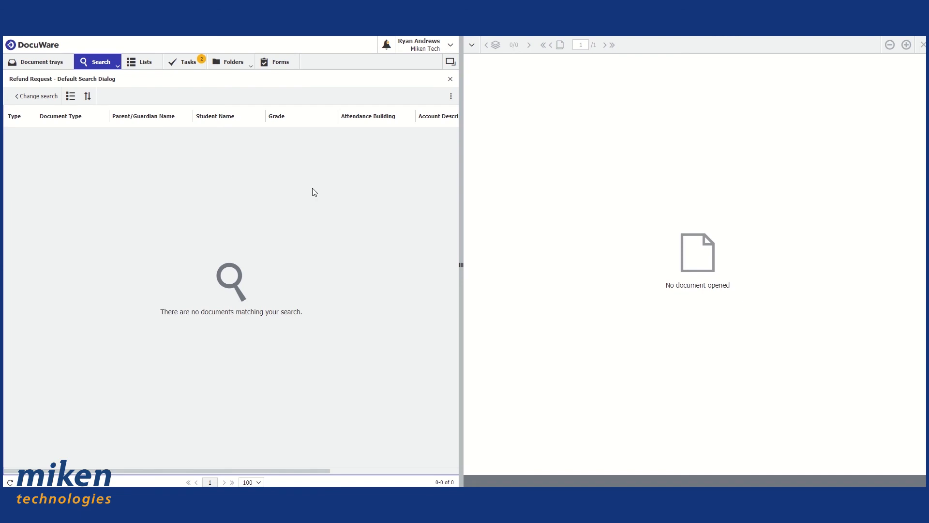
mouse_move(359, 231)
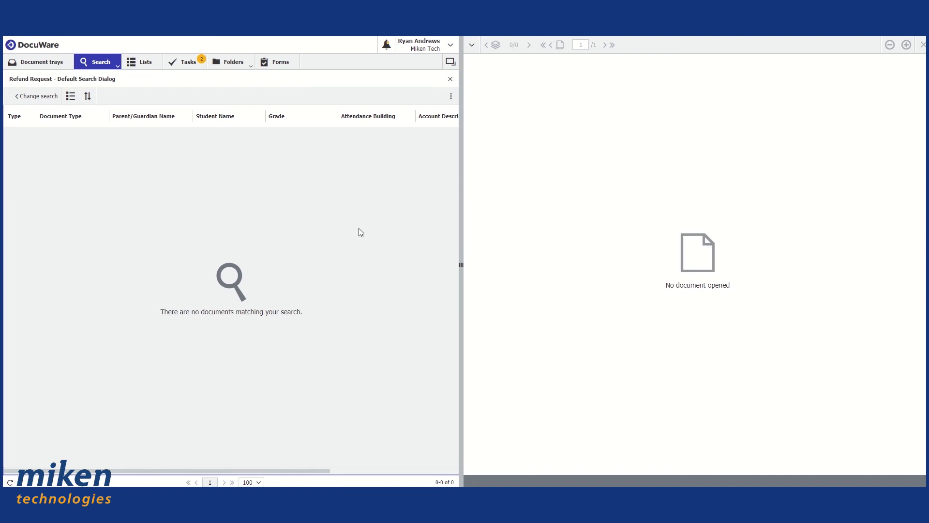
mouse_move(275, 108)
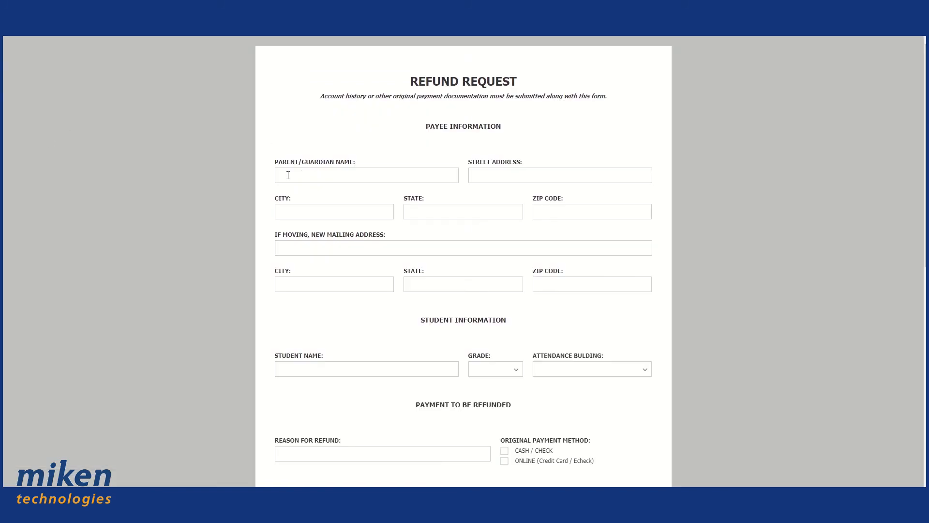
- Enter payee Rick Sanchez, grade 11 and attendance building TRWM
type("Rick Sanchez")
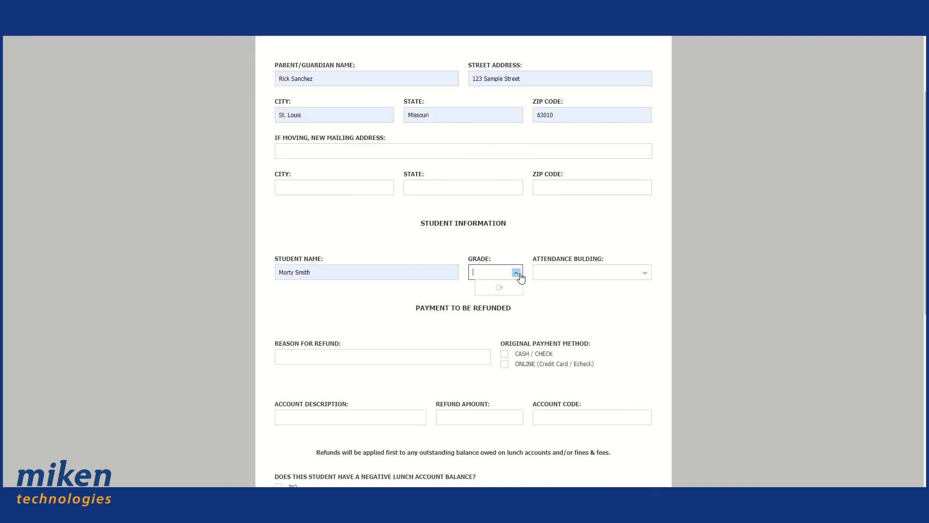
left_click(513, 271)
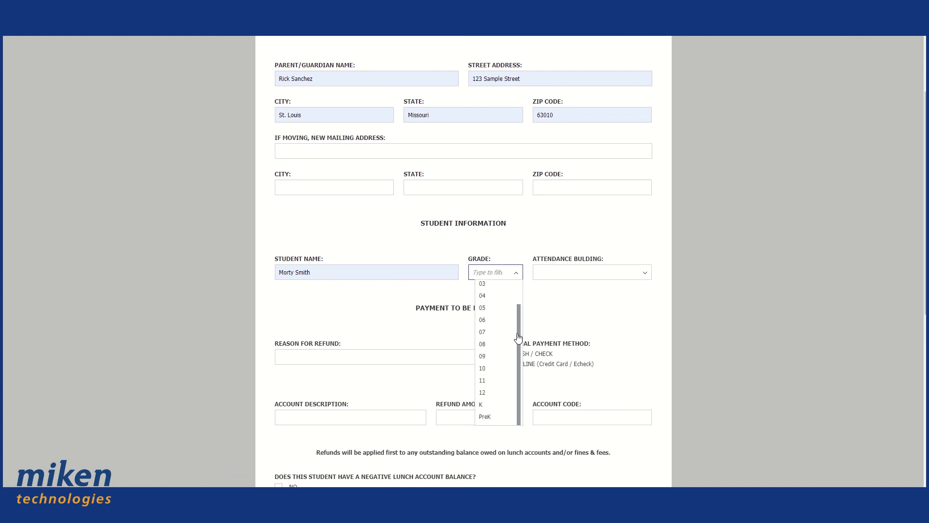
left_click(482, 380)
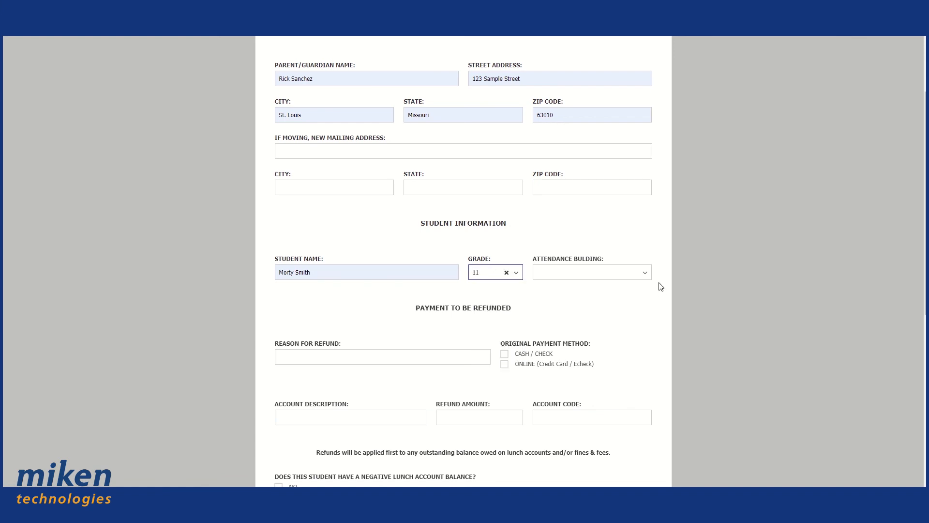
left_click(591, 272)
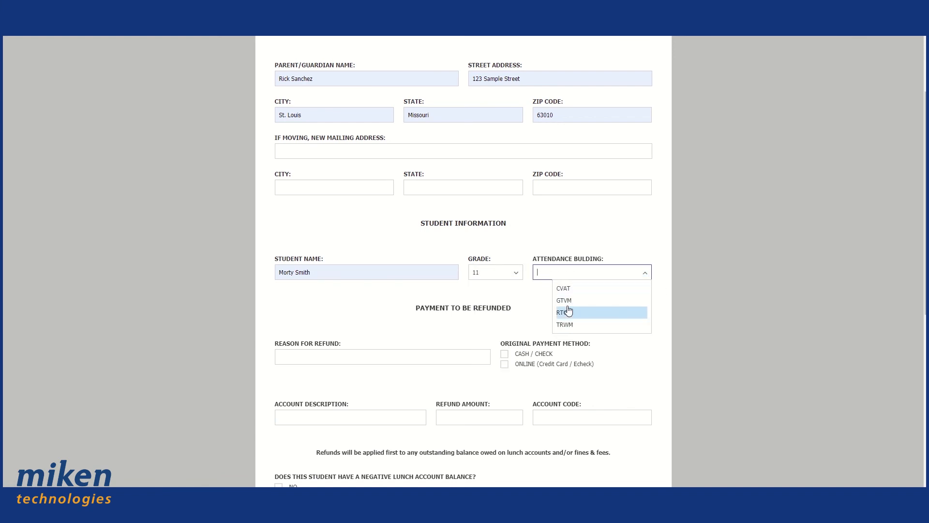
left_click(565, 324)
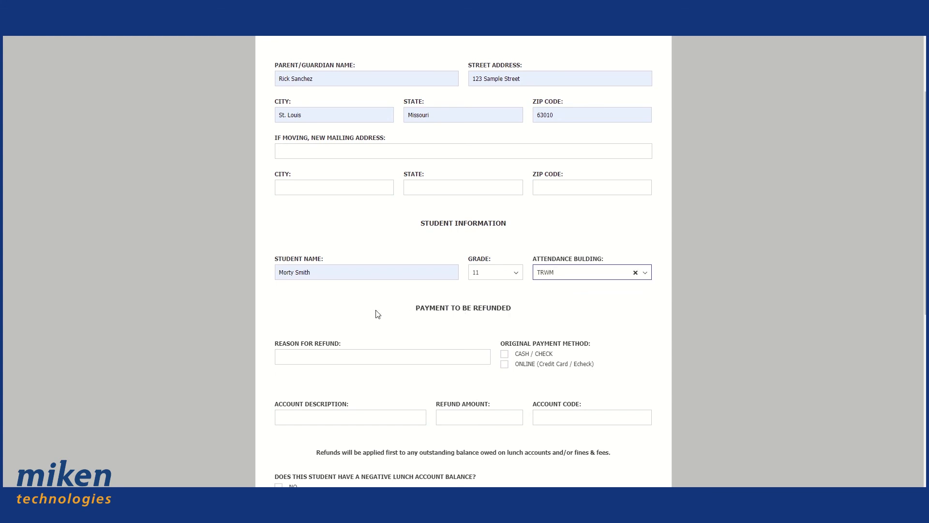
- Enter reason 'This is a test', tick Cash/Check, and add account numbers and $100 refund
type("This is a test")
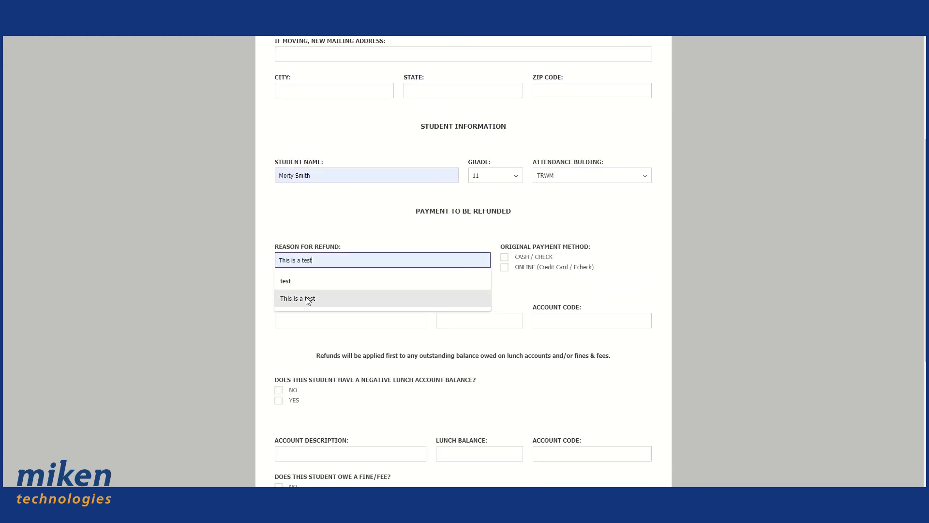
left_click(504, 257)
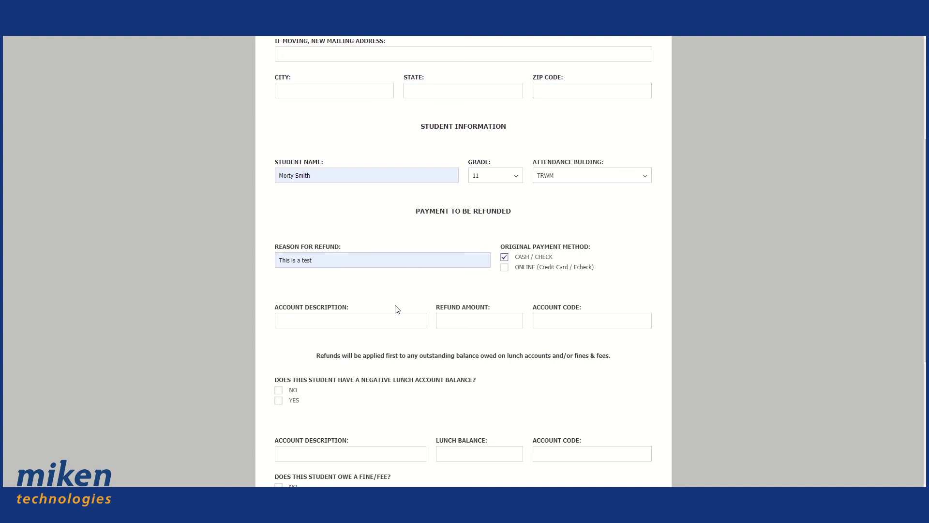
type("31423412341")
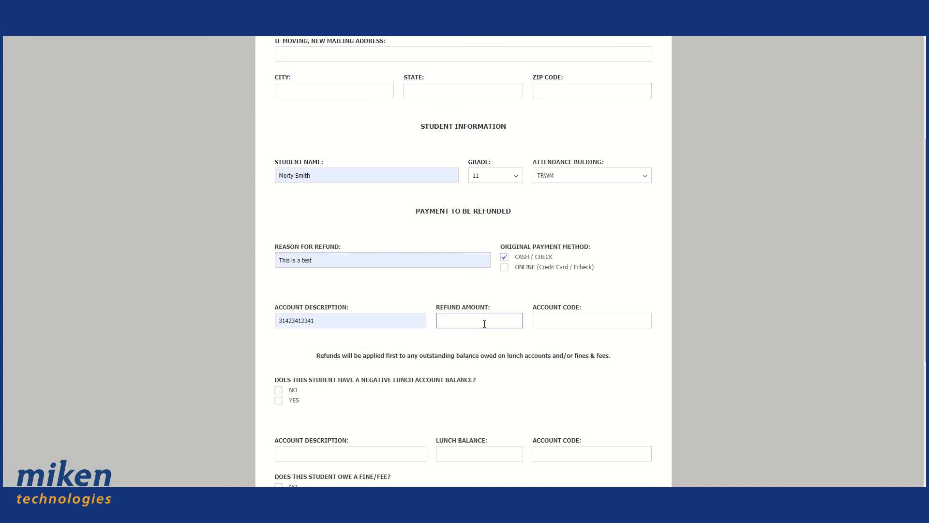
type("$100")
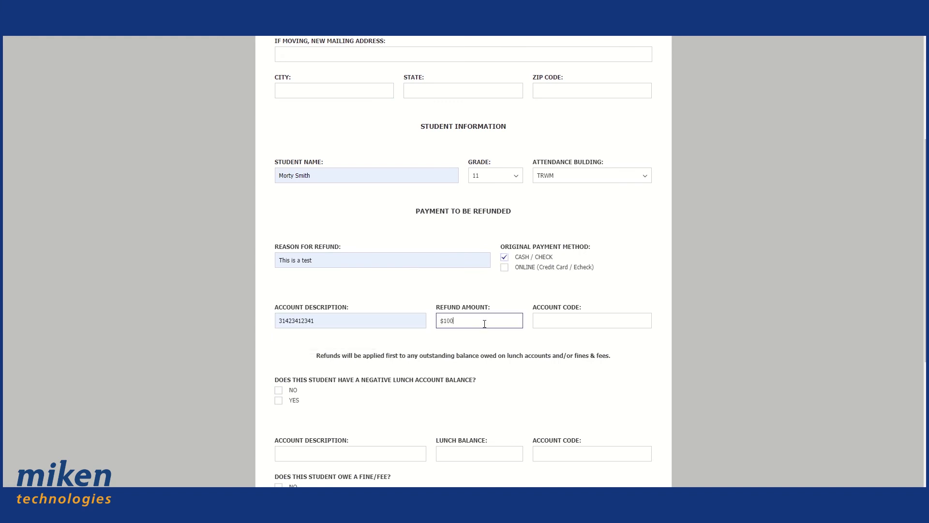
type("1234567890123454")
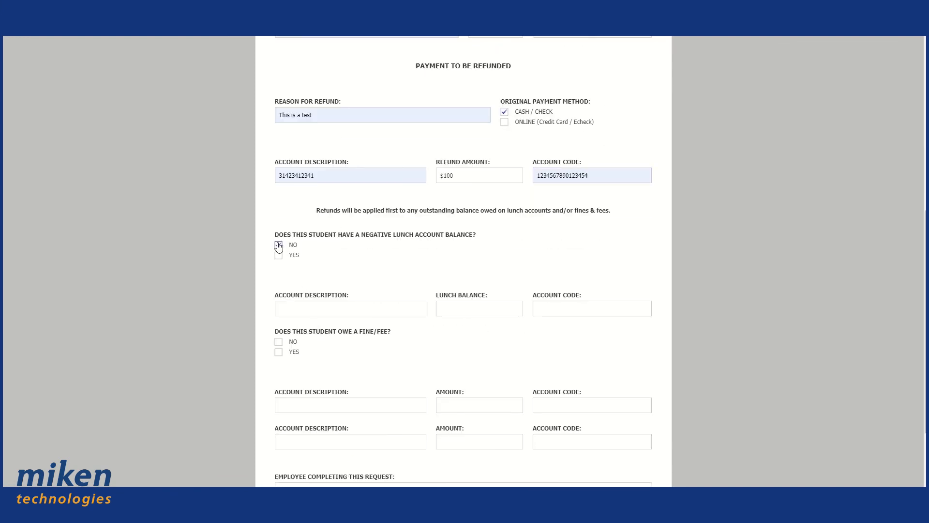
- Answer NO to lunch balance, enter account code, $20 and employee Miken Technologies, then submit
left_click(278, 245)
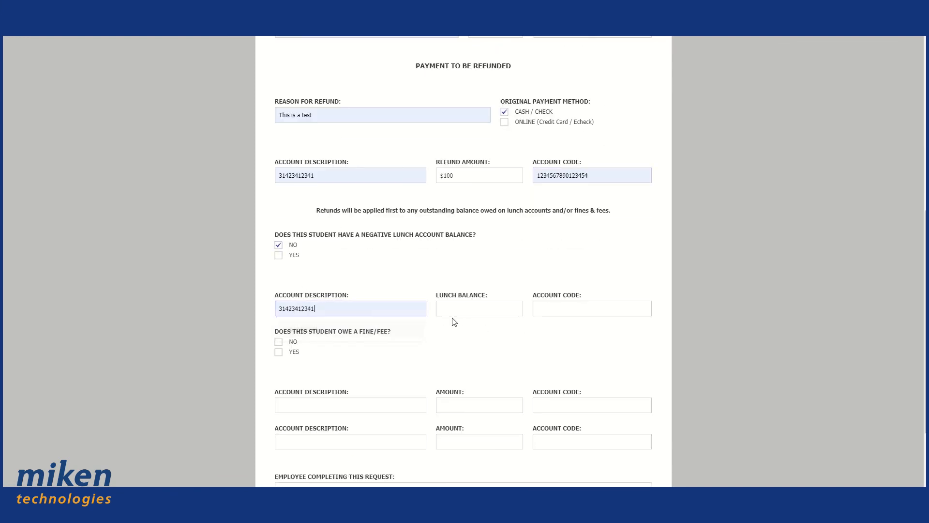
left_click(479, 308)
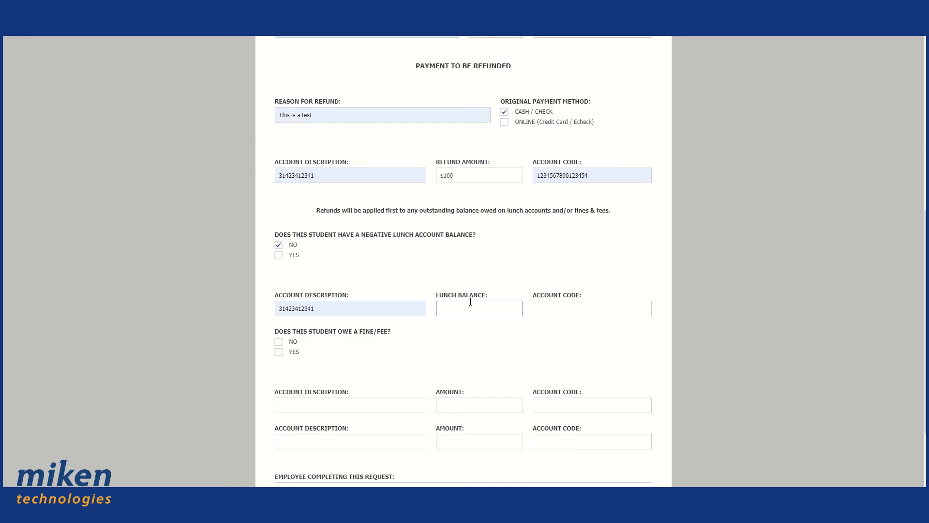
type("1234567890123454")
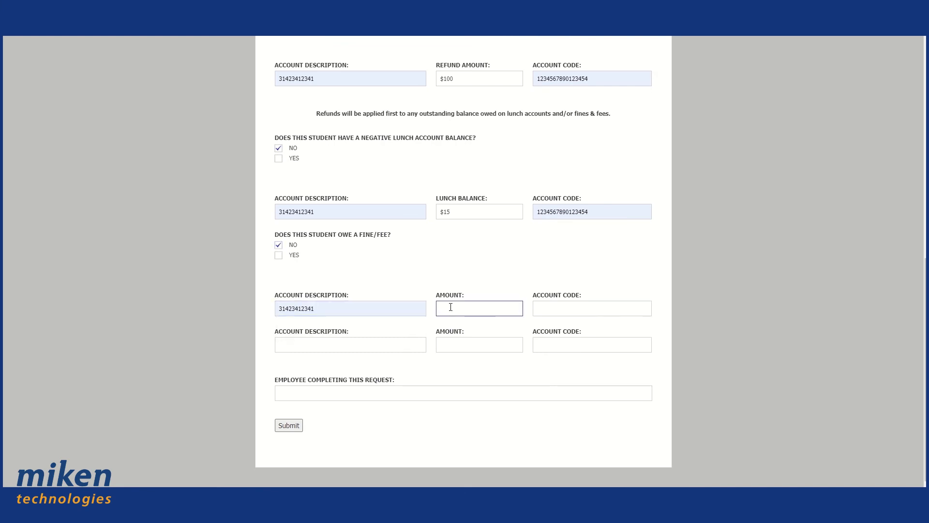
type("$20")
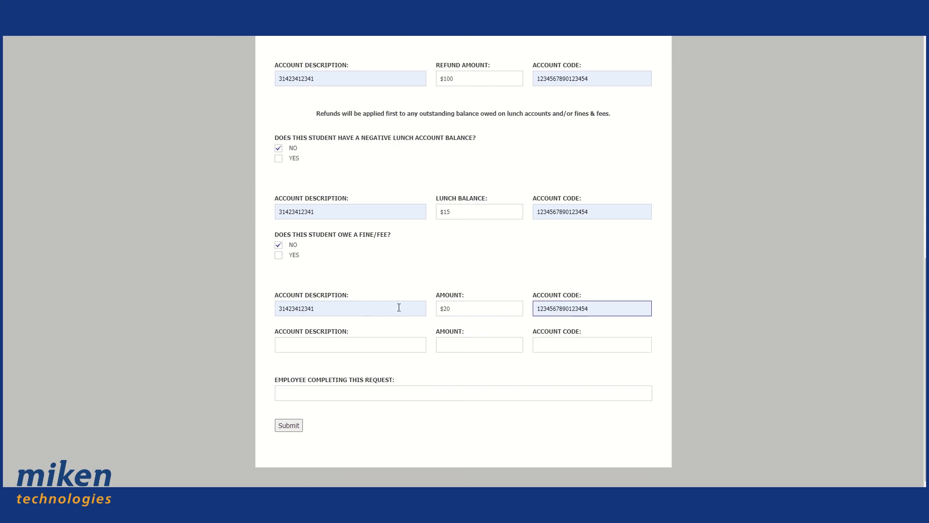
type("Miken Technologies")
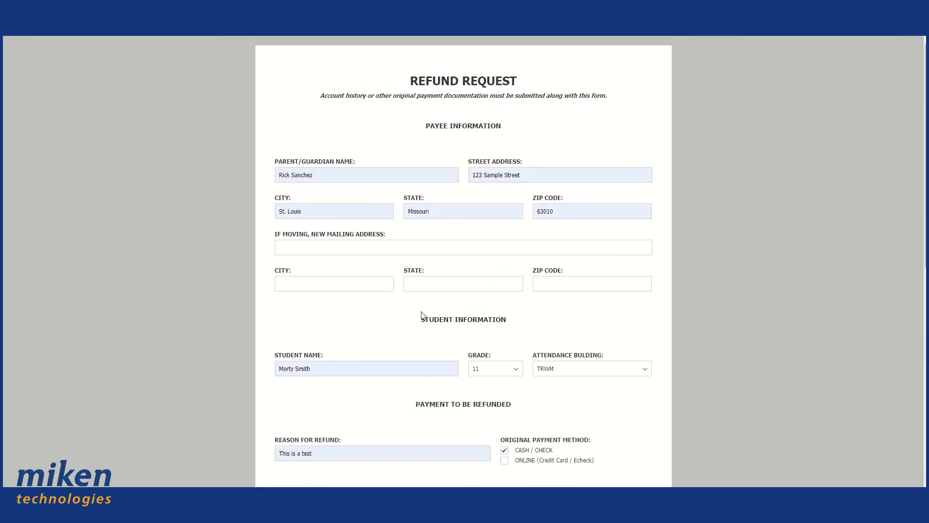
left_click(288, 424)
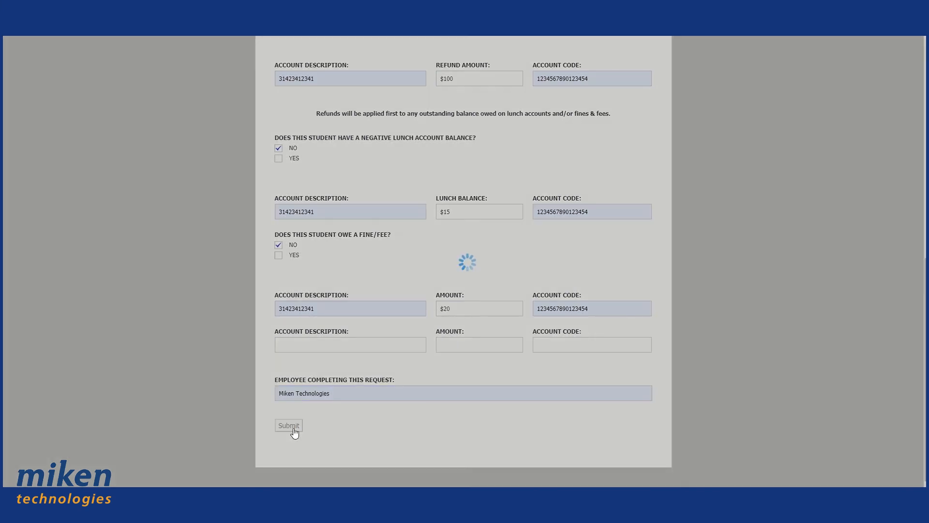
left_click(288, 425)
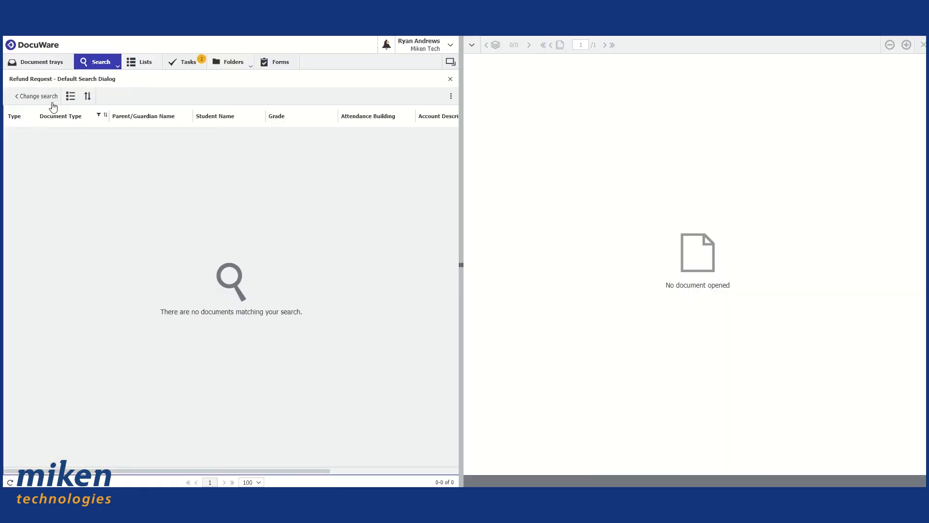
- Rerun the Refund Request cabinet search and open Morty Smith's submitted request in the viewer
left_click(37, 96)
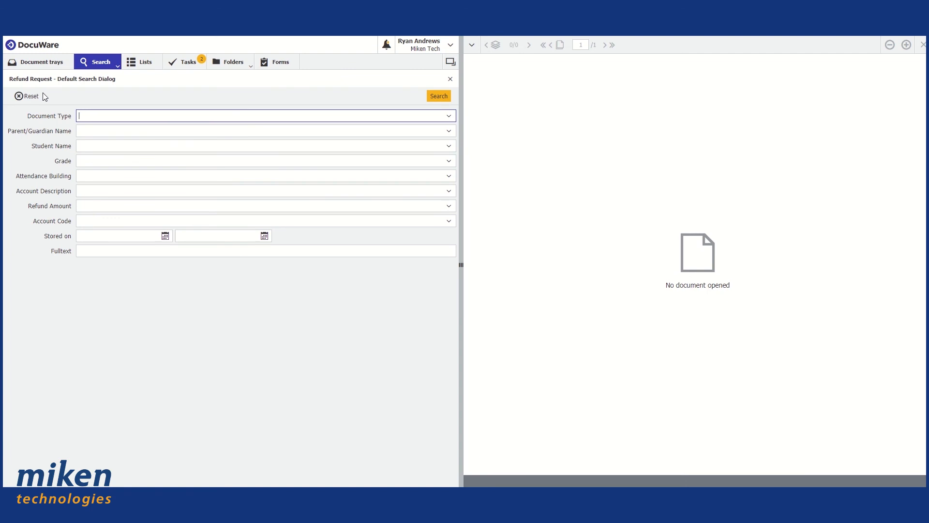
mouse_move(439, 99)
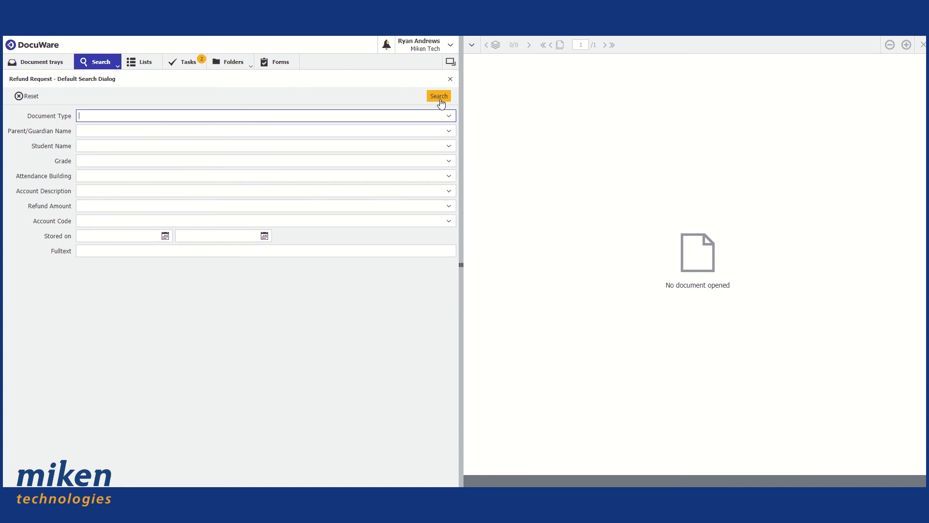
left_click(439, 96)
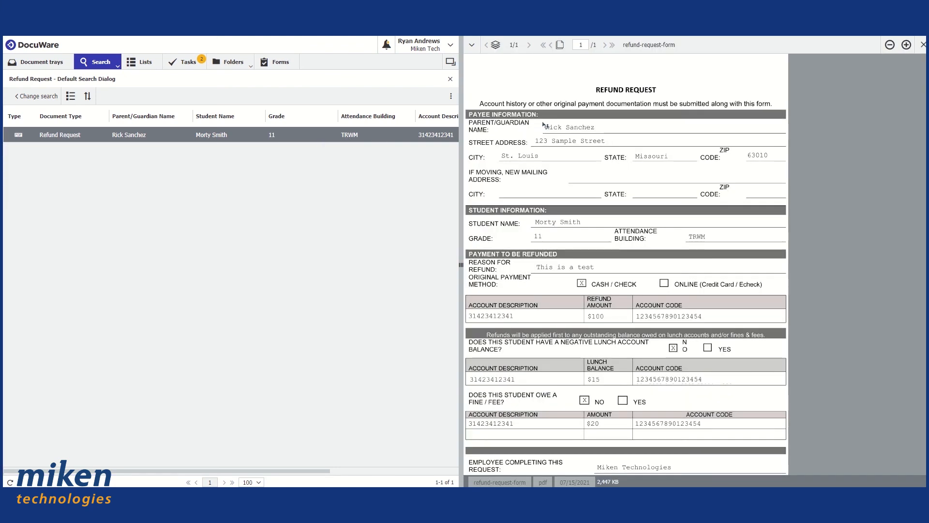
double_click(563, 141)
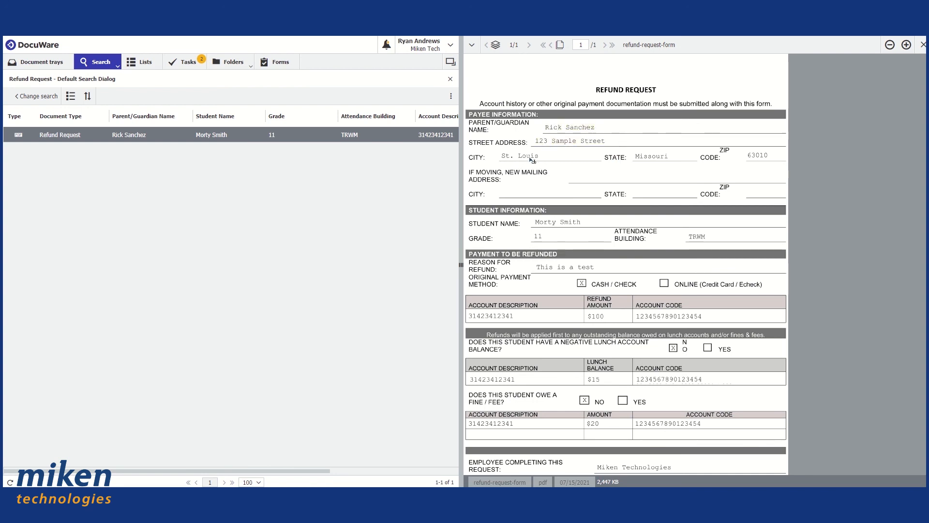
mouse_move(564, 194)
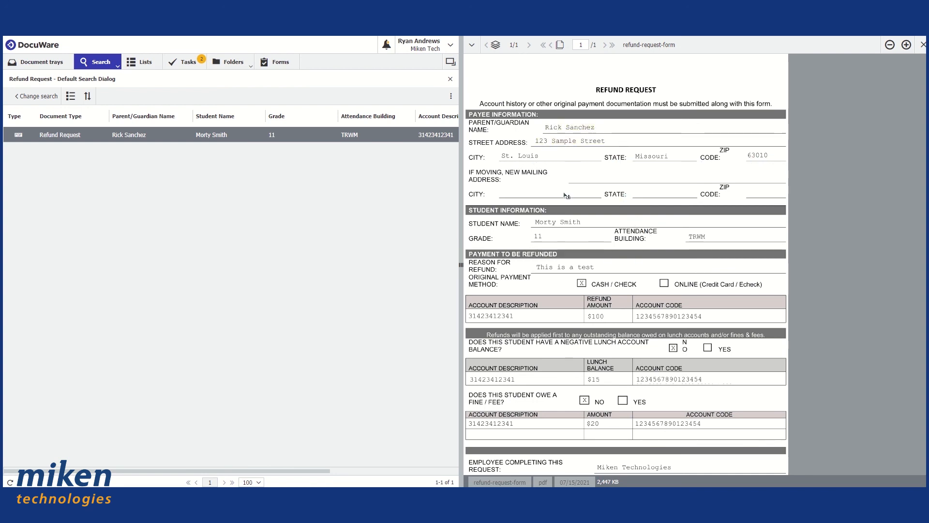
mouse_move(661, 373)
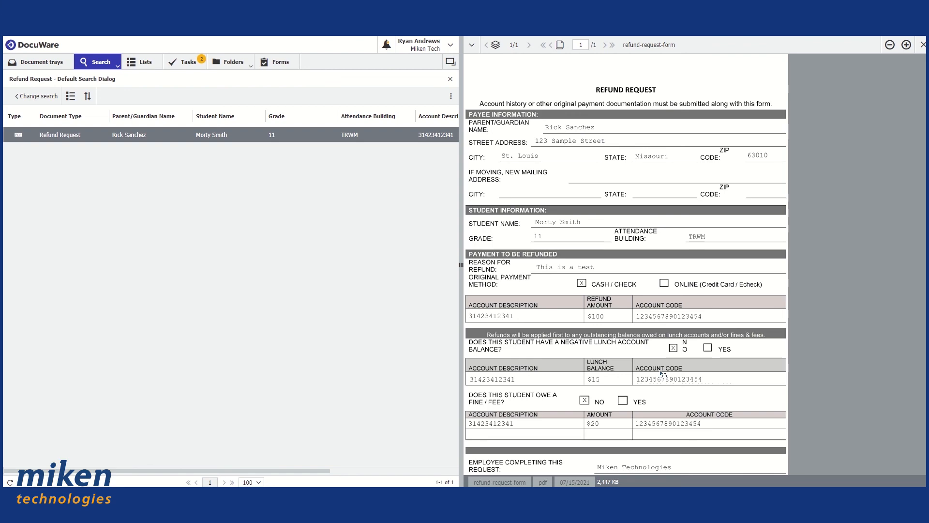